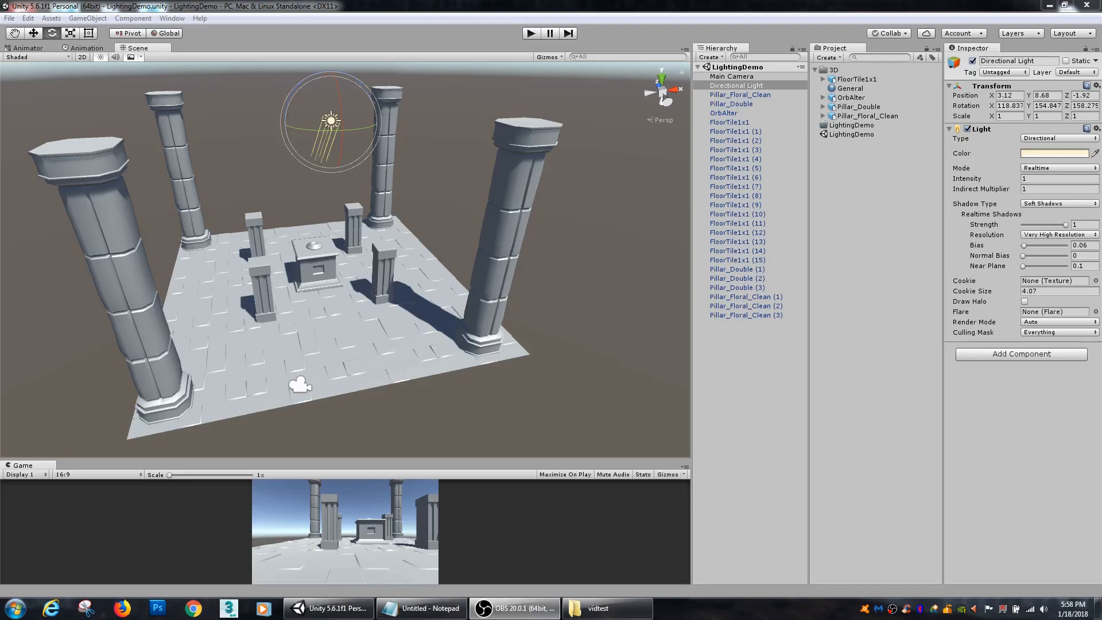
mouse_move(889, 490)
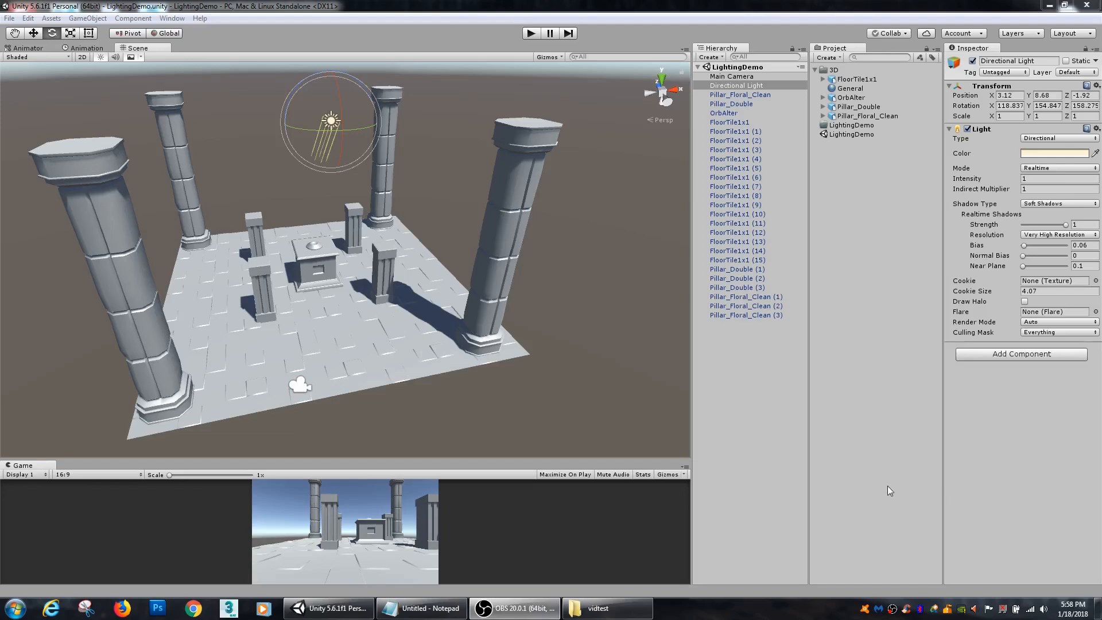
mouse_move(851, 486)
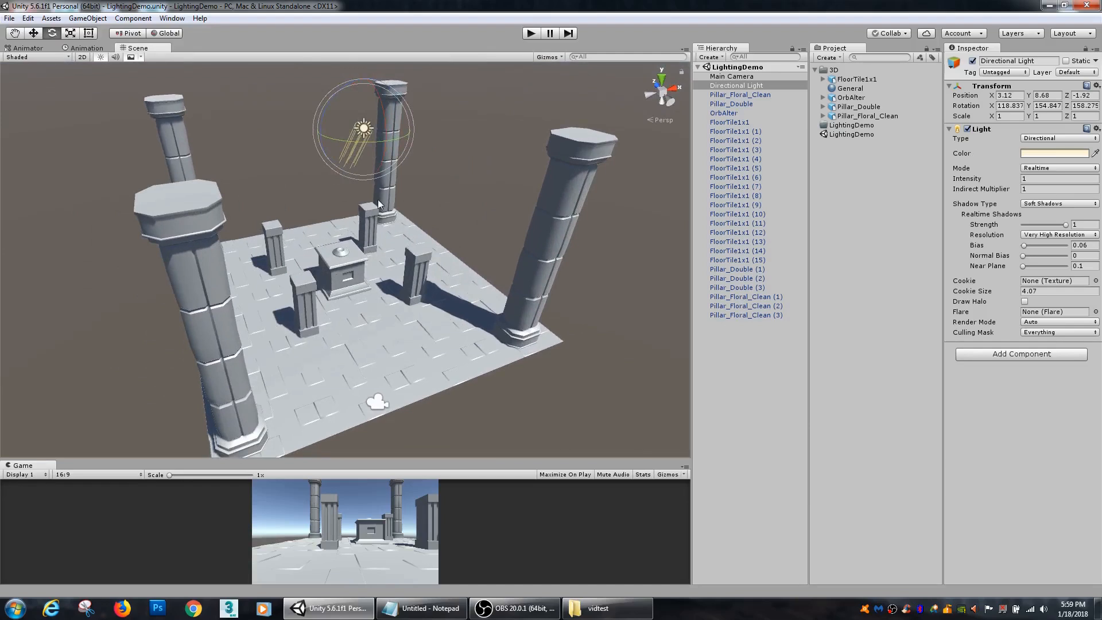
mouse_move(420, 206)
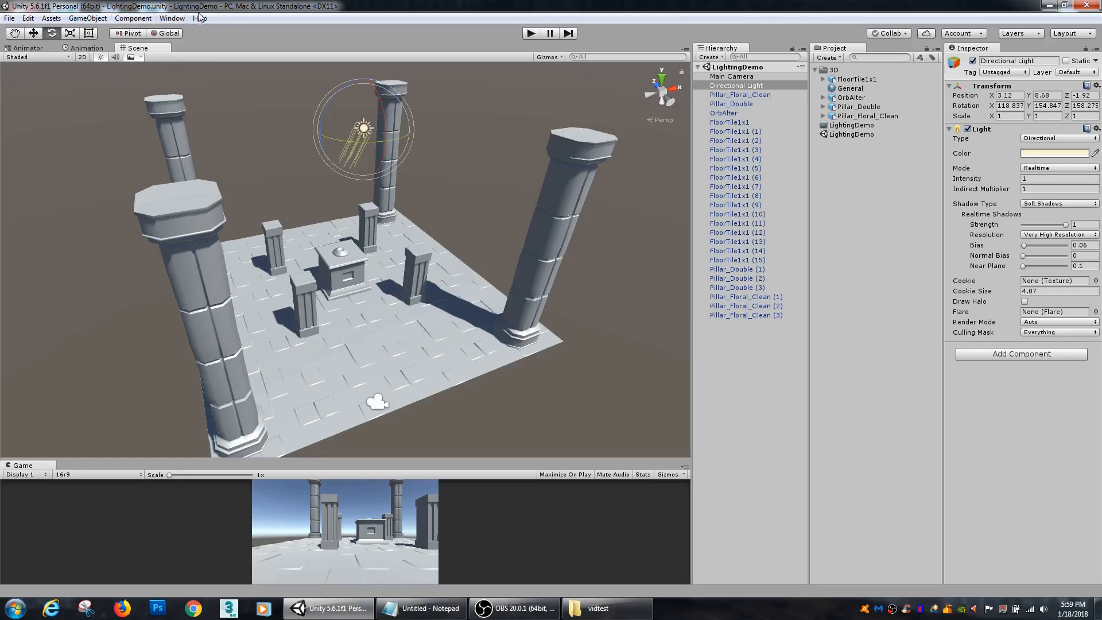
Bring up Lighting Settings via the Window menu, glancing at Object maps before returning to Scene
left_click(171, 18)
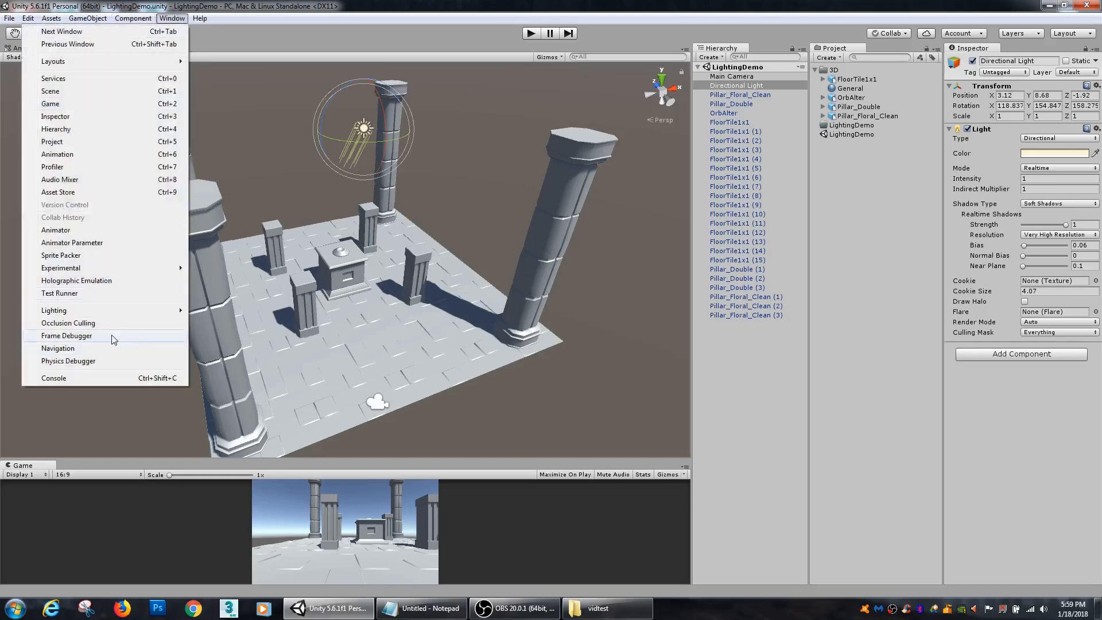
mouse_move(54, 310)
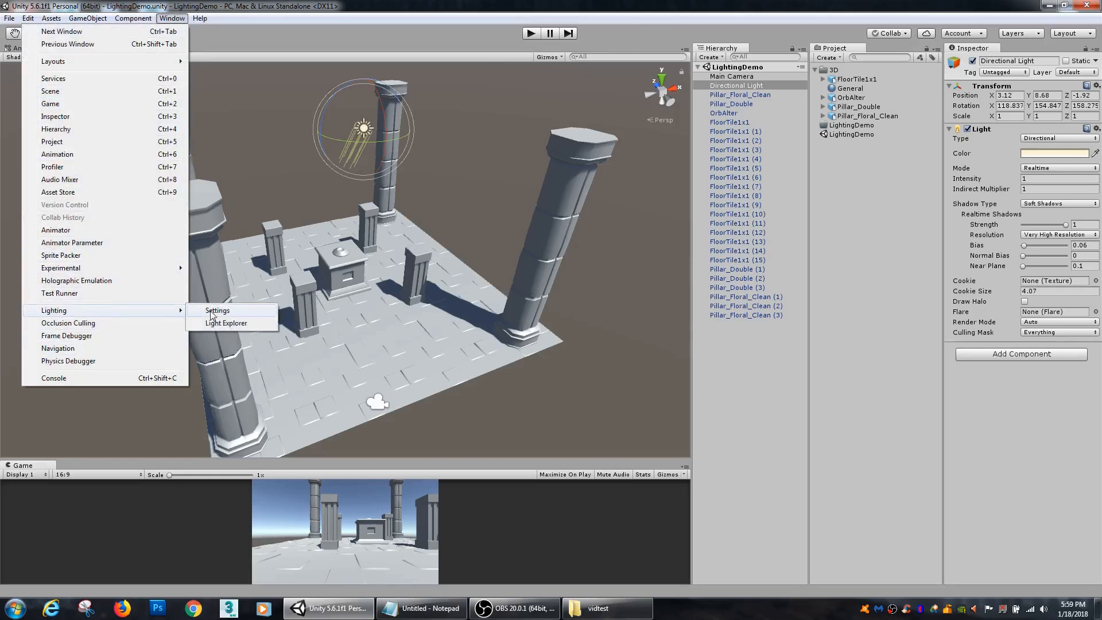
left_click(217, 311)
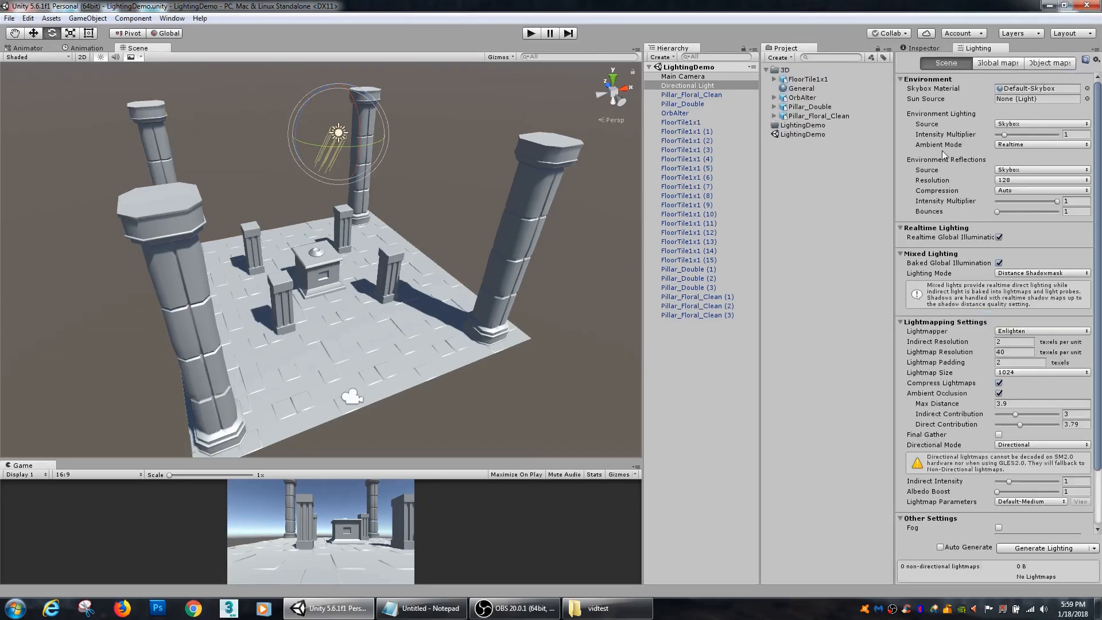
mouse_move(949, 184)
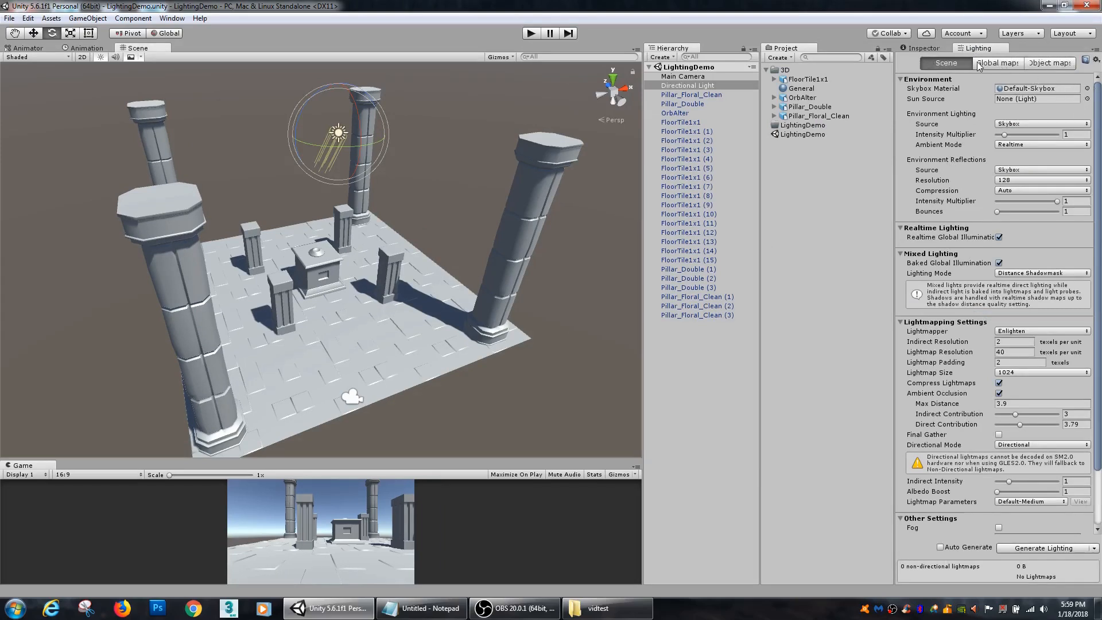
left_click(1049, 64)
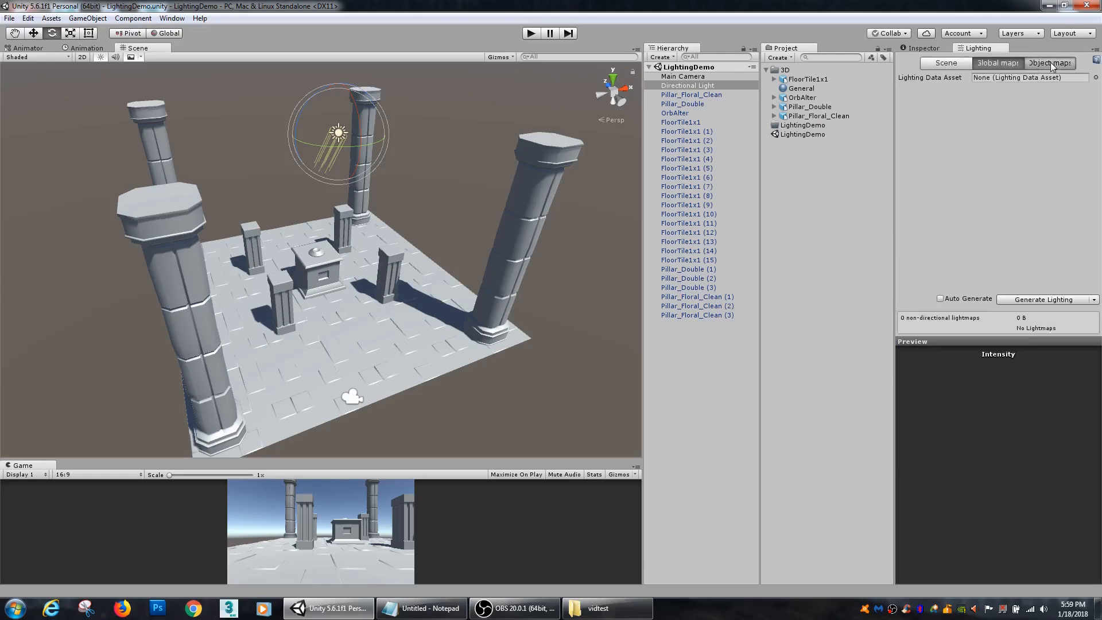
left_click(944, 63)
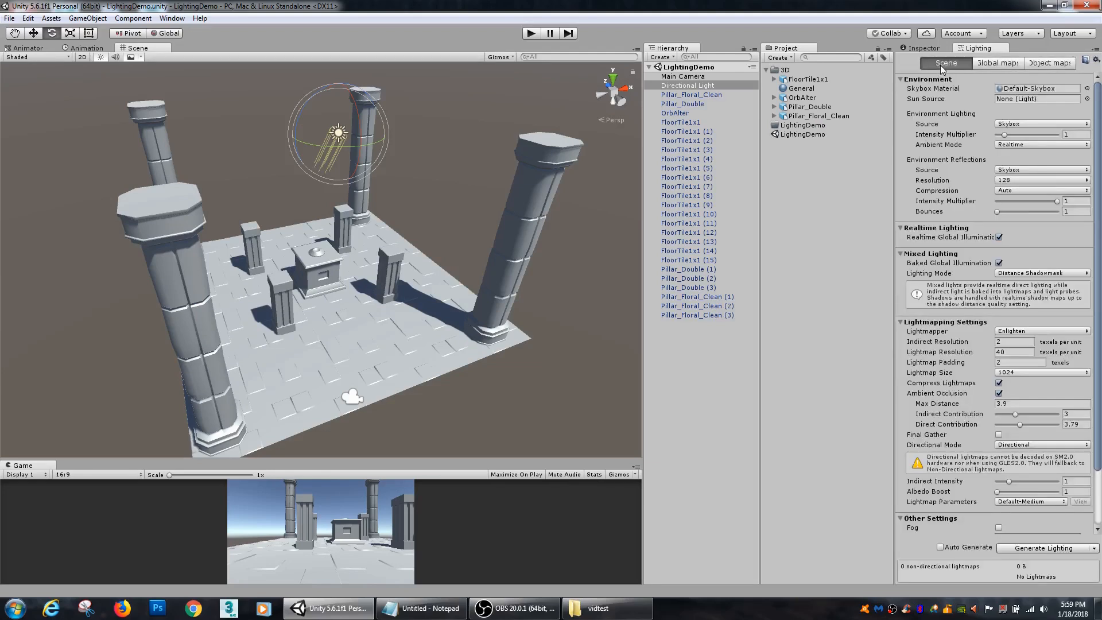
mouse_move(934, 89)
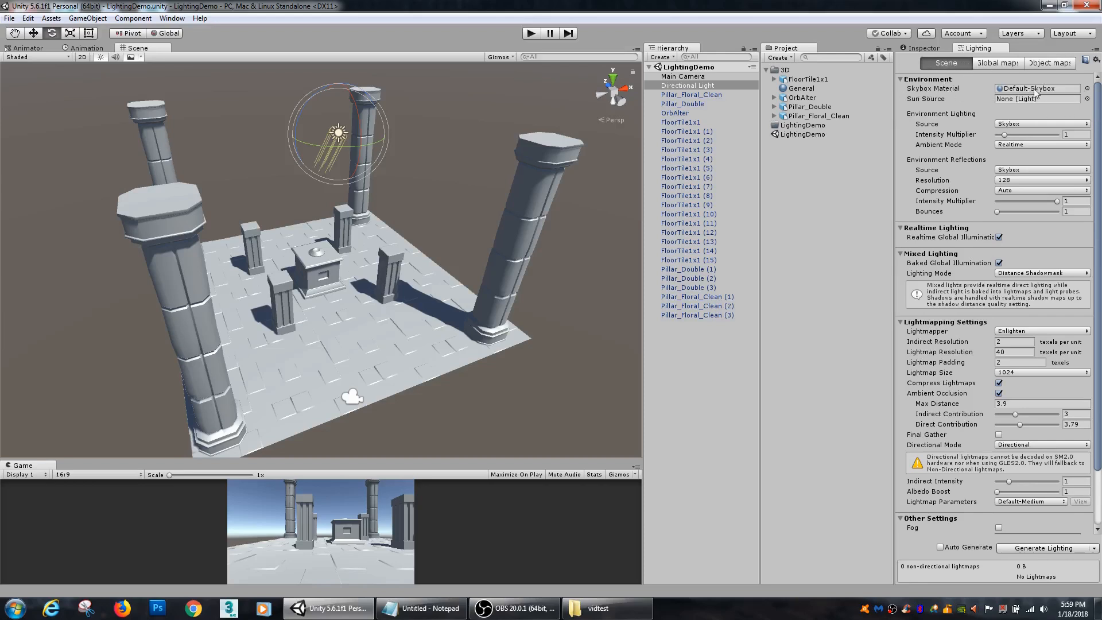
Assign the Directional Light as the environment Sun Source and look through the settings below
left_click(1037, 88)
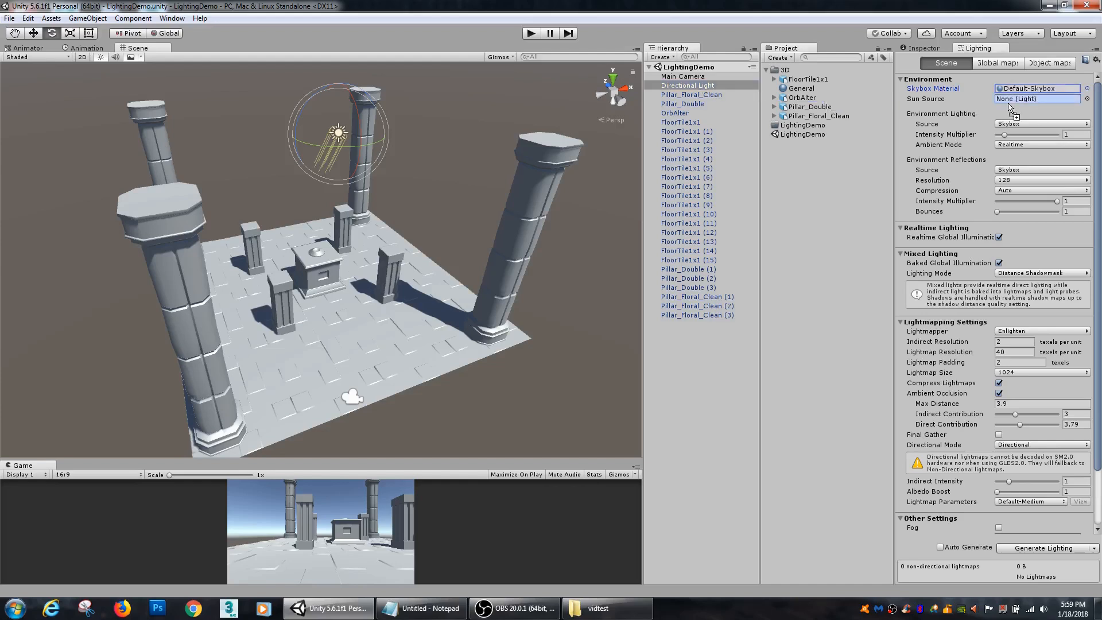
left_click(1037, 99)
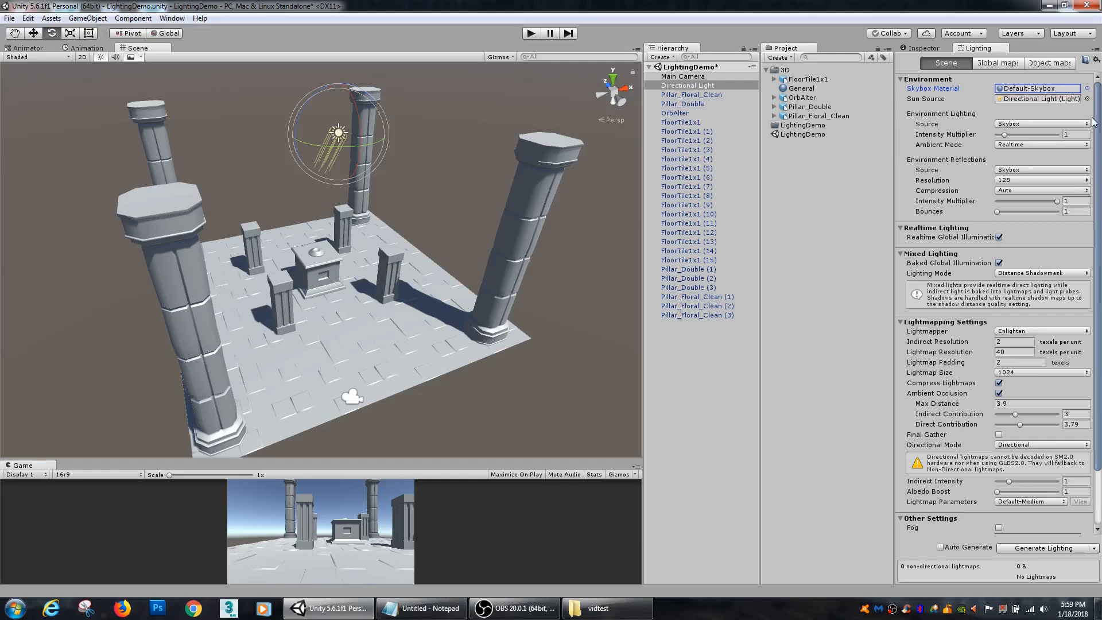
scroll("down", 3)
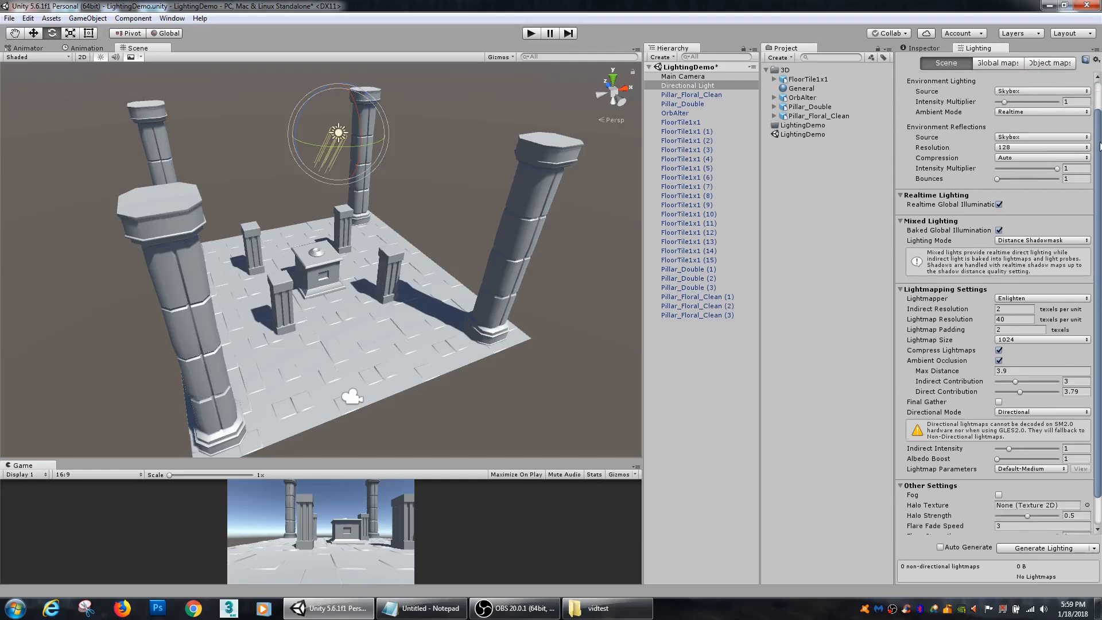
left_click(903, 80)
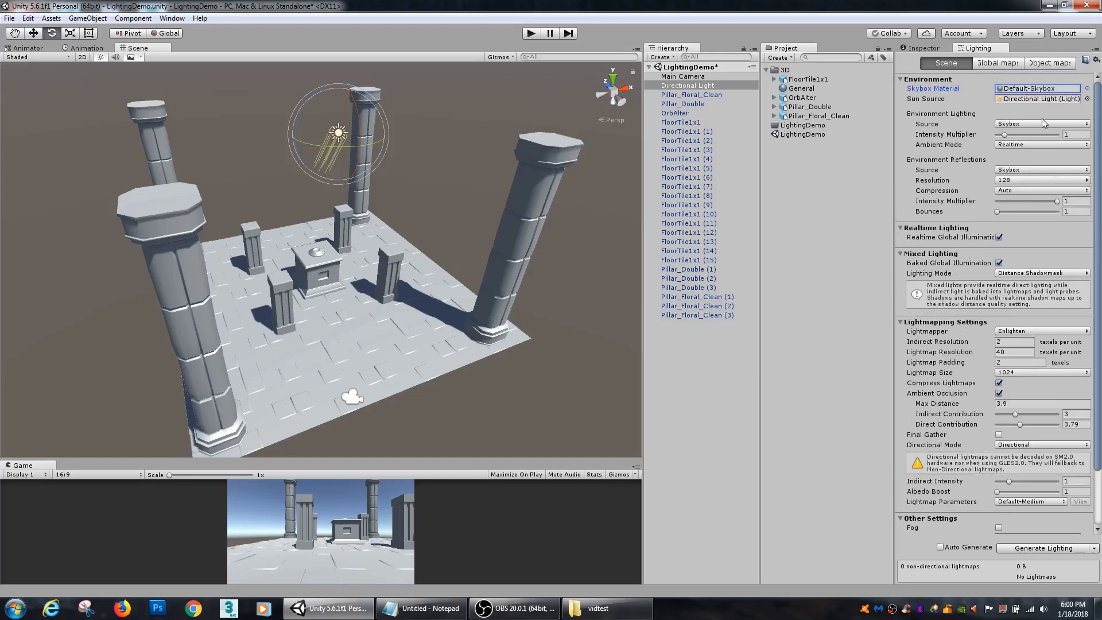
mouse_move(907, 123)
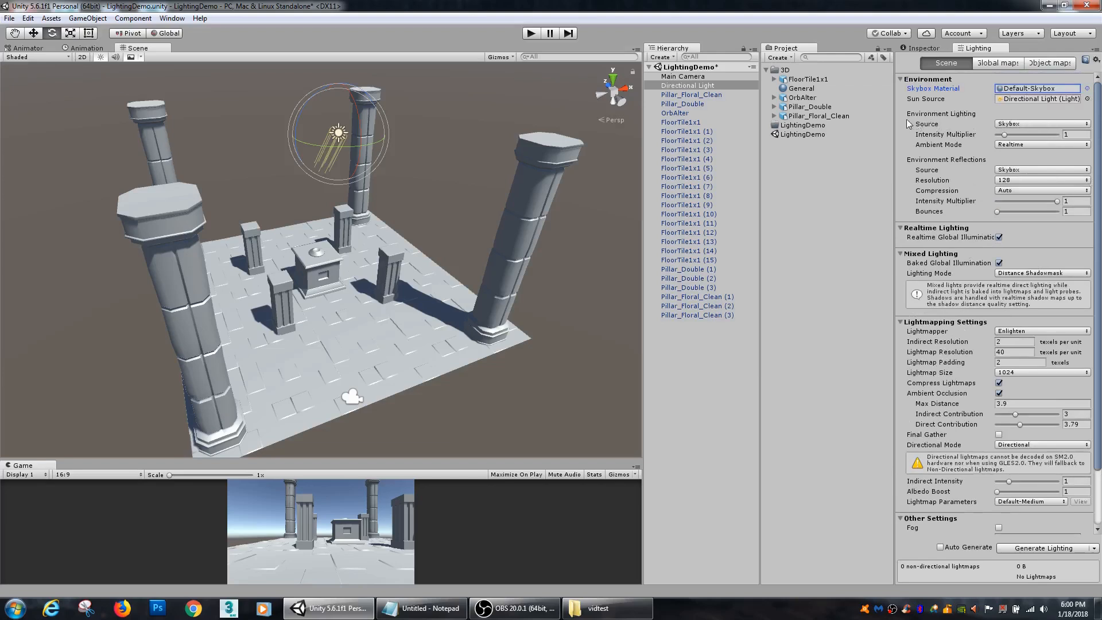
left_click(1040, 124)
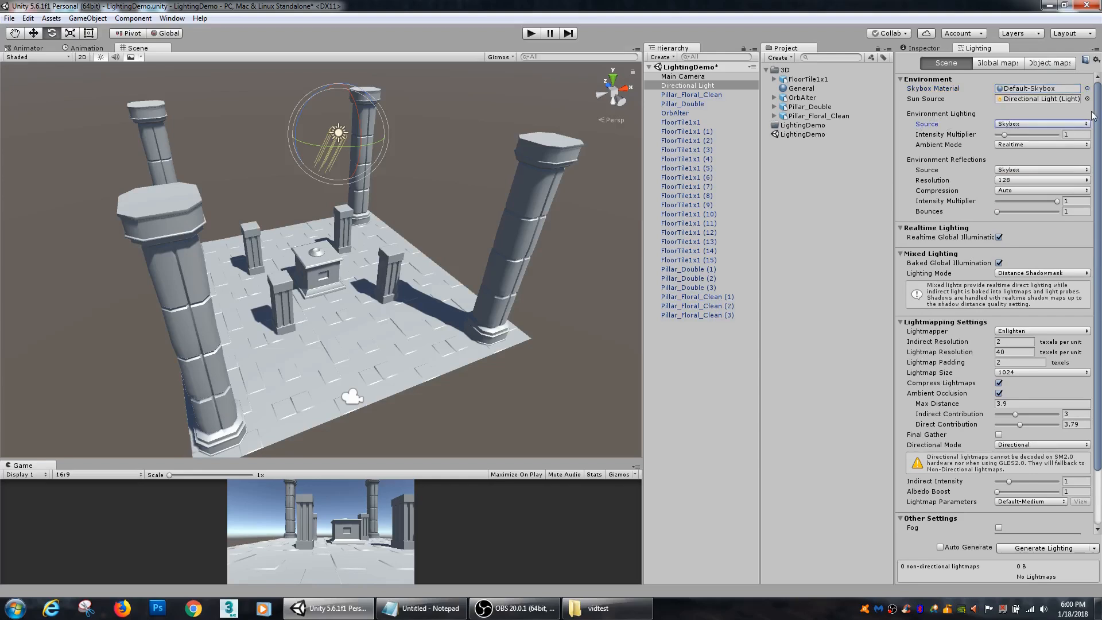
left_click(1040, 124)
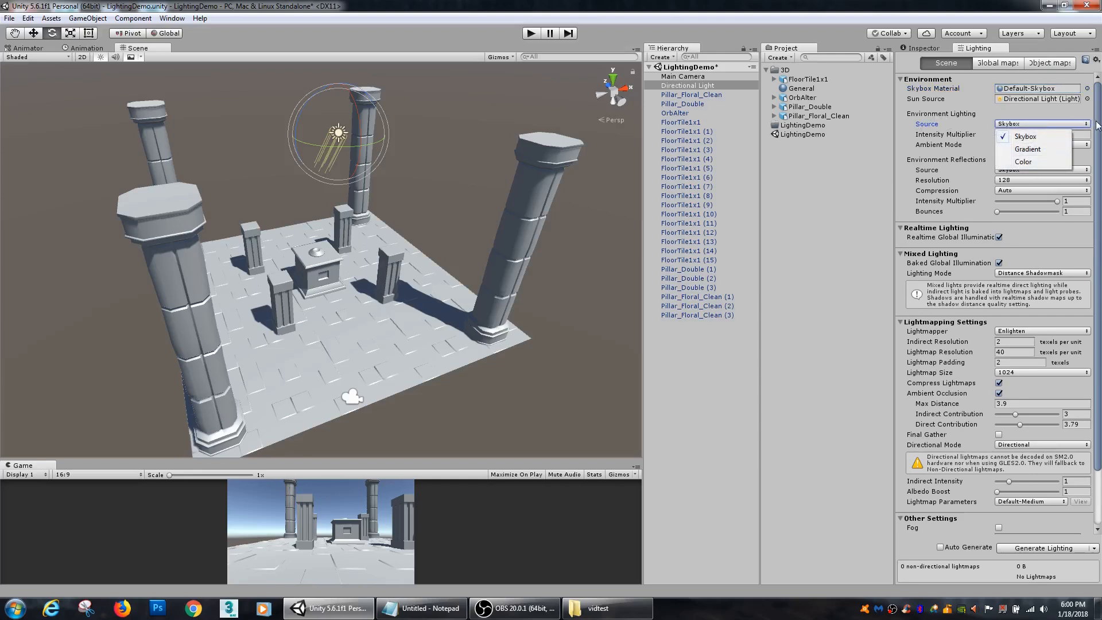
left_click(1023, 137)
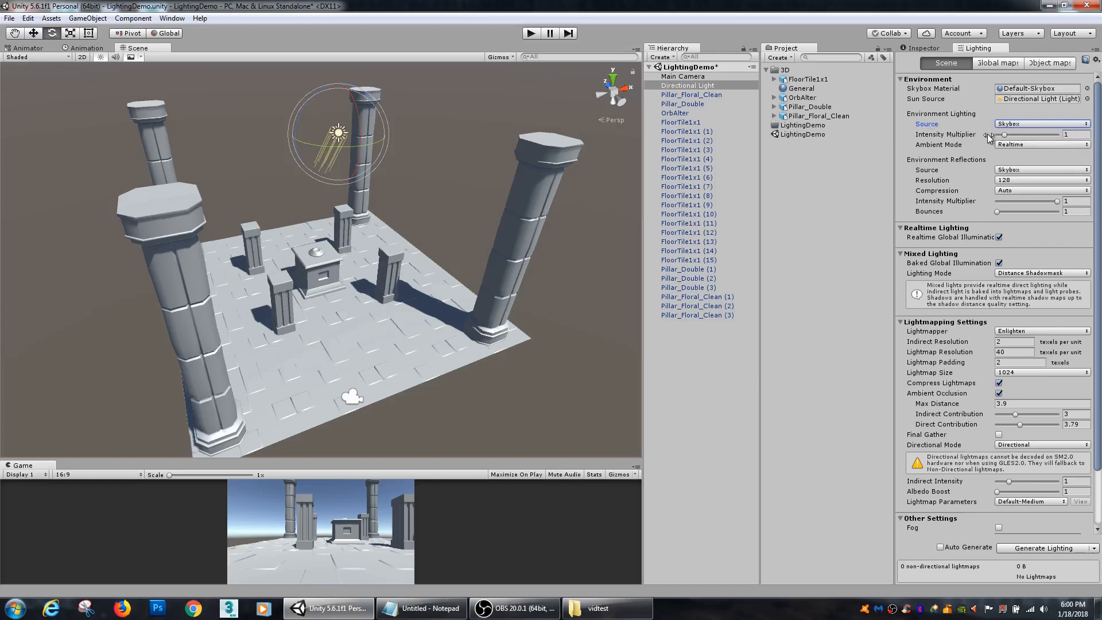
left_click_drag(1001, 134, 1013, 134)
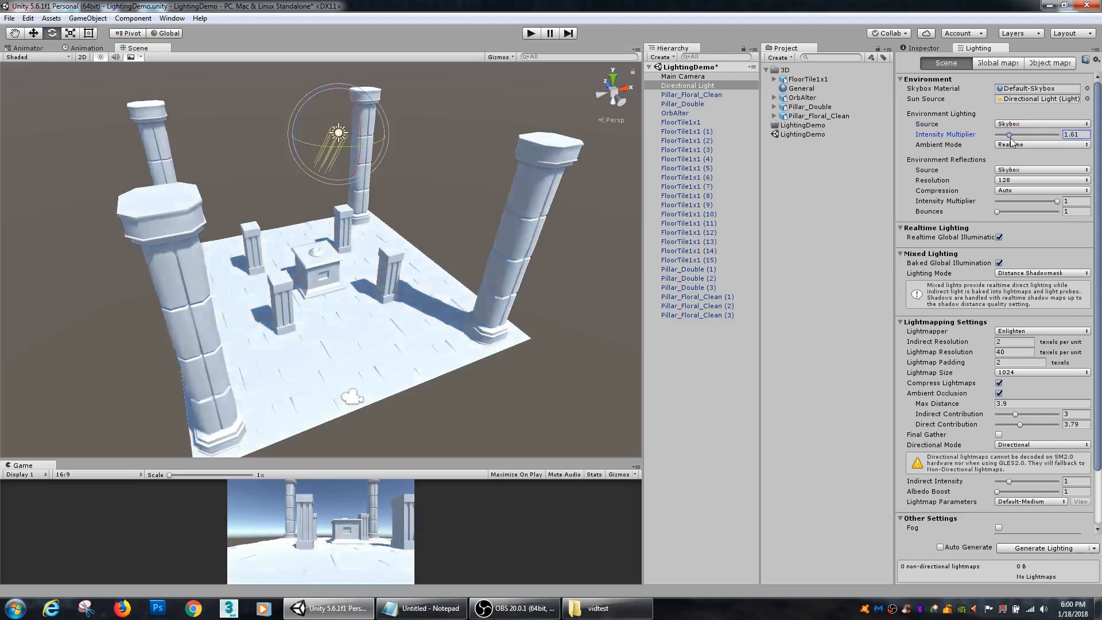
left_click_drag(1009, 134, 1019, 134)
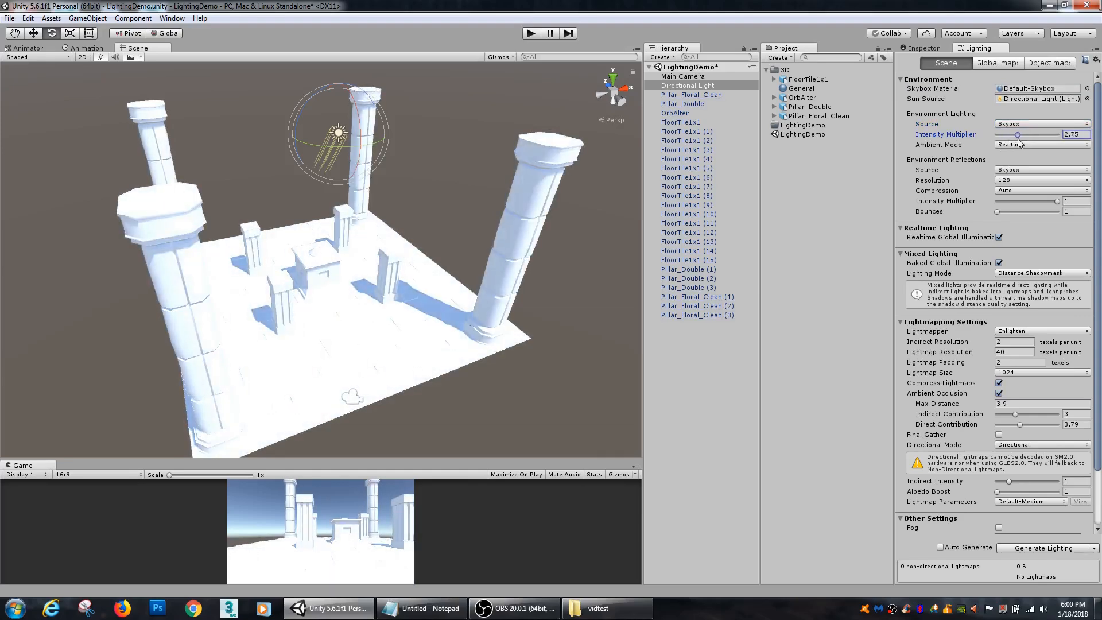
left_click_drag(1039, 134, 1018, 134)
type("1")
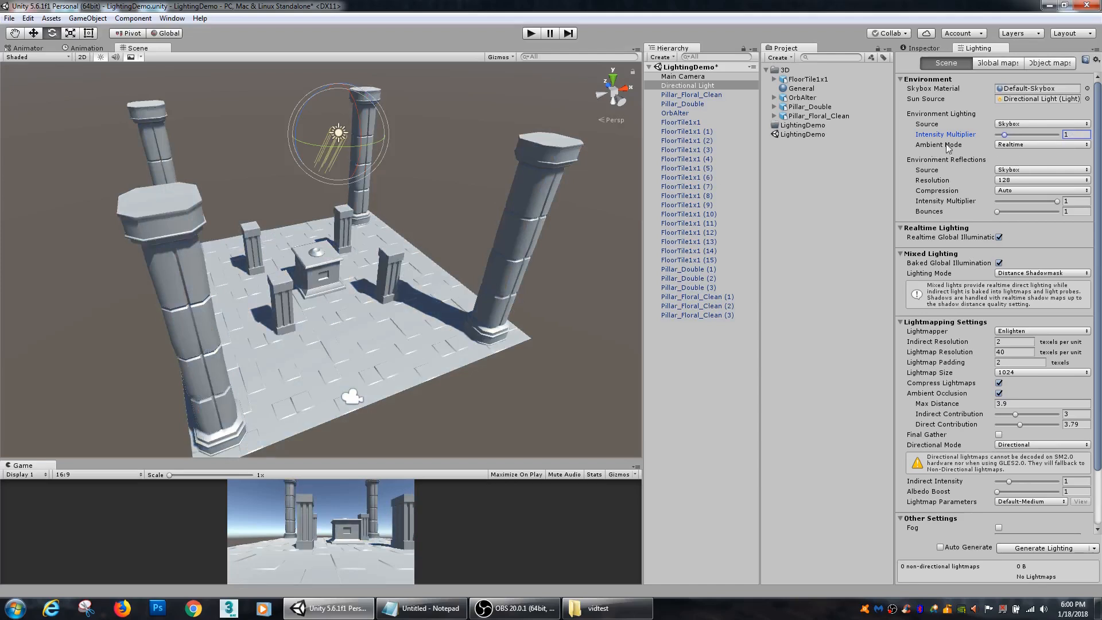
left_click(1042, 145)
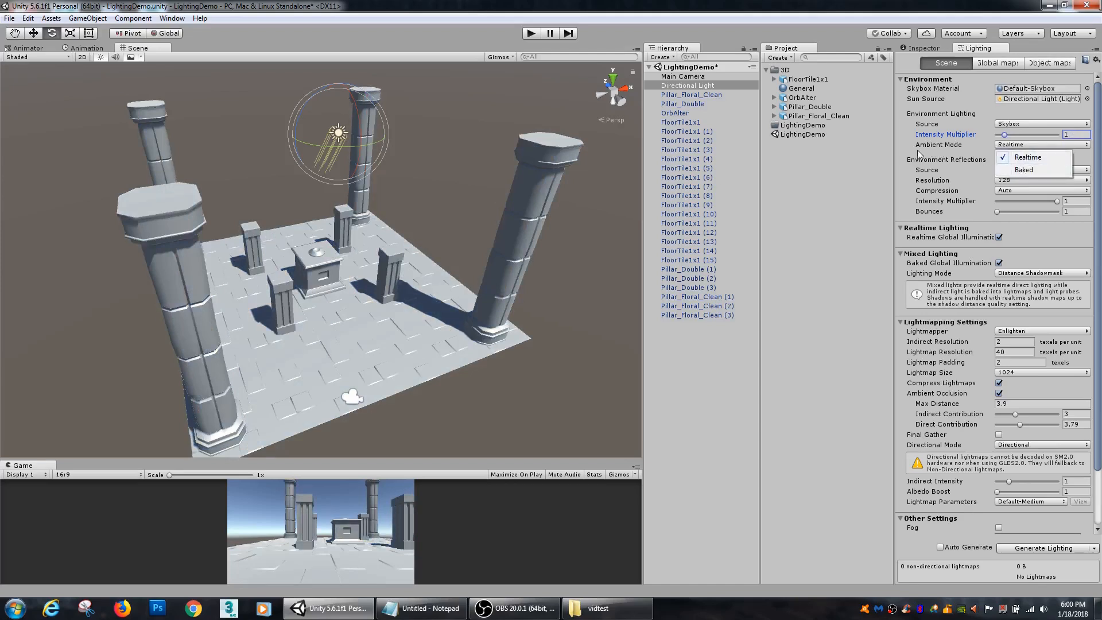
left_click(1026, 158)
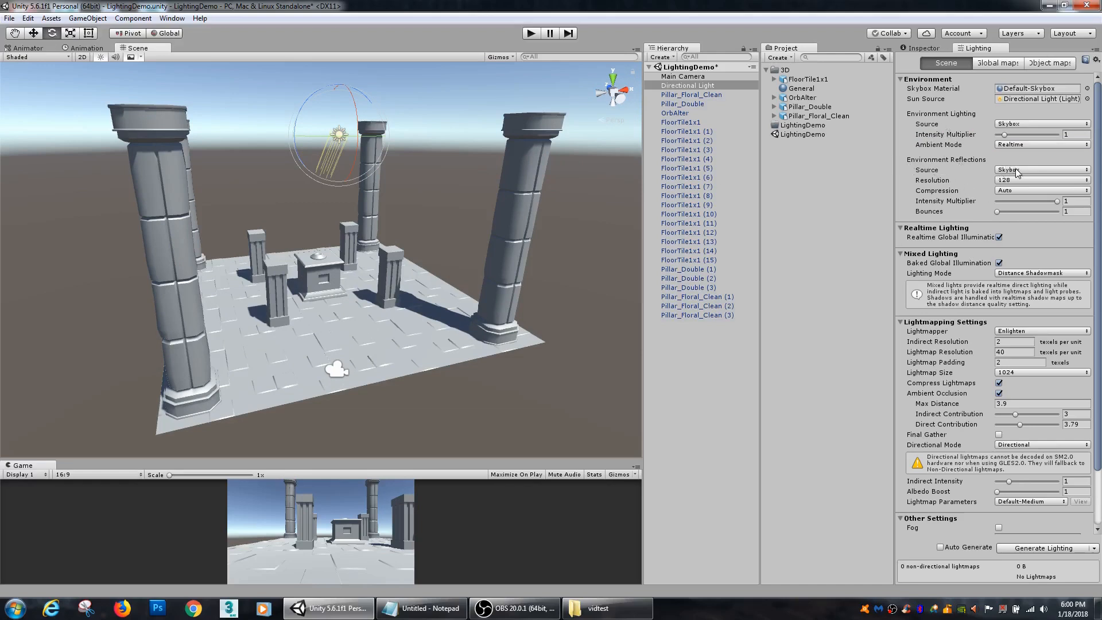
left_click(1040, 170)
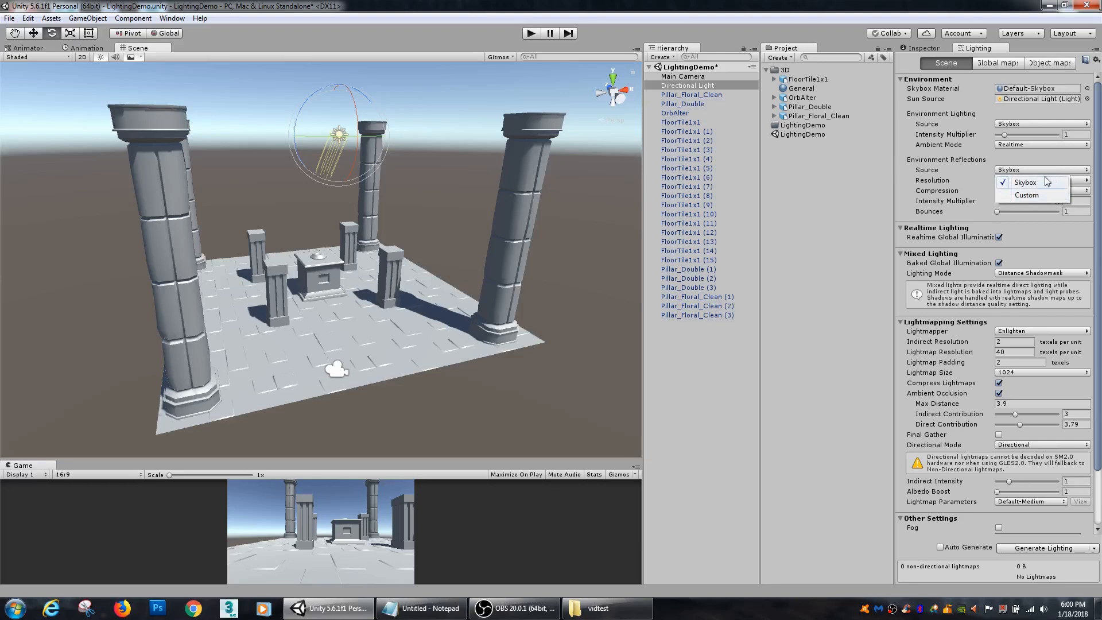
left_click(1025, 182)
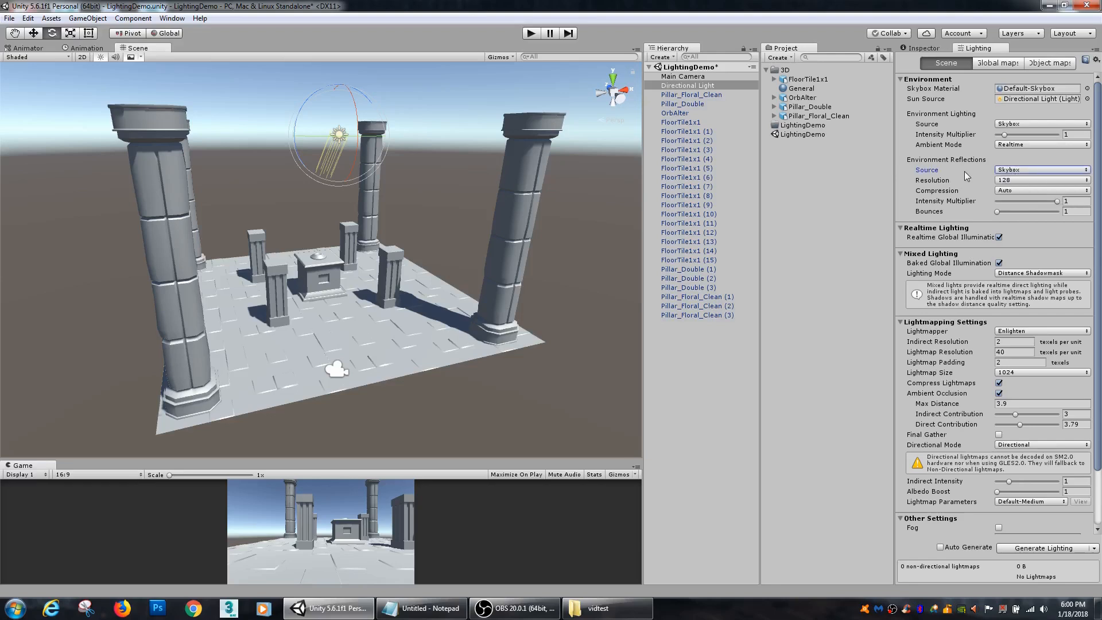
left_click(1040, 170)
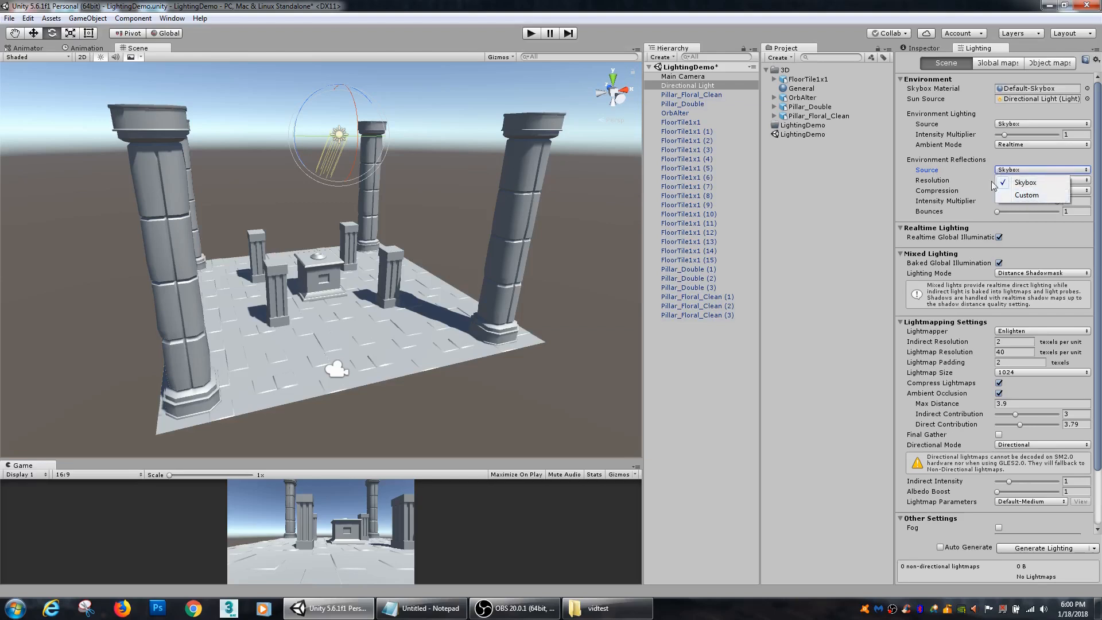
left_click(1040, 181)
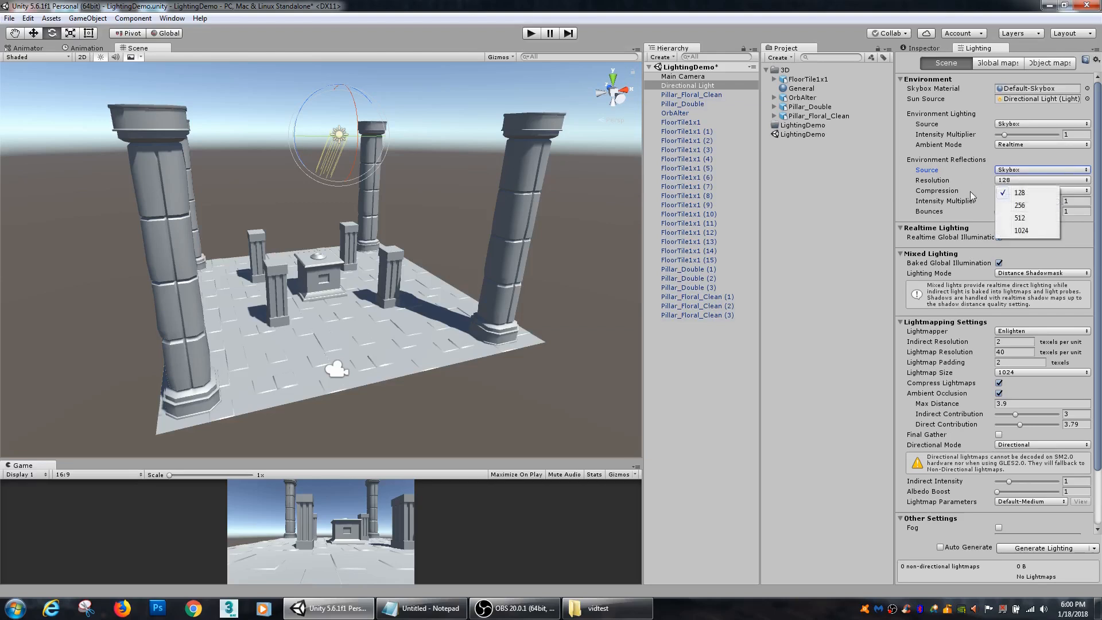
mouse_move(1025, 224)
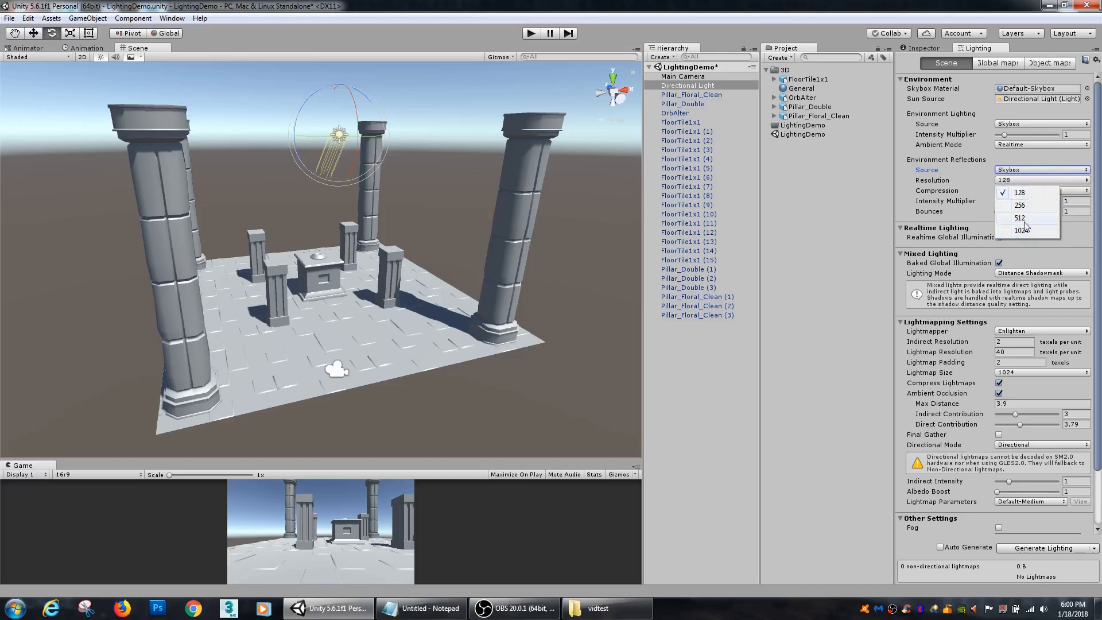
mouse_move(1027, 205)
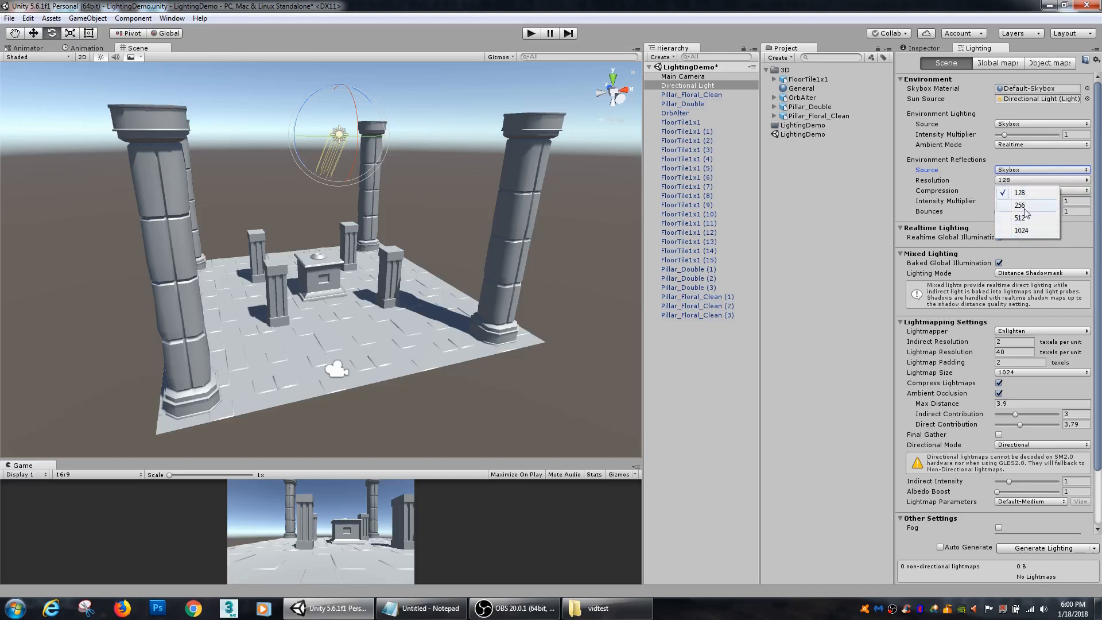
mouse_move(1019, 205)
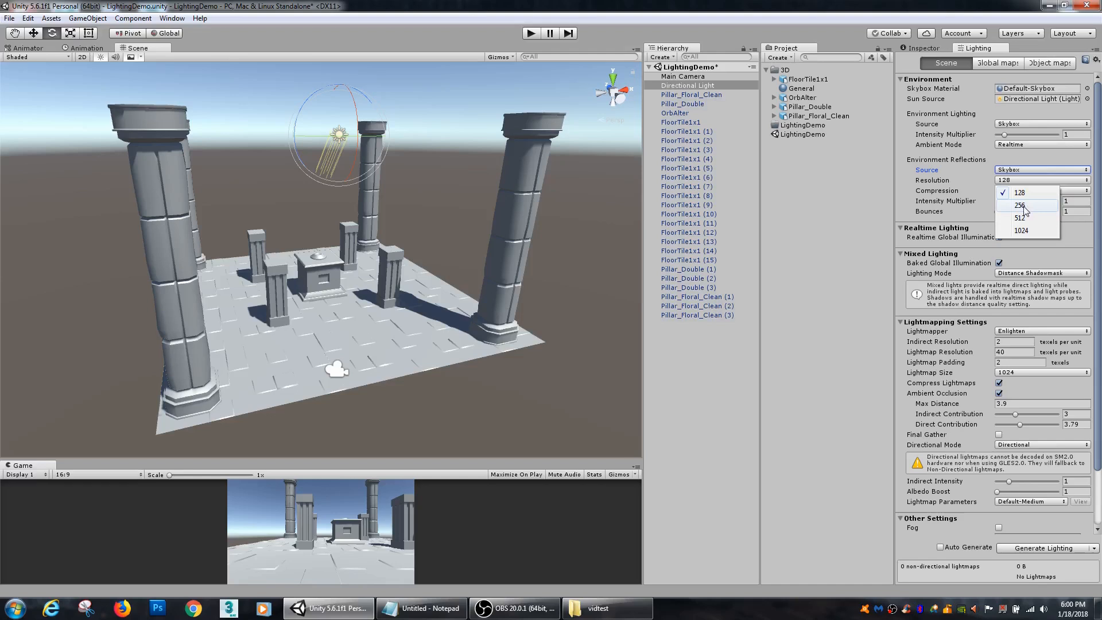
left_click(1006, 190)
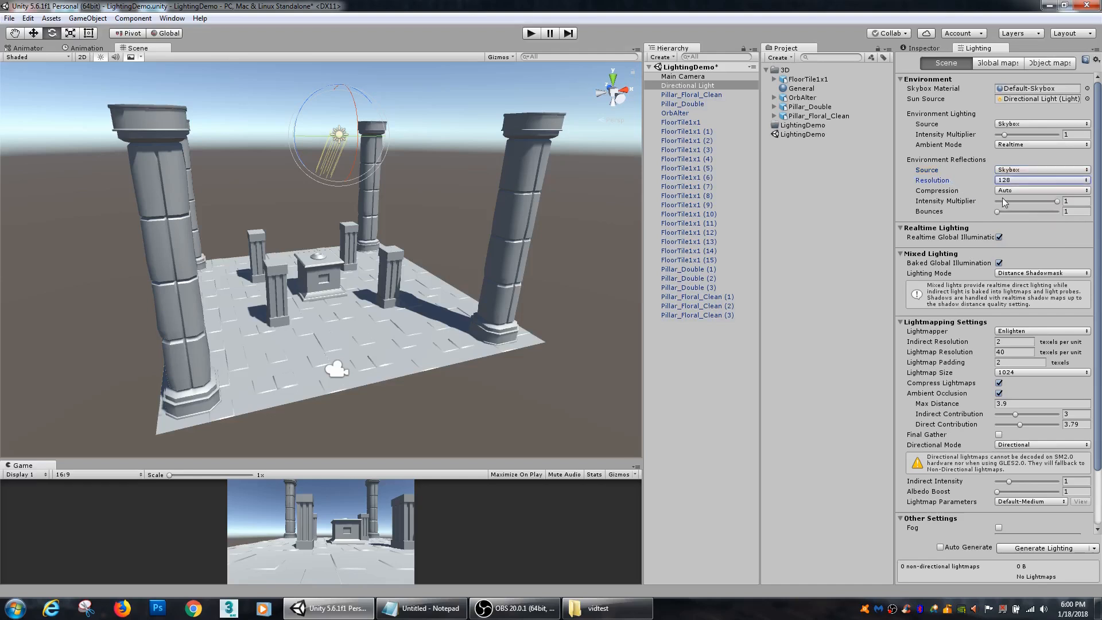
left_click(1040, 190)
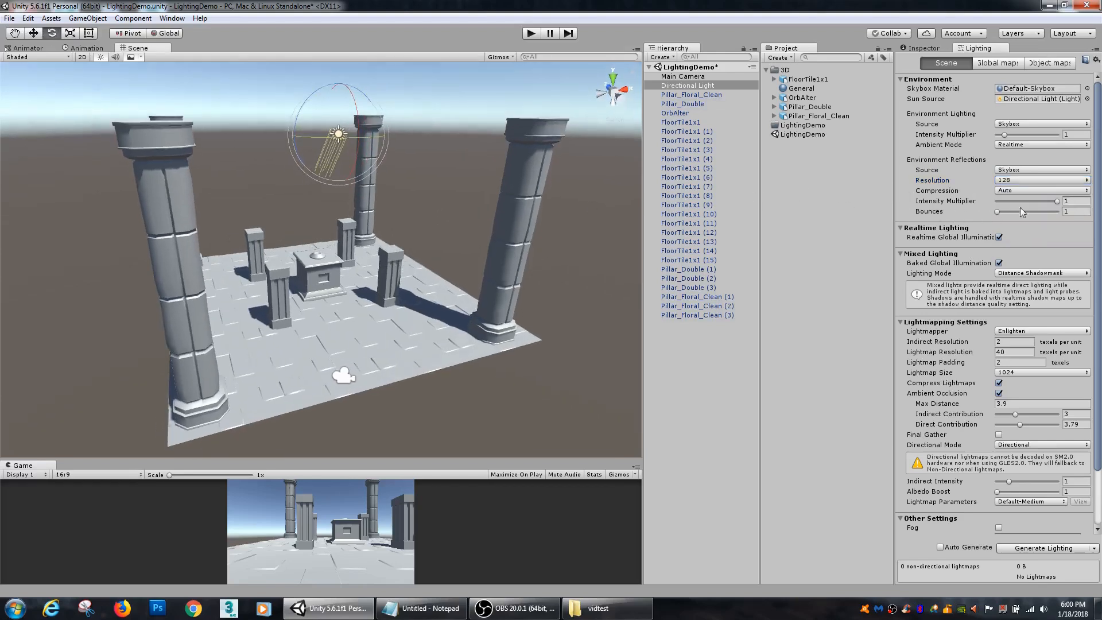
left_click_drag(1057, 202, 1009, 202)
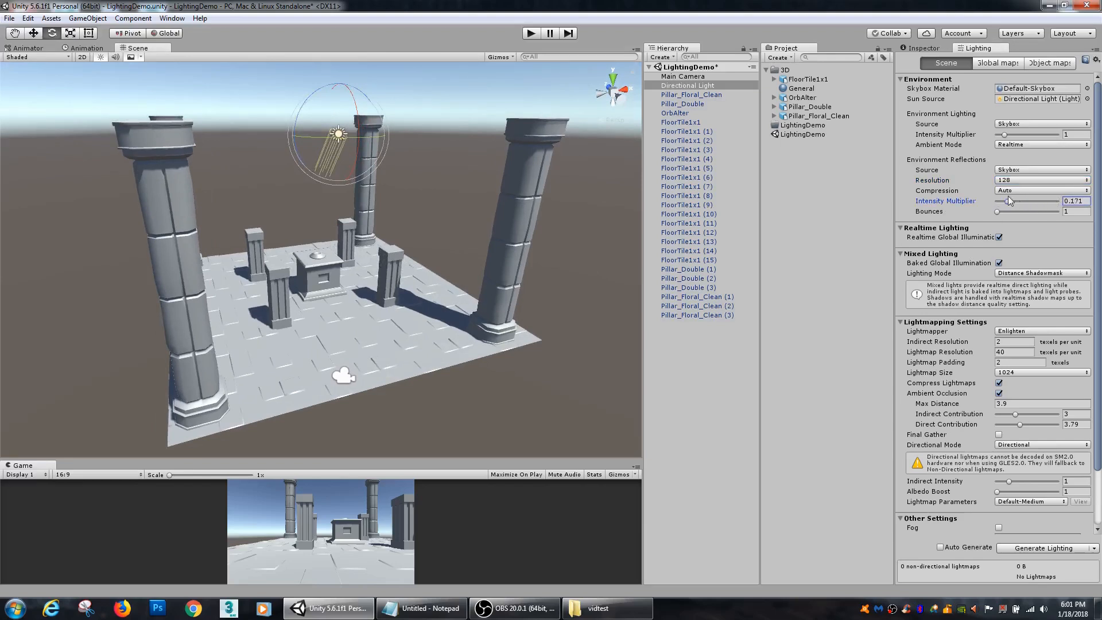
left_click_drag(1010, 200, 1054, 201)
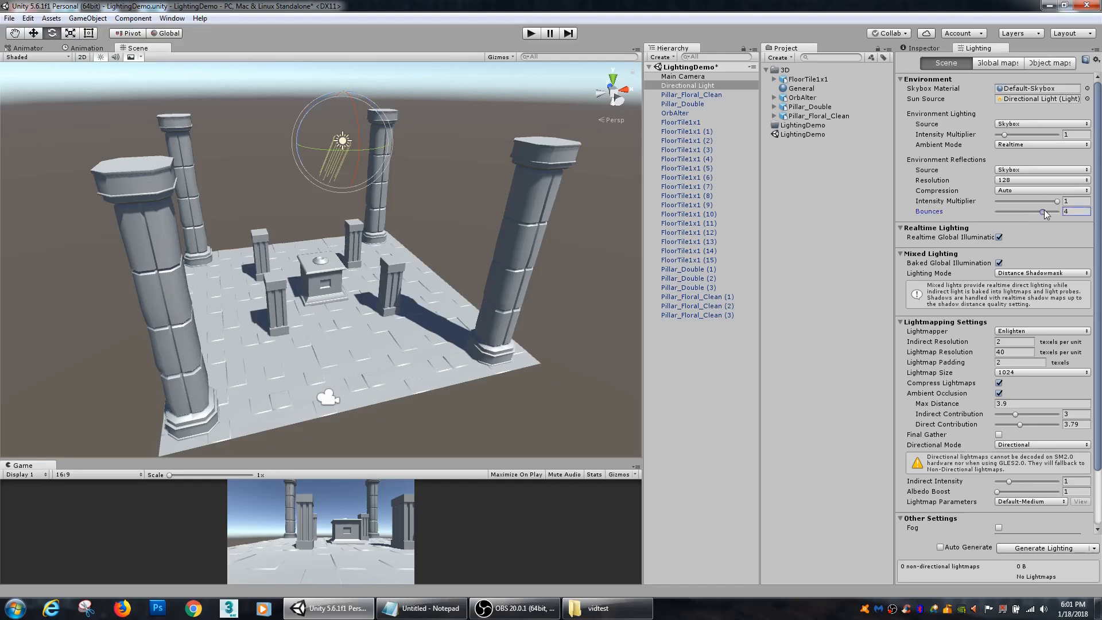
left_click_drag(1047, 211, 996, 211)
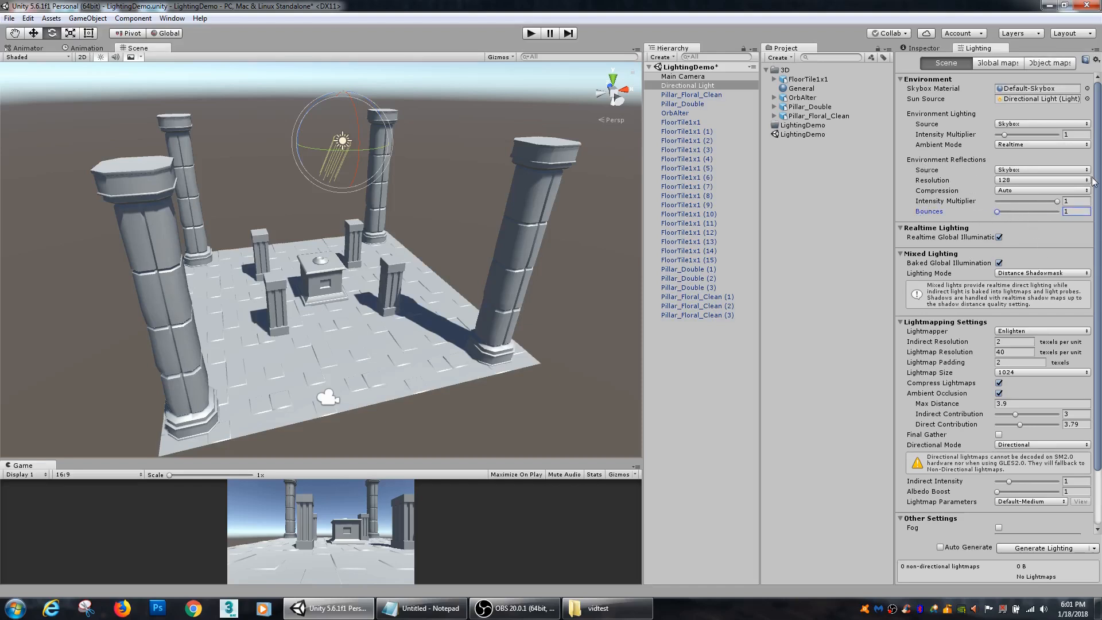
Keep Enlighten as the Lightmapper after checking its alternatives, then deselect everything in the scene
scroll("down", 3)
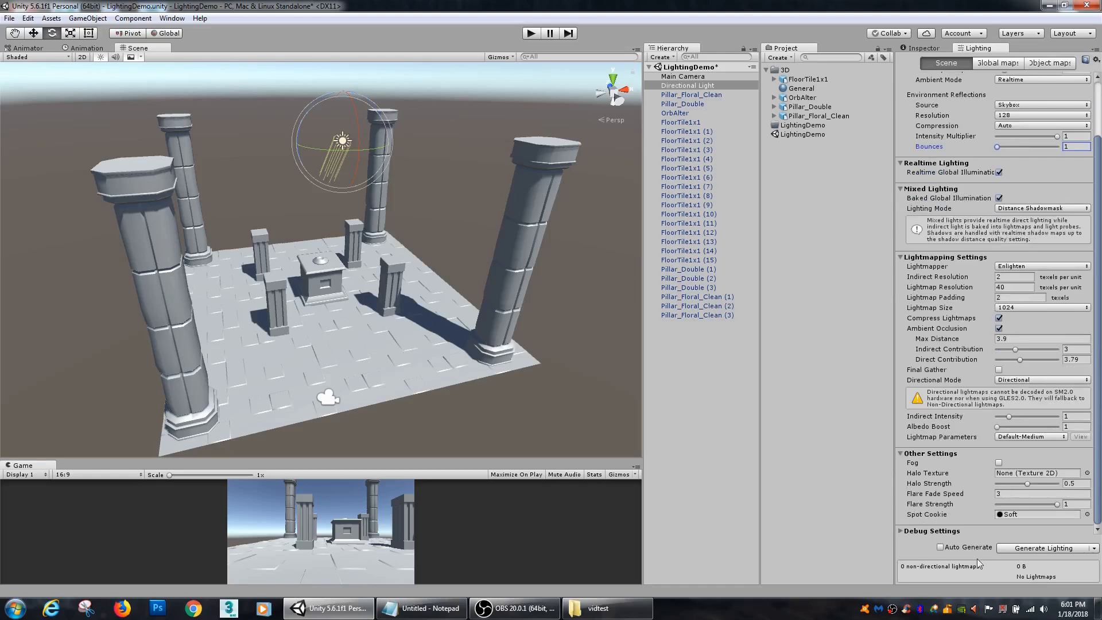
mouse_move(940, 550)
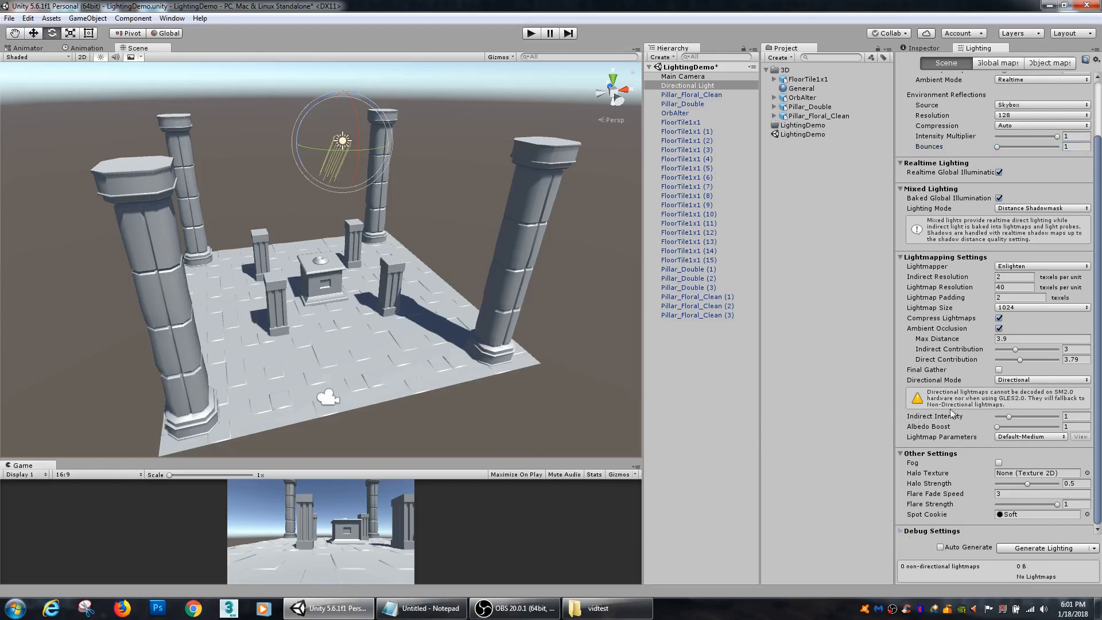
mouse_move(996, 393)
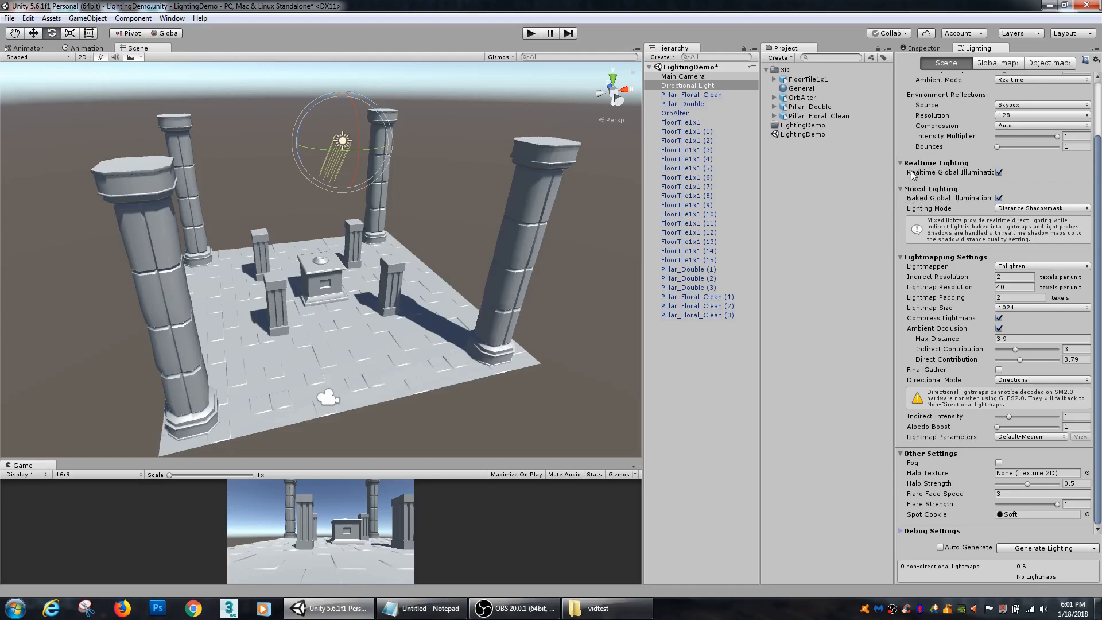
mouse_move(979, 178)
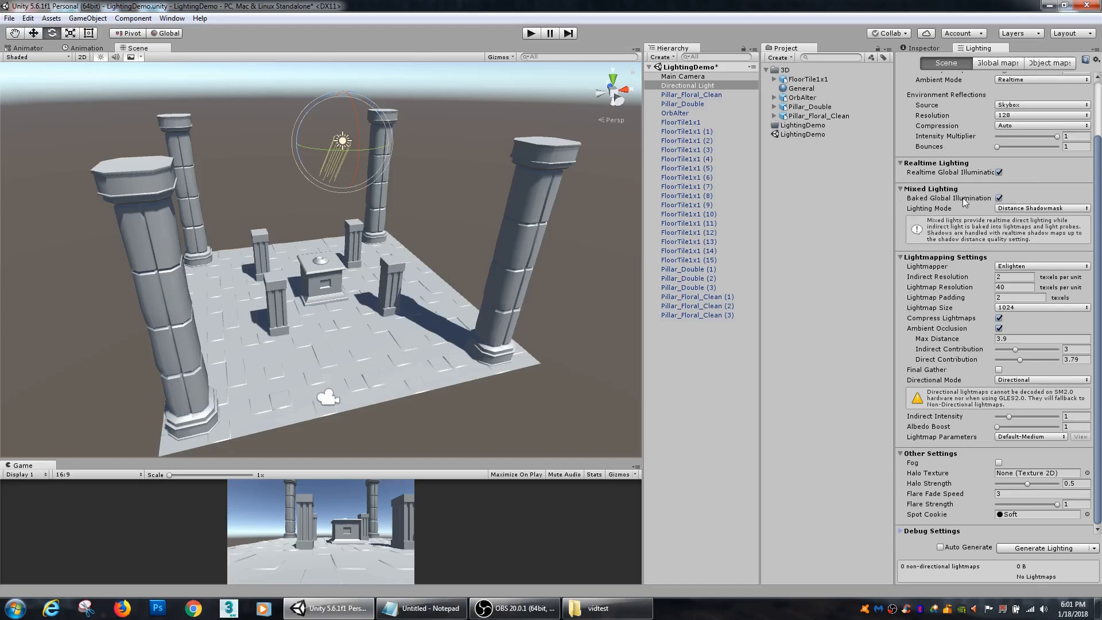
mouse_move(931, 207)
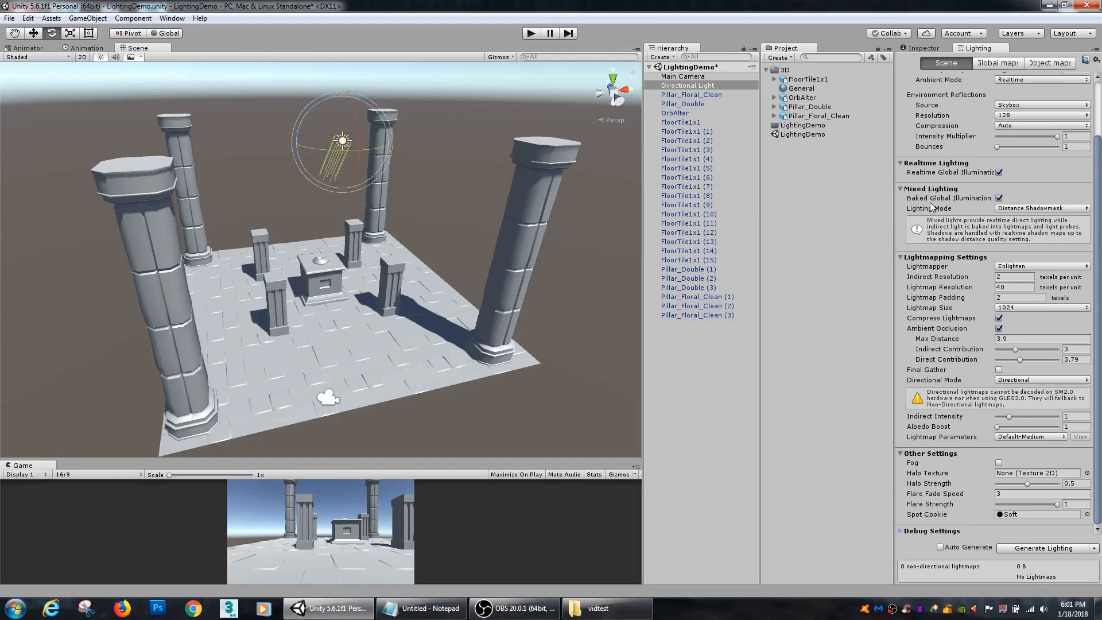
mouse_move(973, 181)
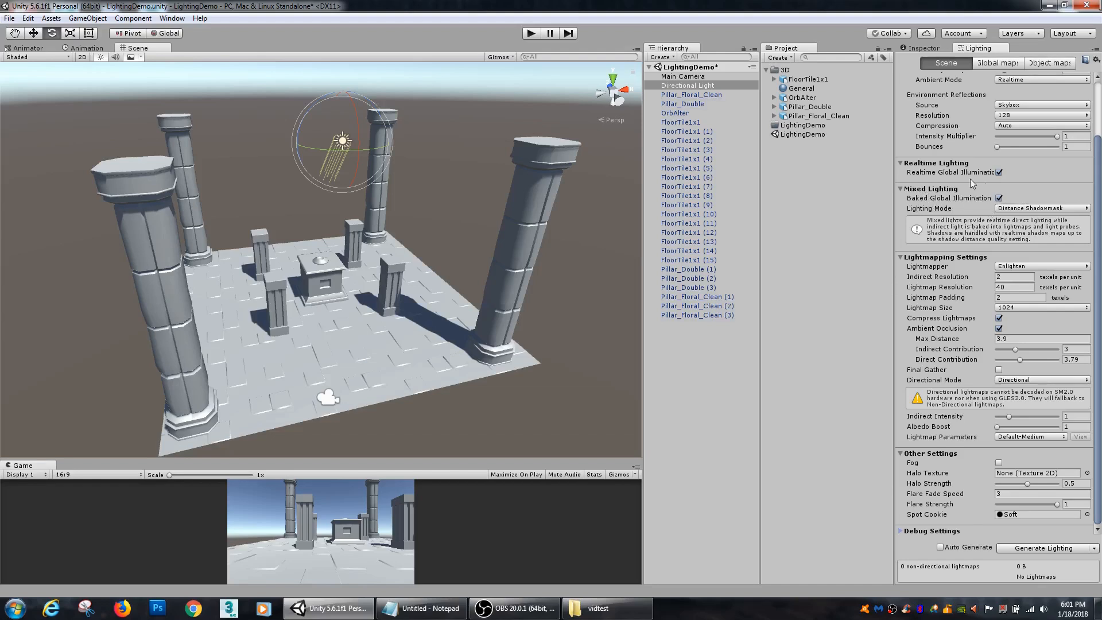
mouse_move(927, 196)
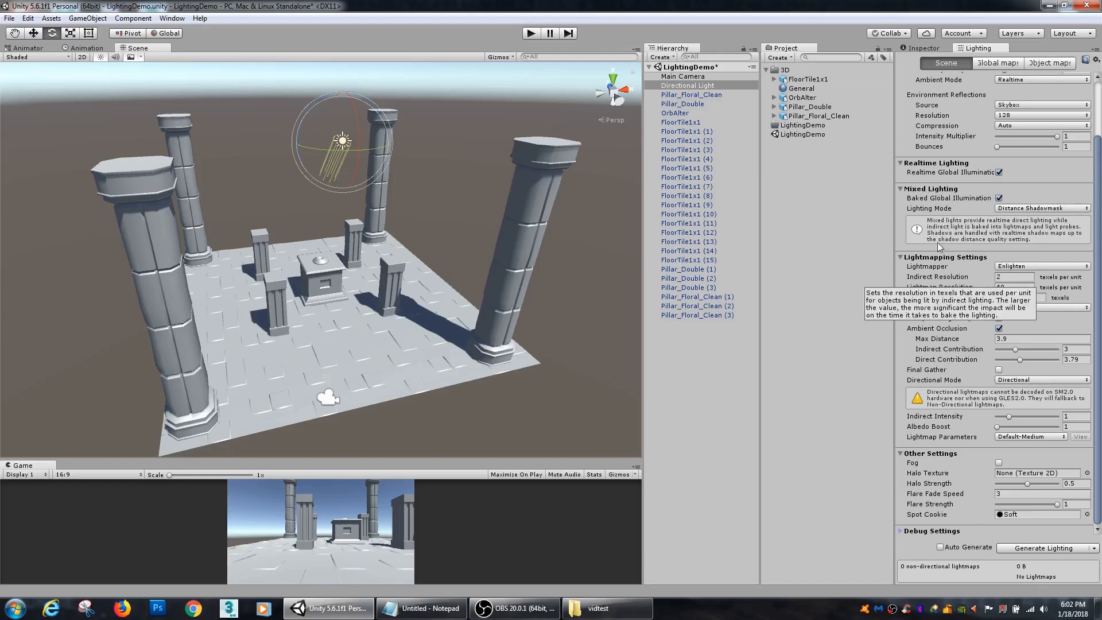
mouse_move(880, 292)
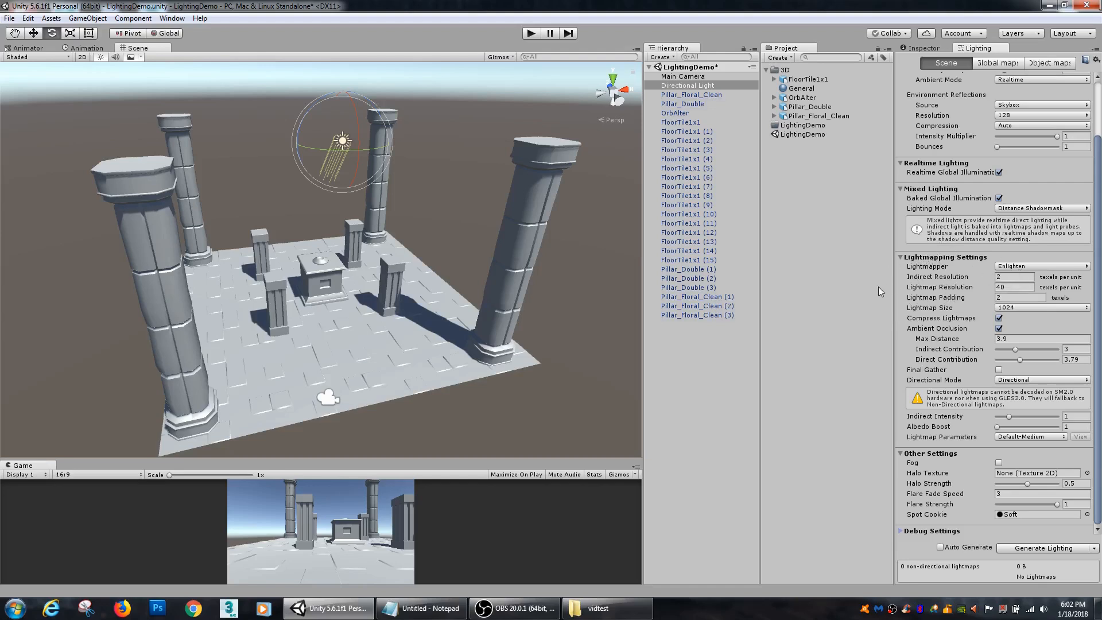
mouse_move(943, 268)
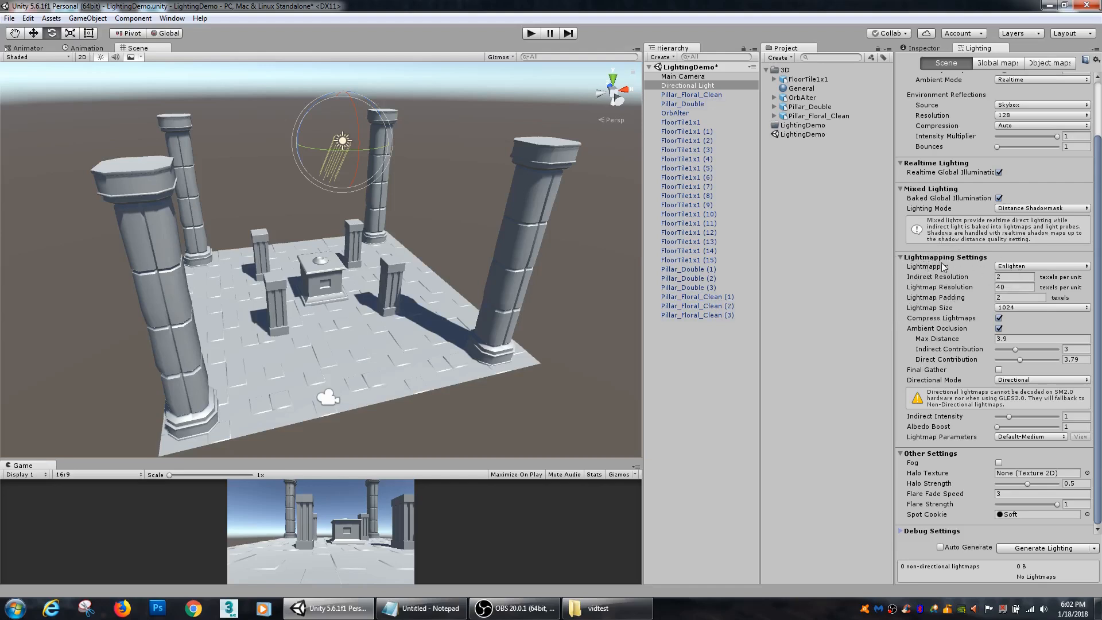
left_click(1043, 265)
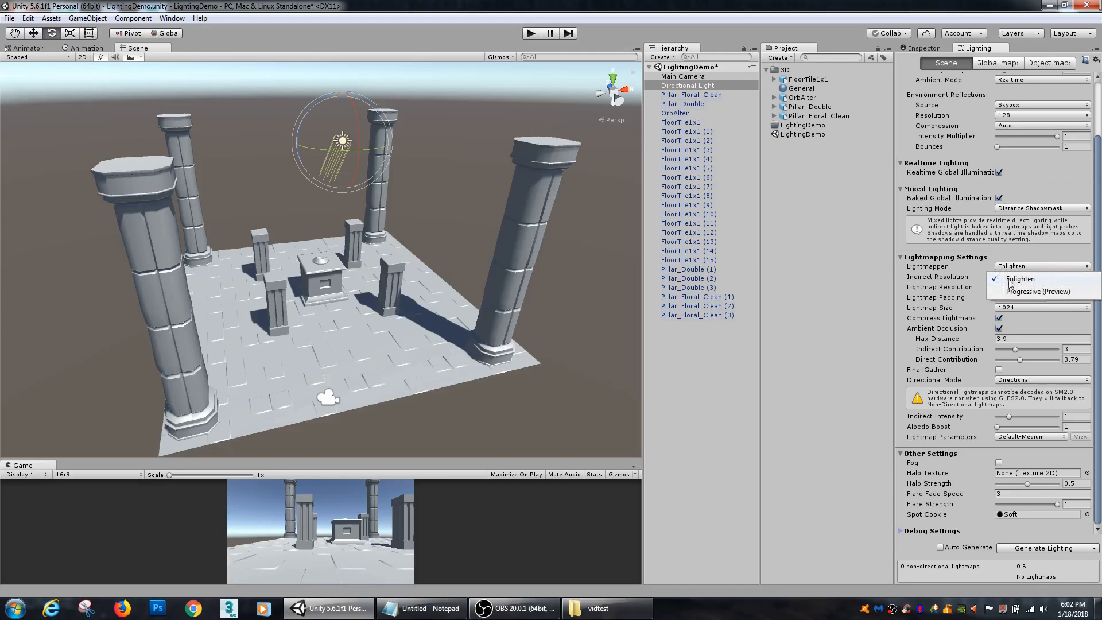
left_click(1019, 278)
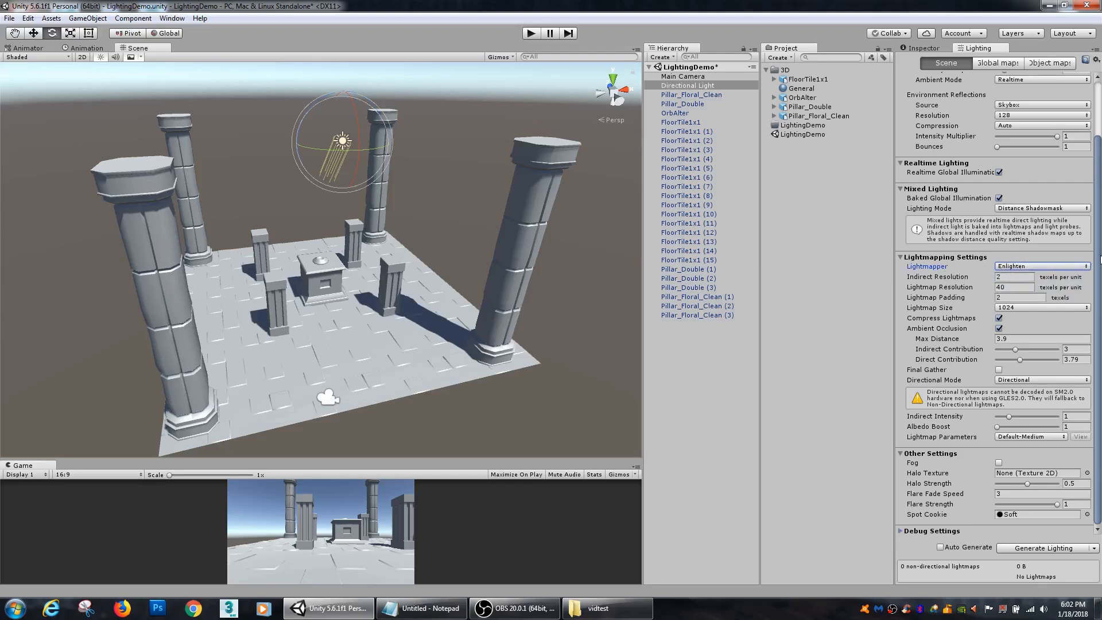
mouse_move(884, 287)
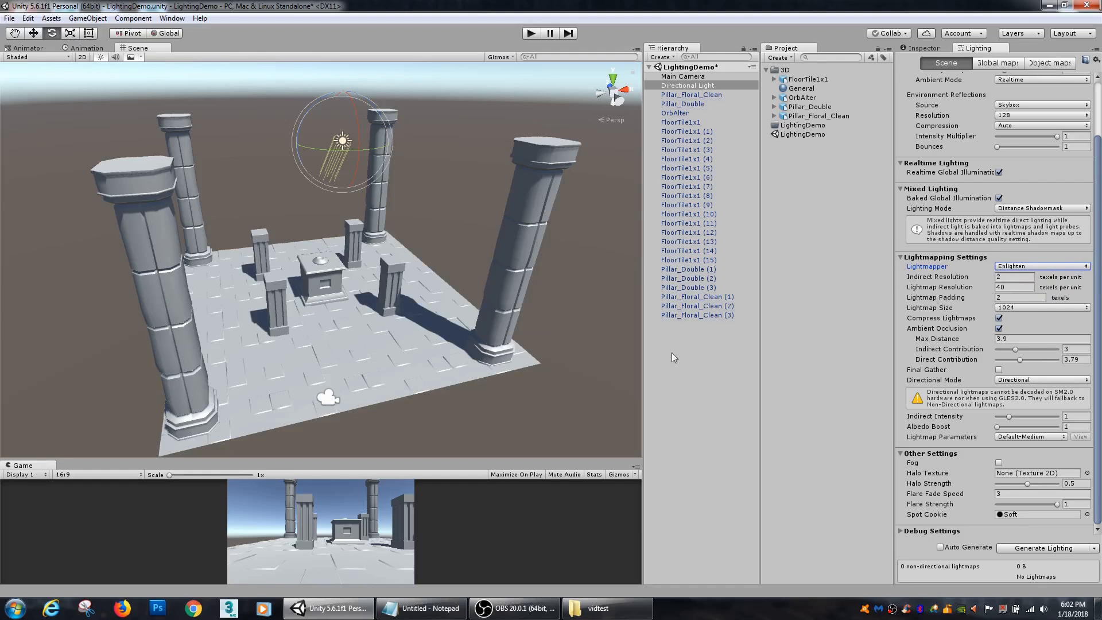
left_click(523, 225)
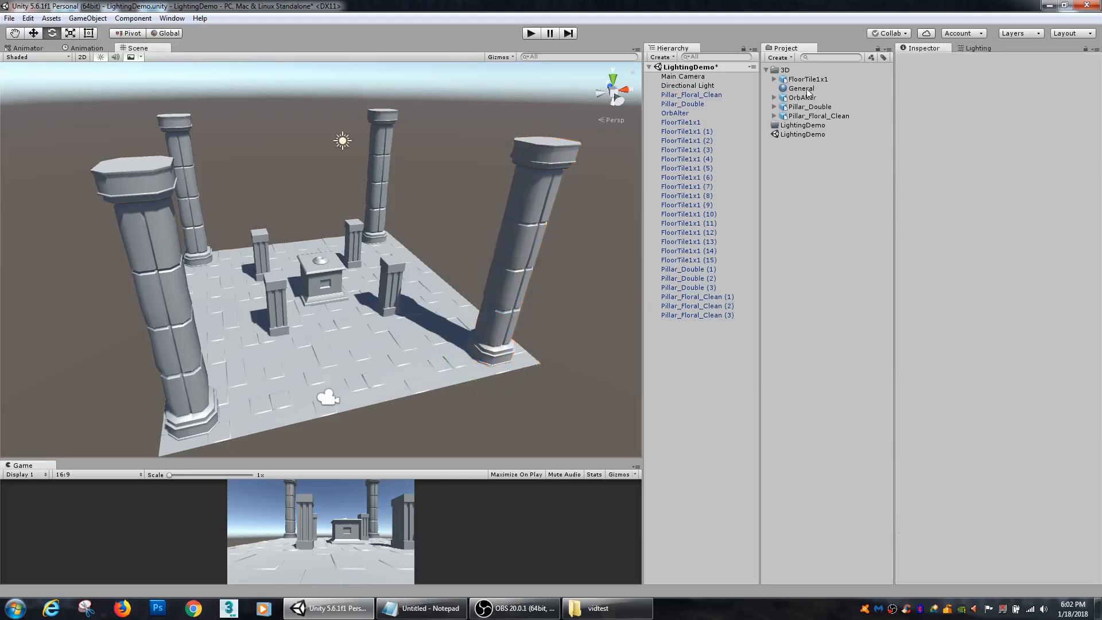
Tick Generate Lightmap UVs in FloorTile1x1's model import settings and apply the change
left_click(806, 79)
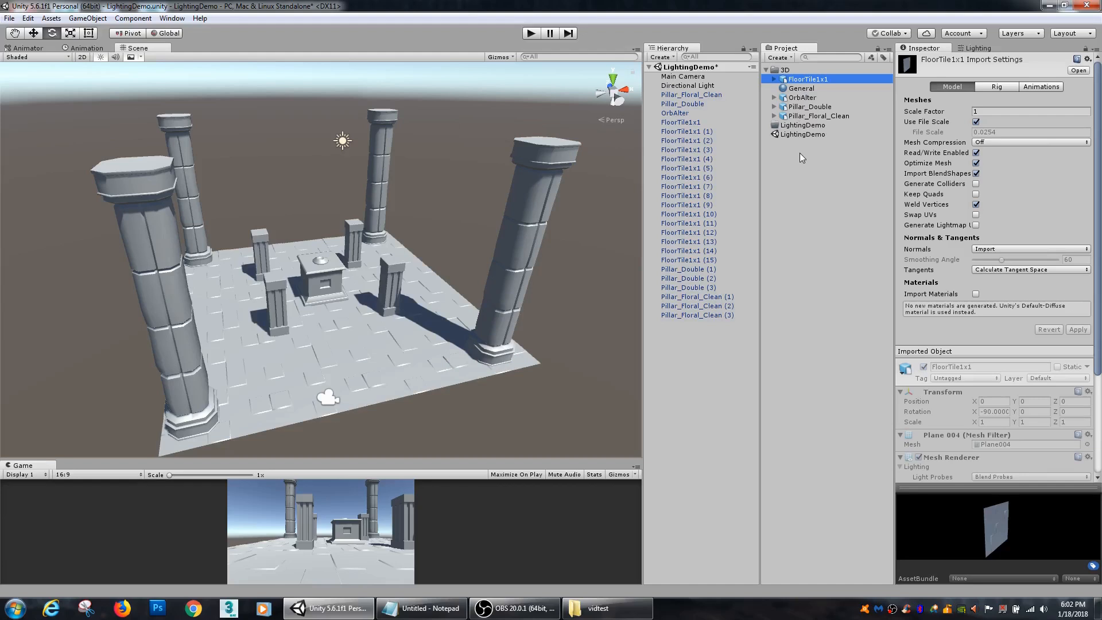
mouse_move(800, 151)
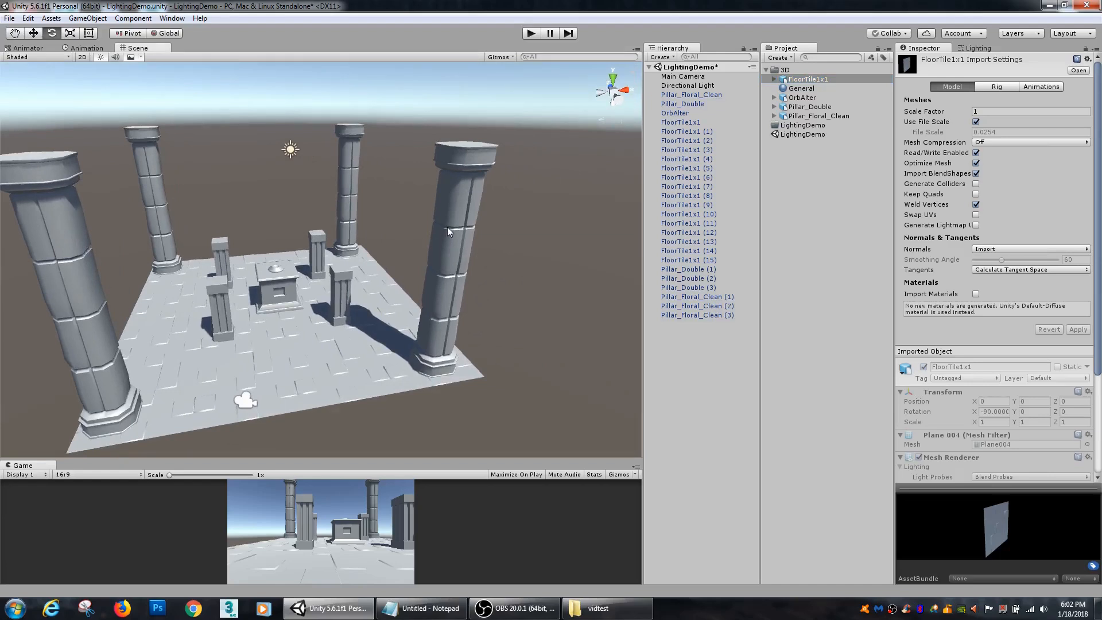
mouse_move(424, 187)
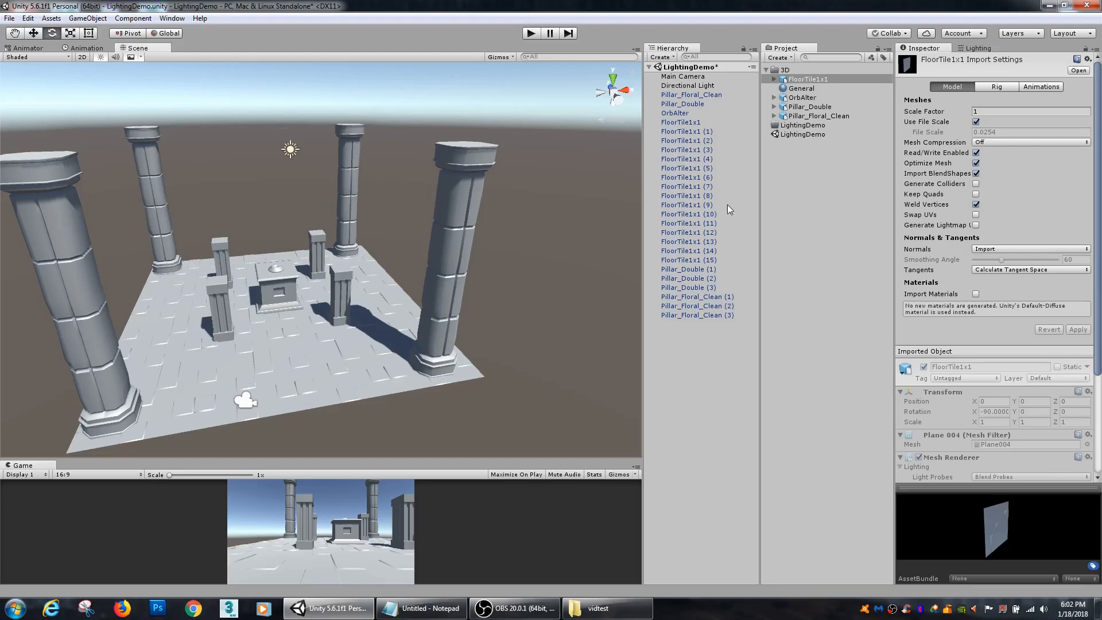
mouse_move(552, 227)
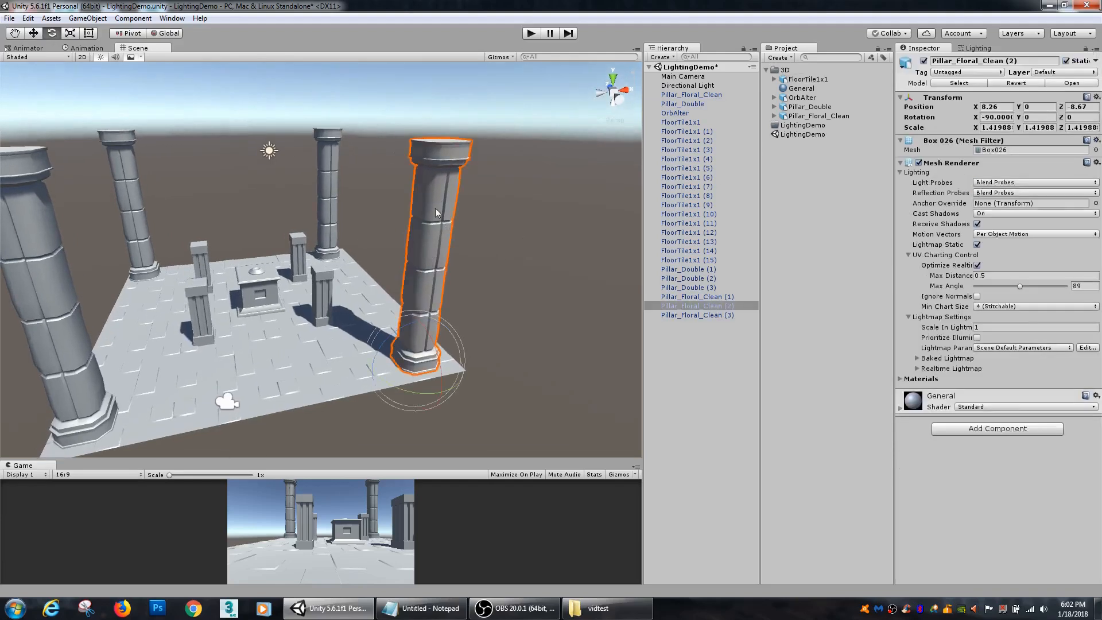
left_click(807, 79)
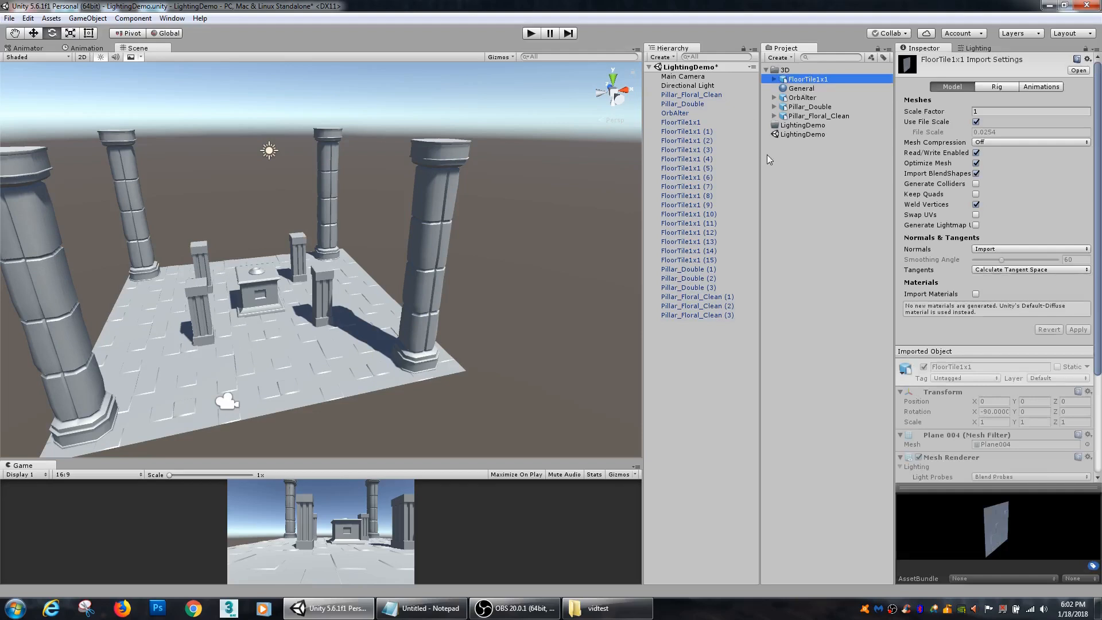
mouse_move(861, 115)
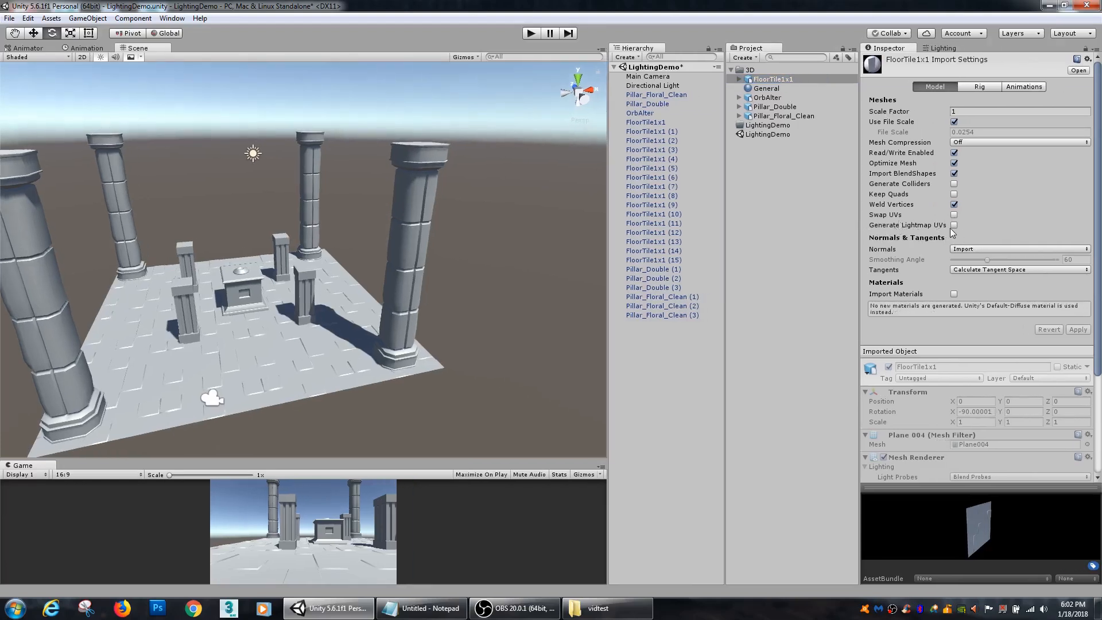
left_click(954, 225)
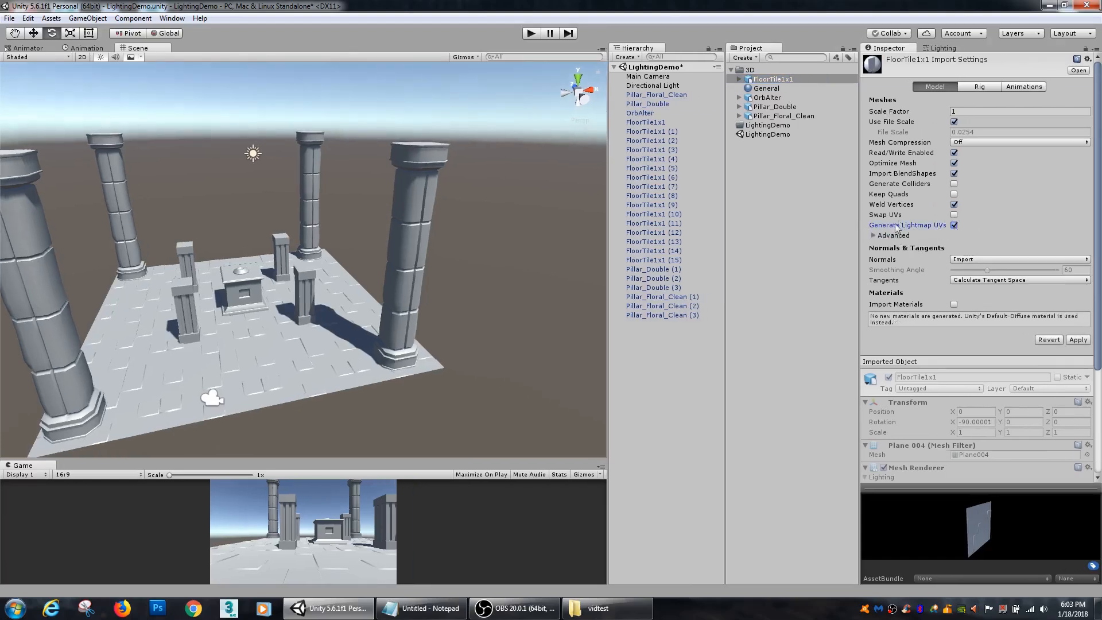
left_click(875, 234)
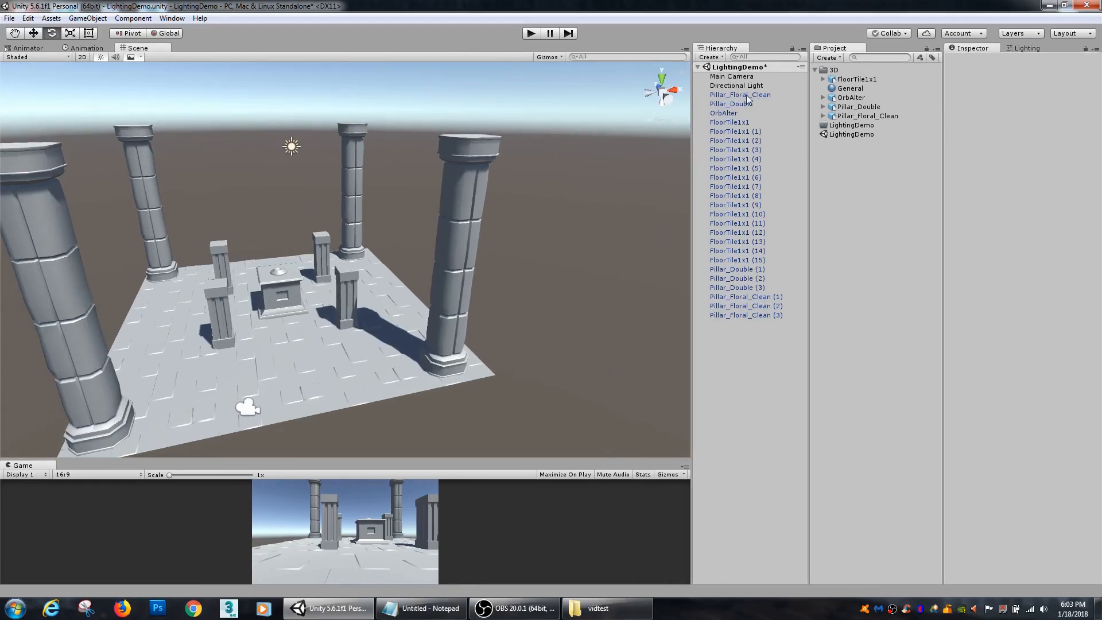
Check a floor tile's Mesh Renderer lightmap scale, then select the Directional Light instead
left_click(740, 95)
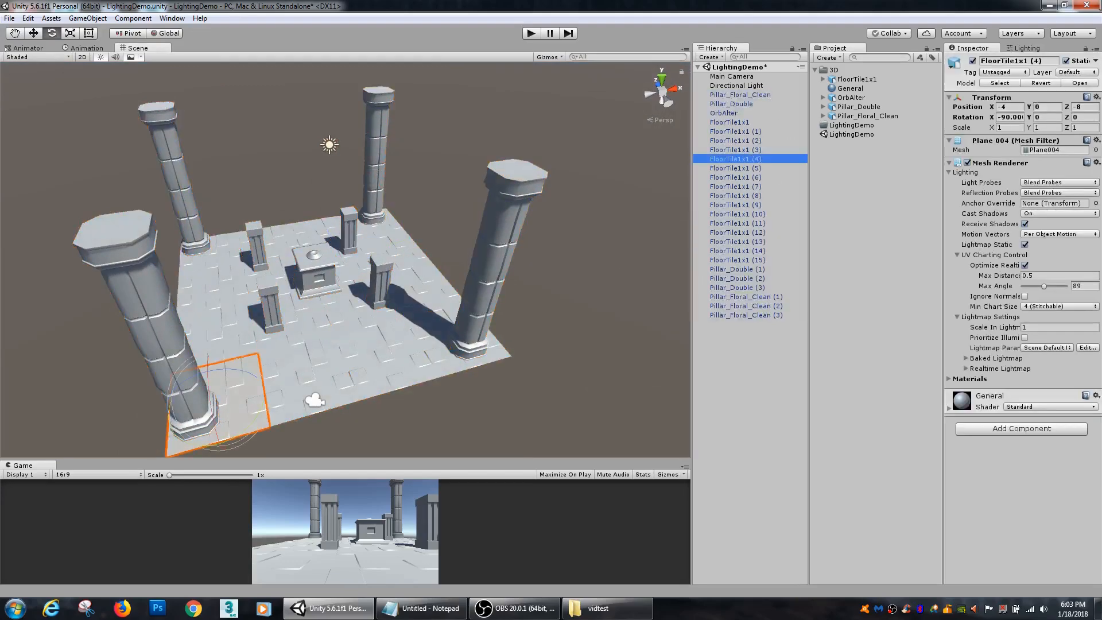
left_click(1081, 61)
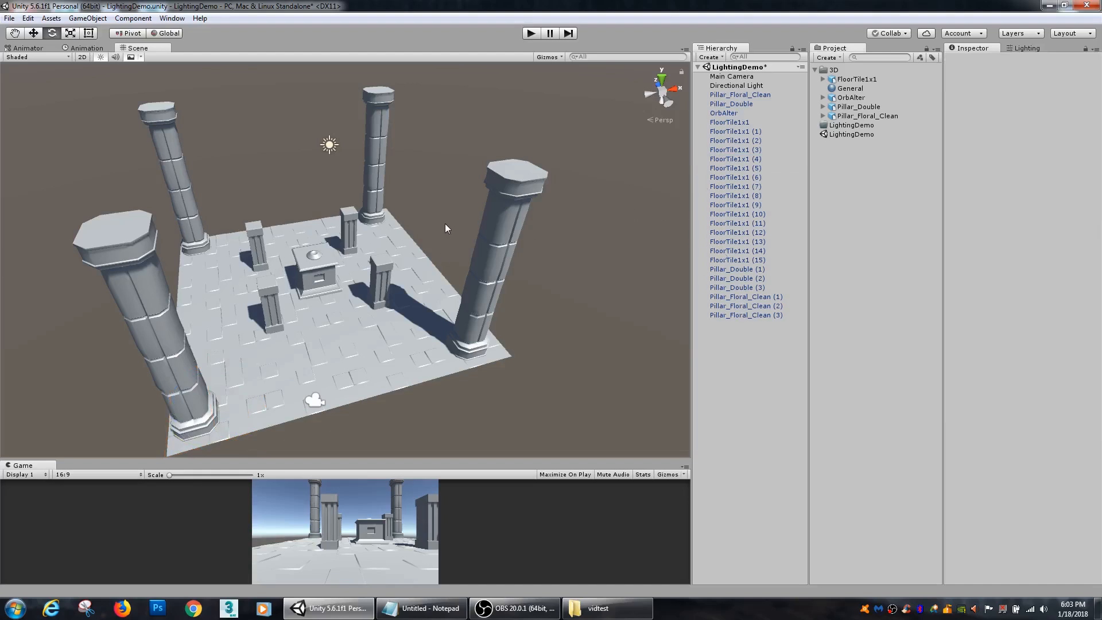
left_click(737, 85)
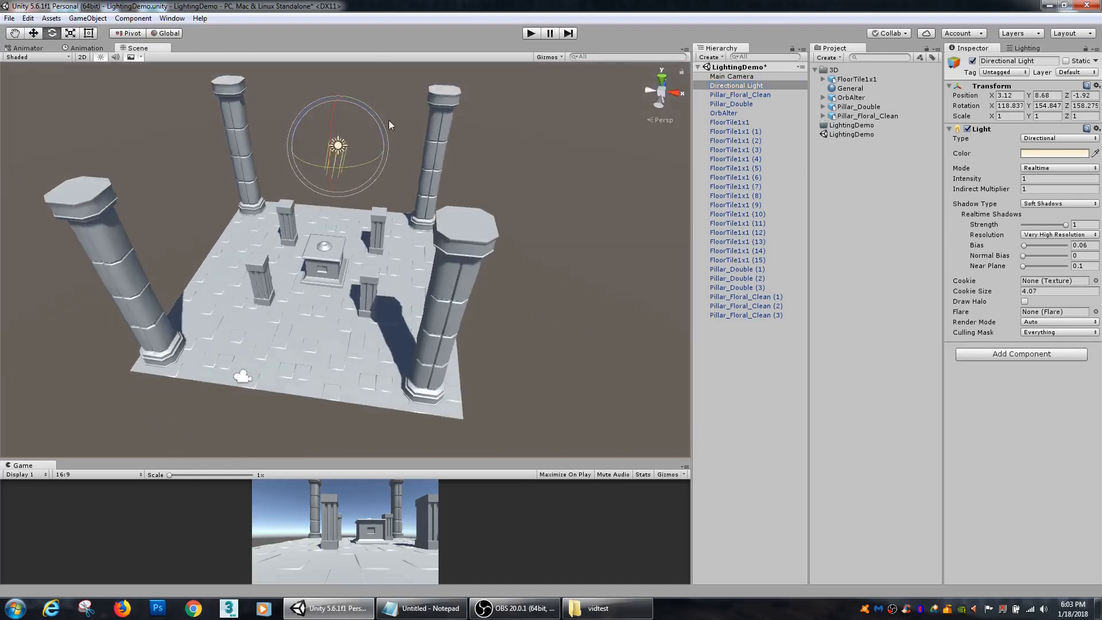
Switch the Directional Light's mode to Baked and return to the Lighting settings
left_click(1057, 168)
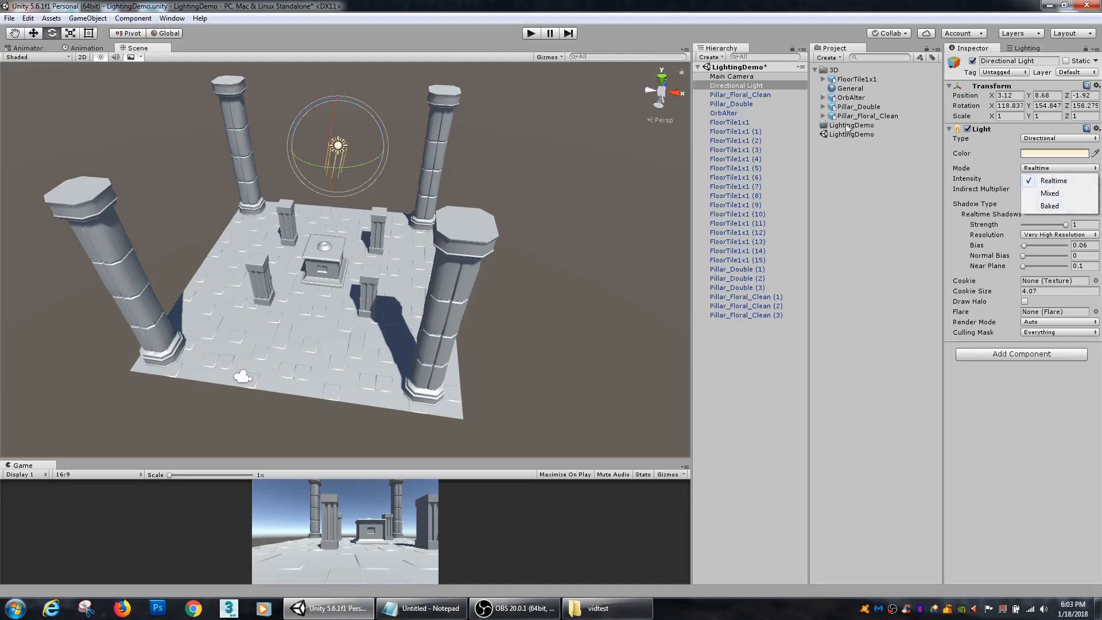
left_click(1050, 205)
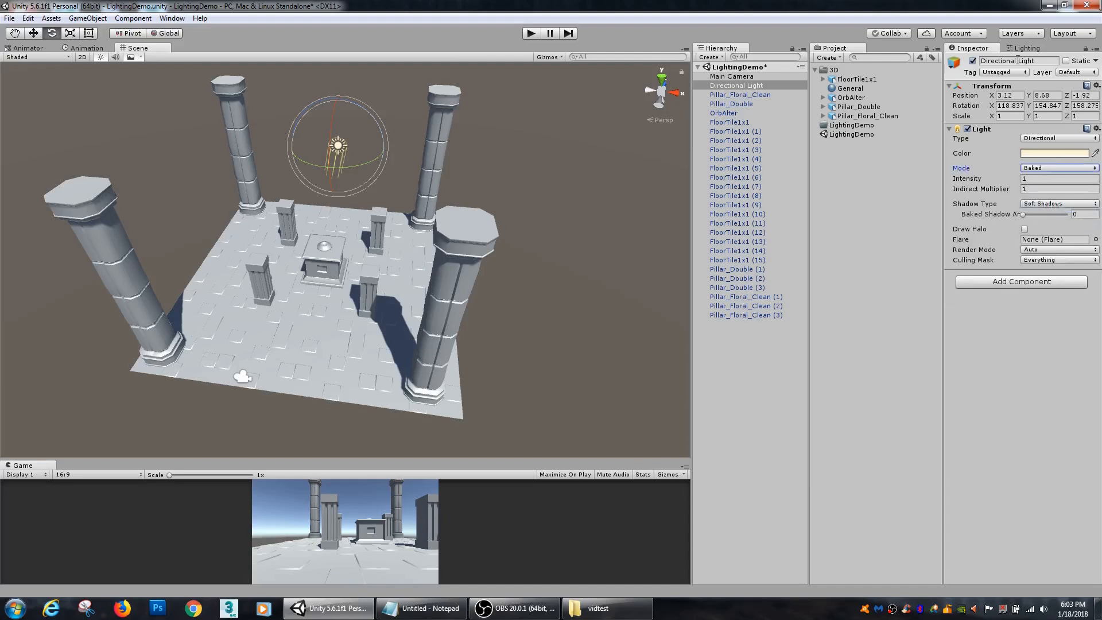
left_click(1027, 48)
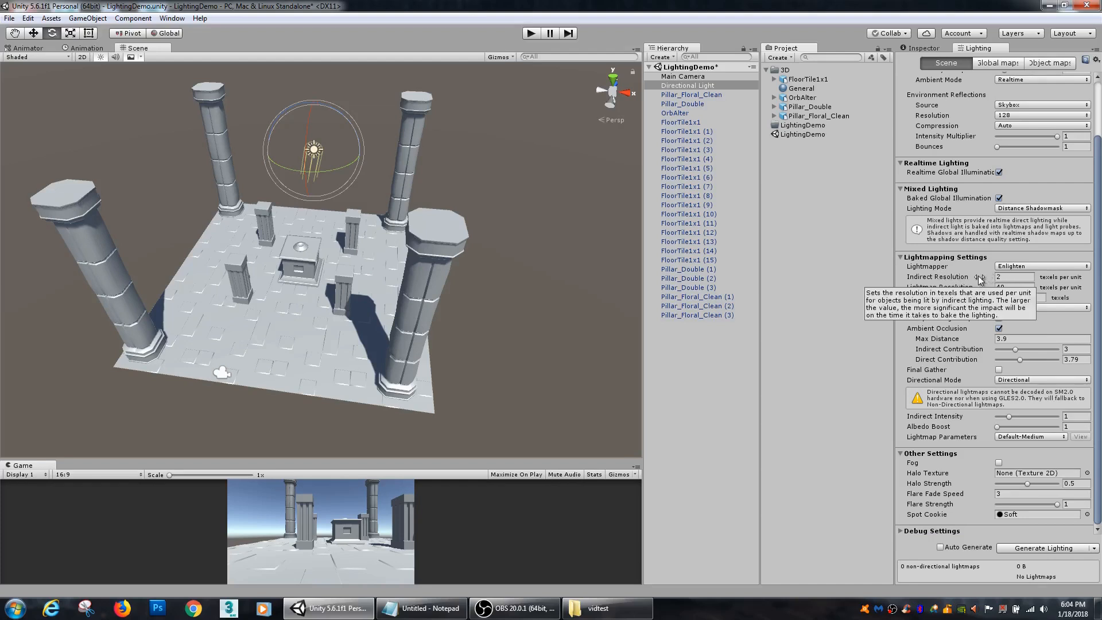
mouse_move(997, 276)
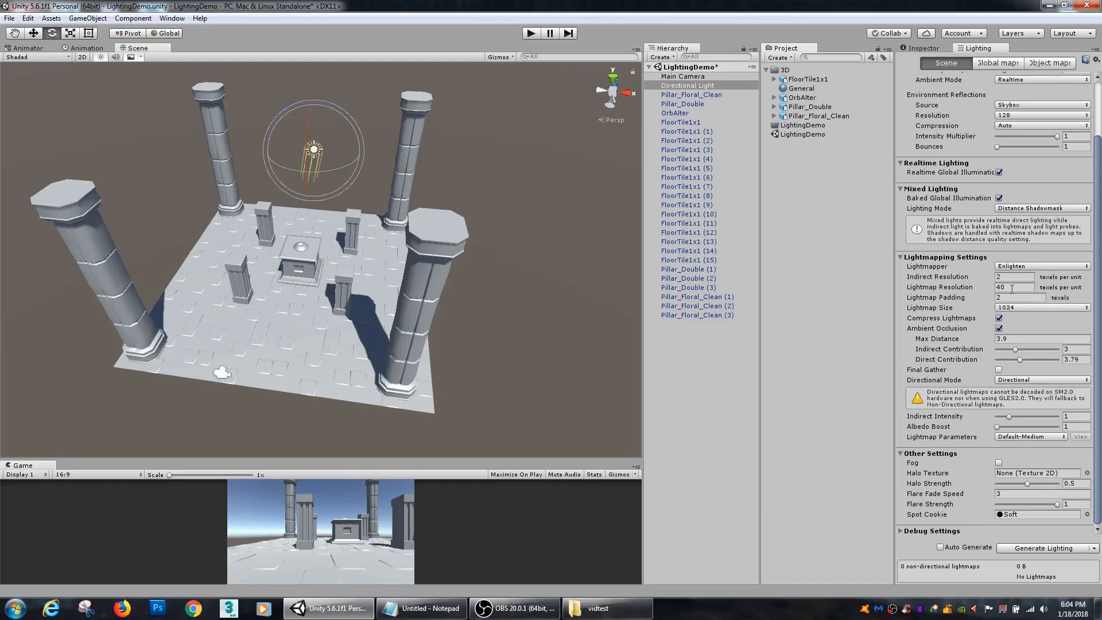
mouse_move(1065, 324)
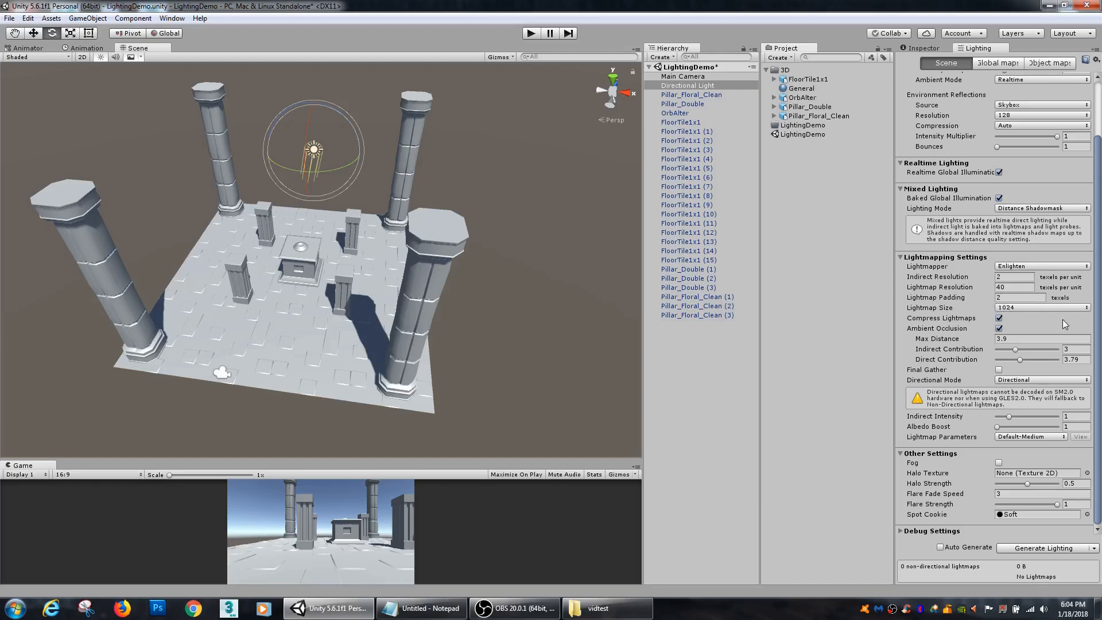
Review the Lightmap Size choices and keep it at 1024
left_click(1040, 308)
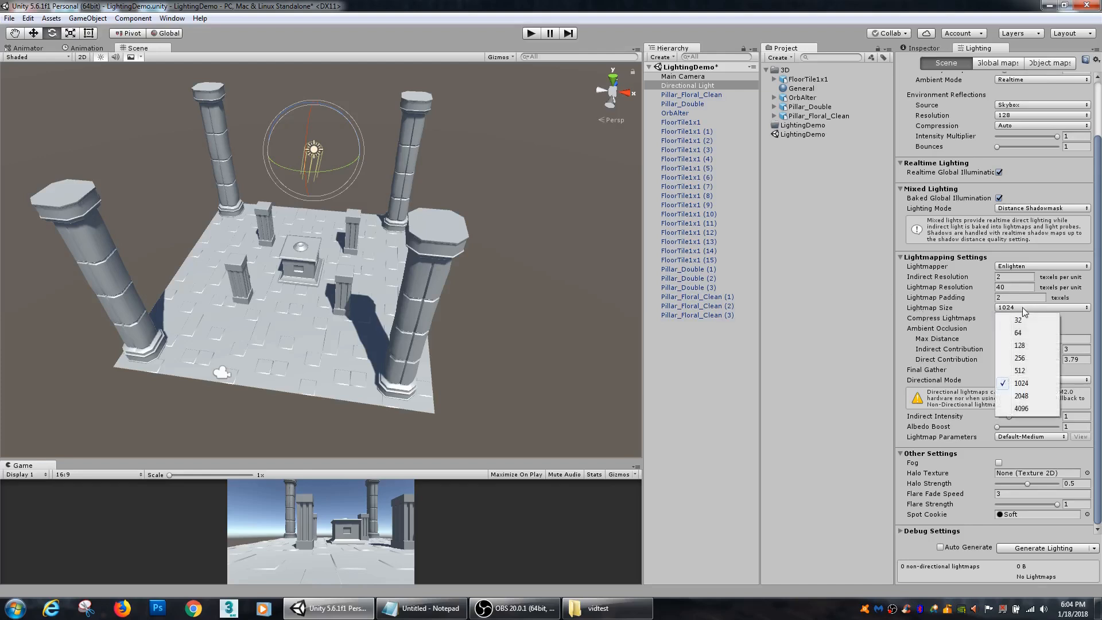
mouse_move(1022, 396)
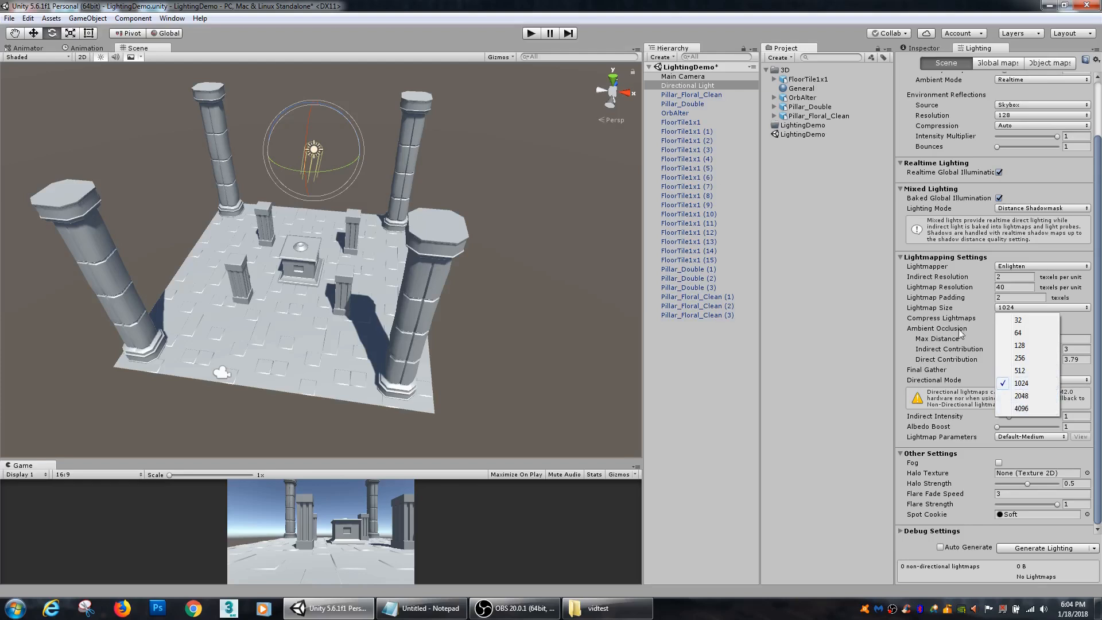
left_click(1021, 384)
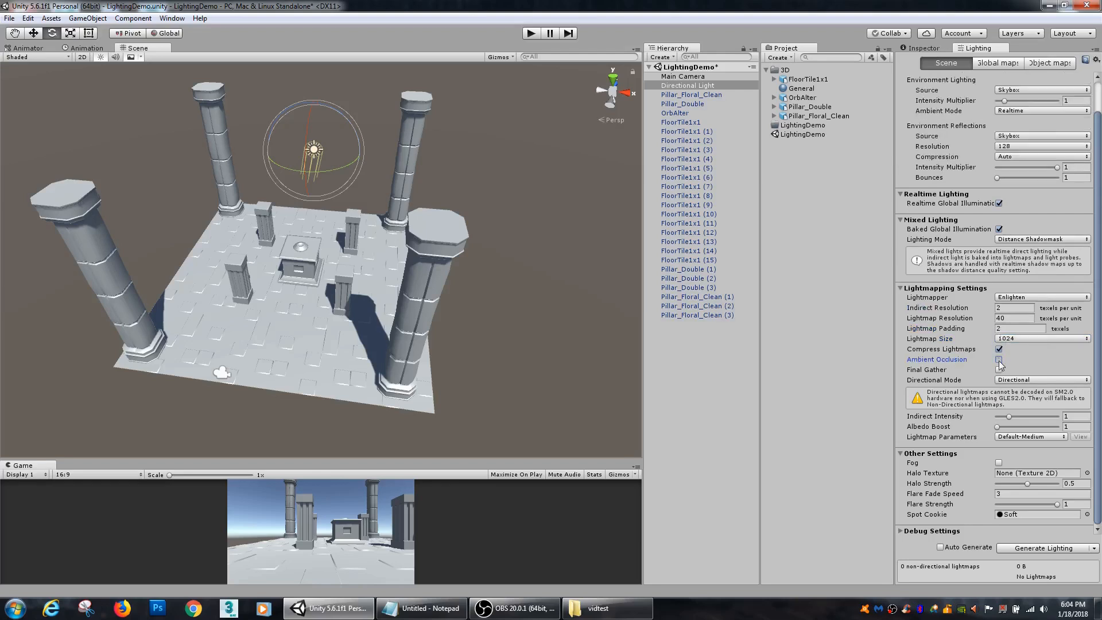
Untick Ambient Occlusion and browse the Lightmap Parameters presets, staying on Default-Medium
left_click(998, 359)
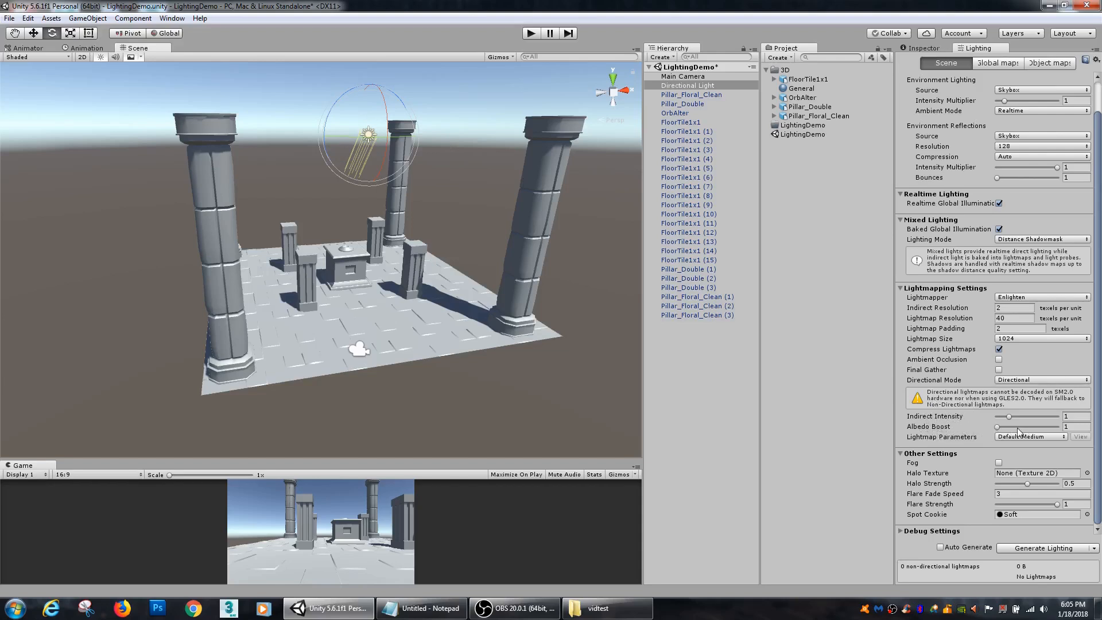
mouse_move(940, 436)
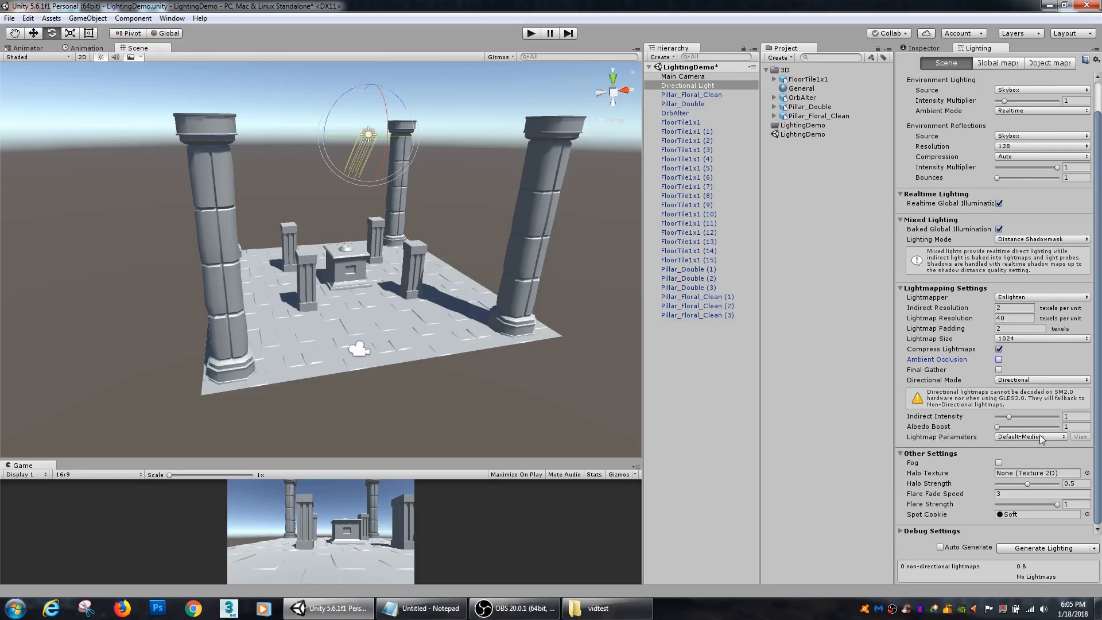
left_click(1030, 436)
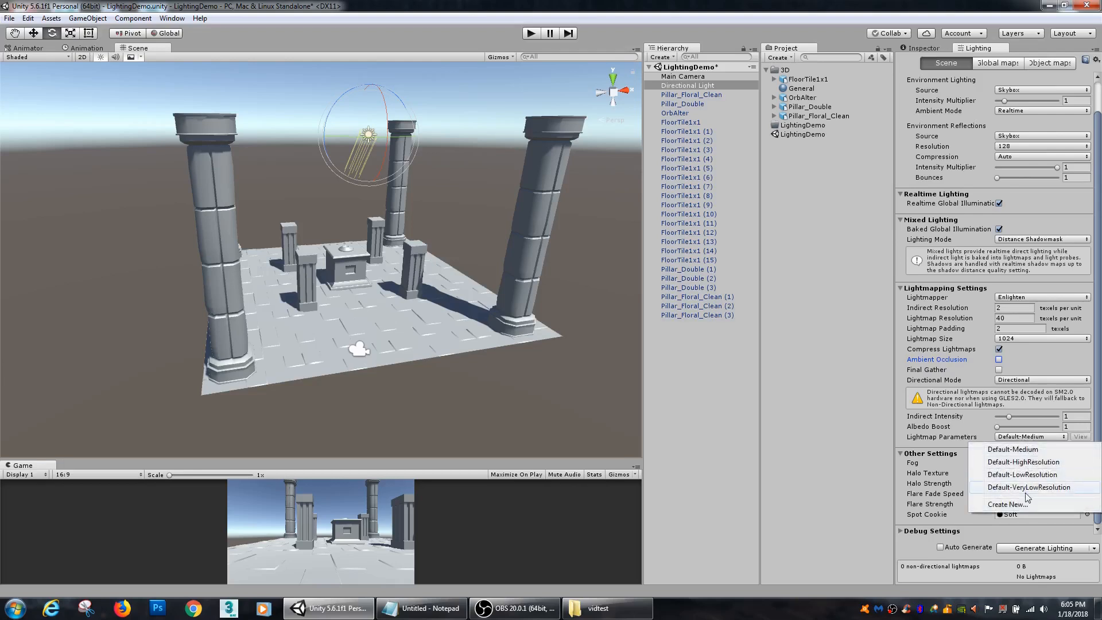
mouse_move(1028, 494)
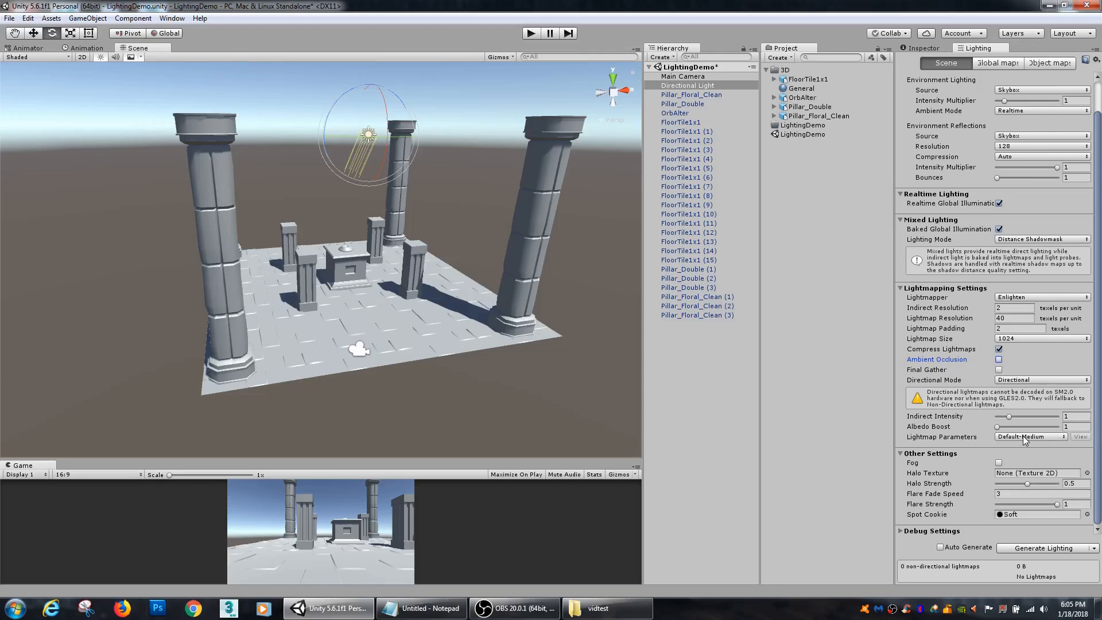
left_click(1031, 436)
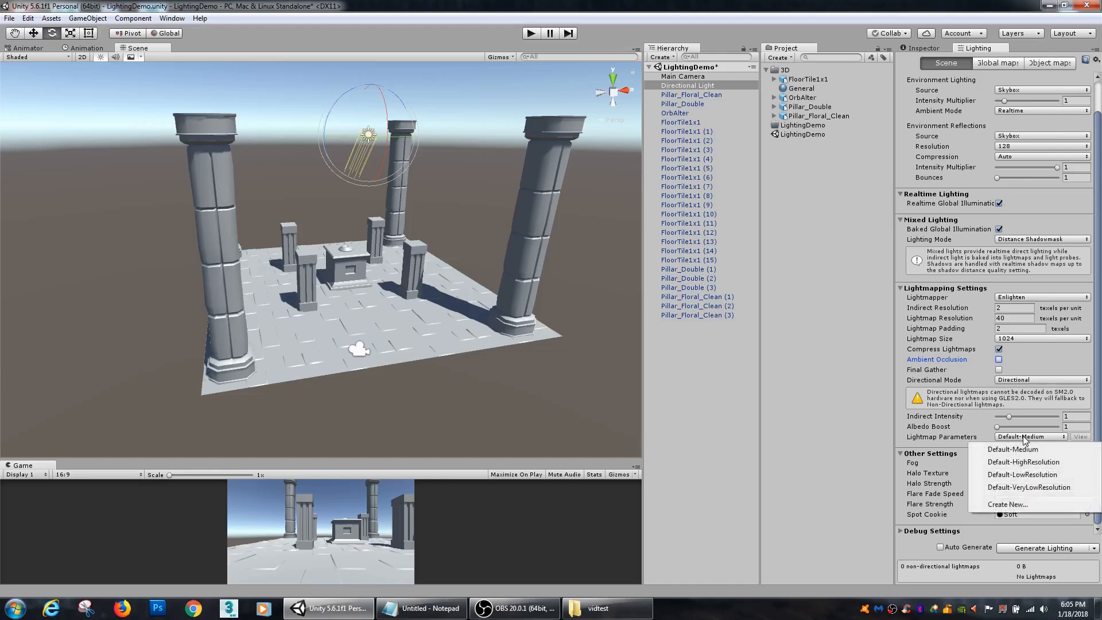
mouse_move(1023, 461)
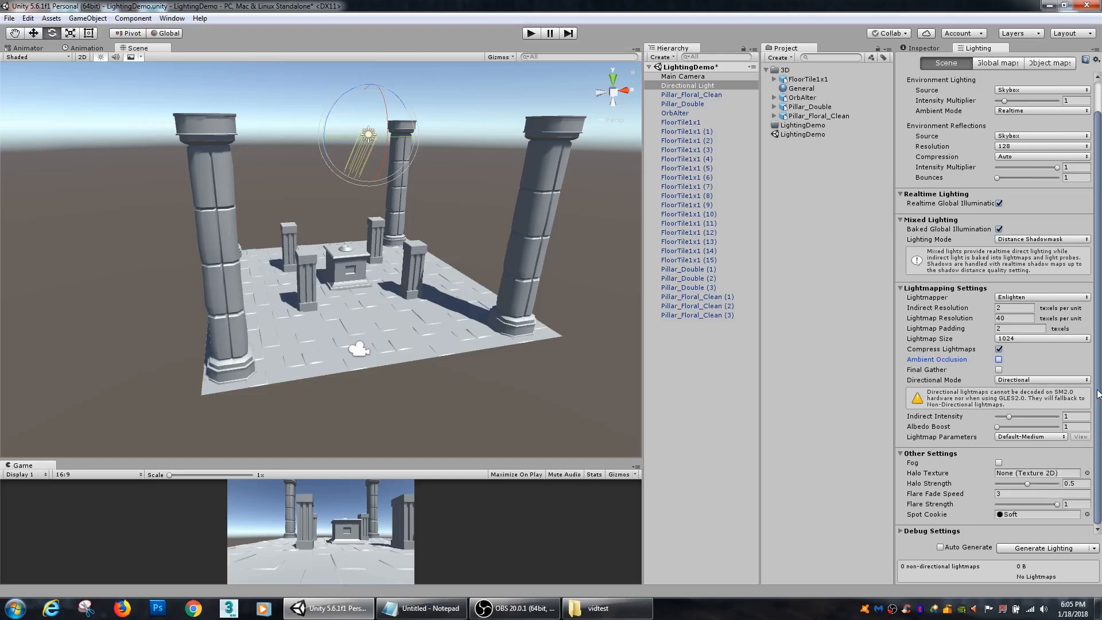
mouse_move(1039, 448)
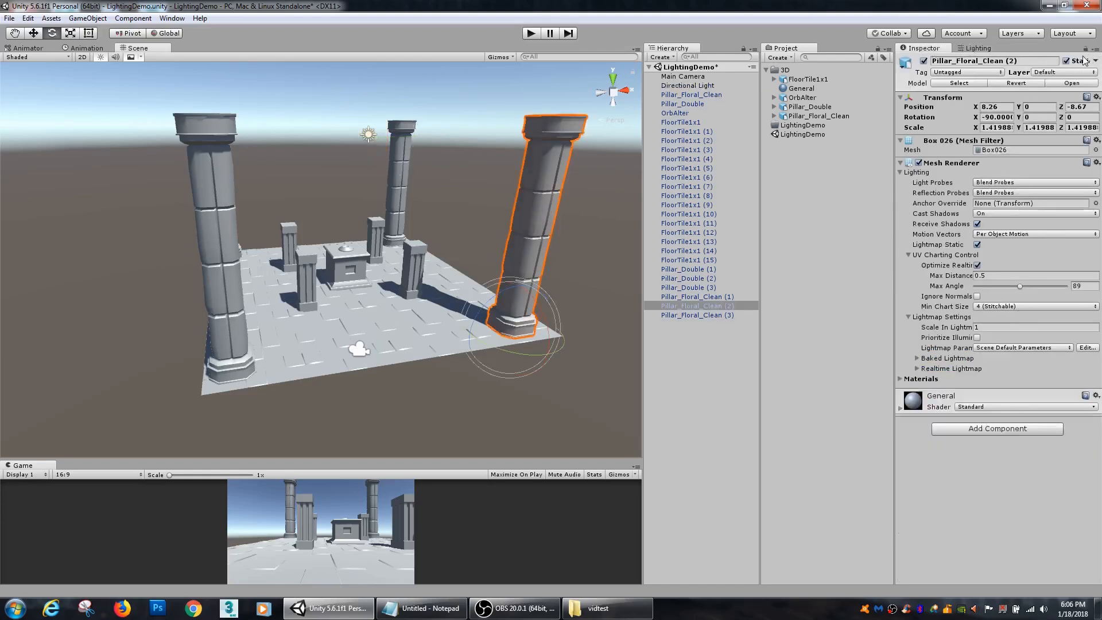
Generate the scene lighting, baking two directional lightmaps of about 3.3 MB
left_click(977, 48)
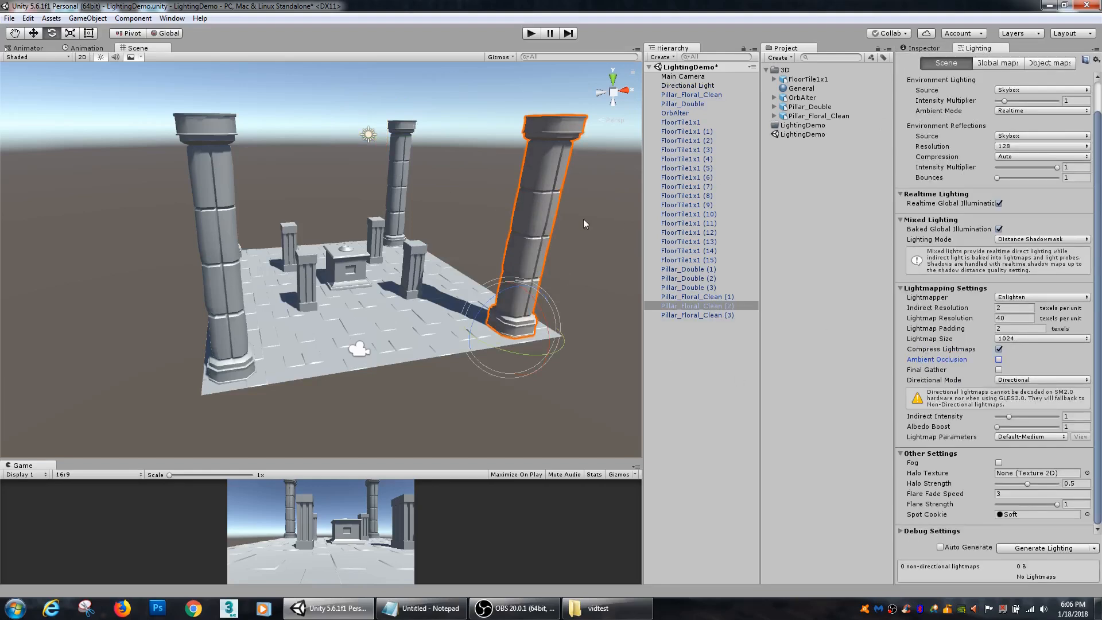
left_click(687, 85)
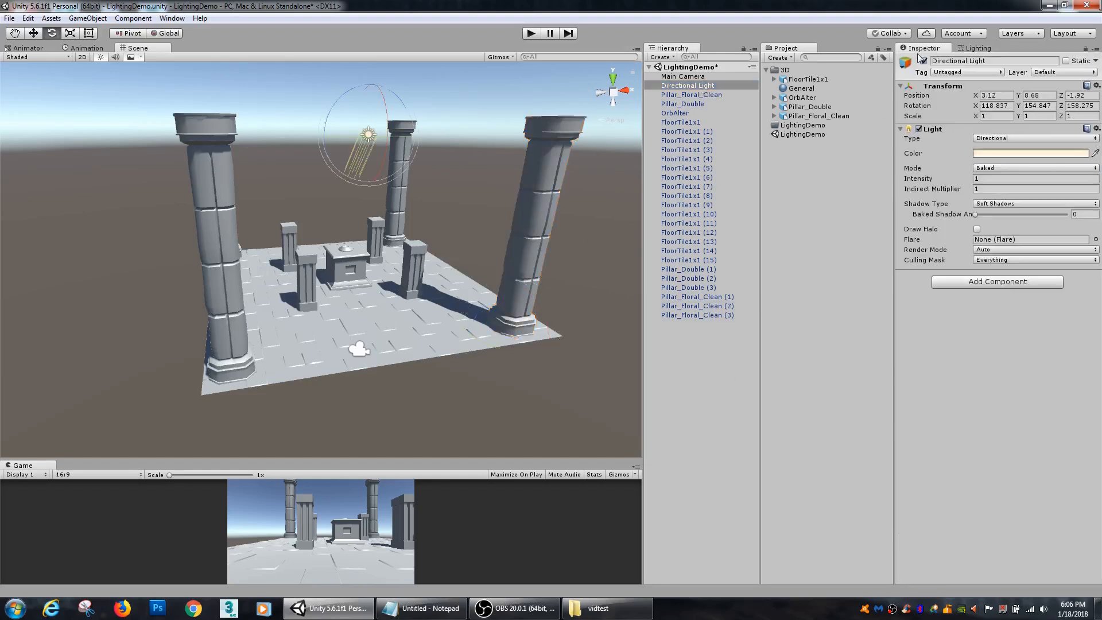
left_click(977, 48)
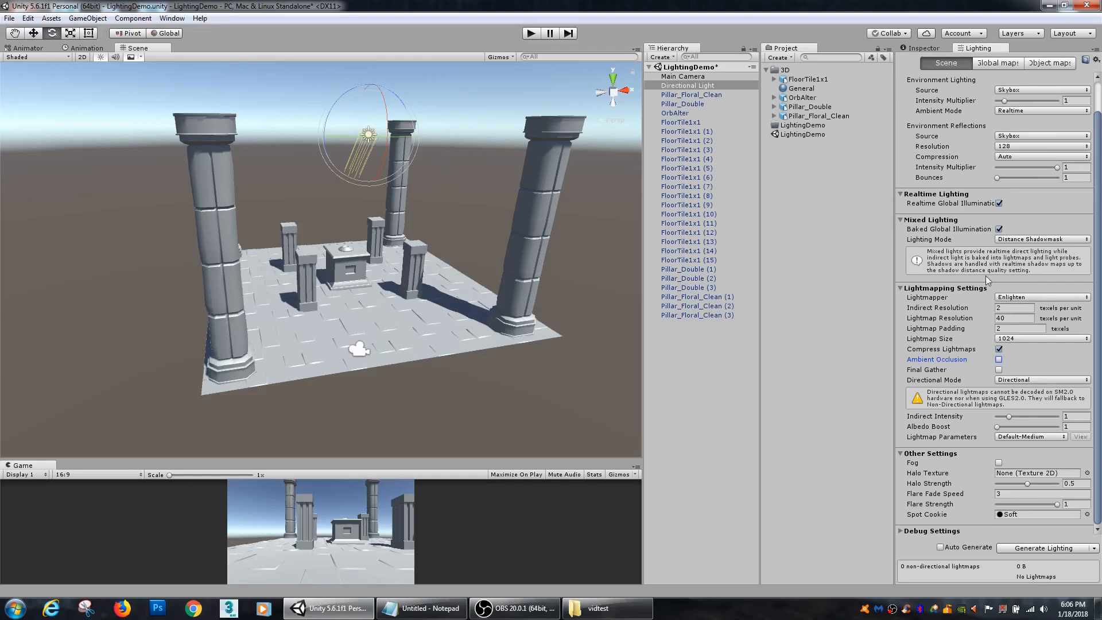
mouse_move(1047, 548)
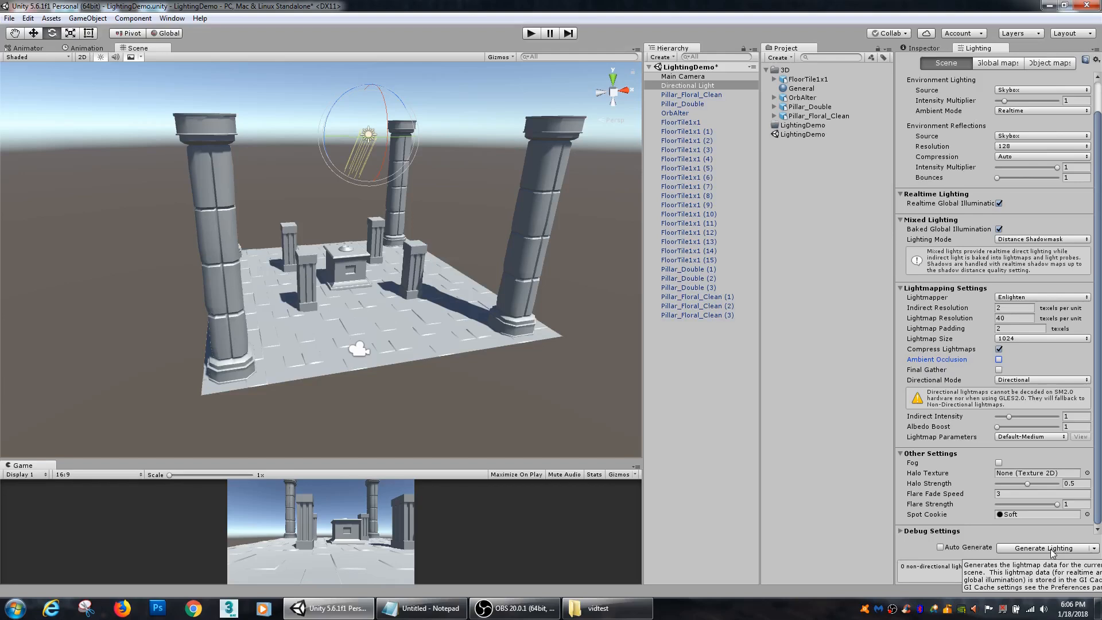
left_click(1048, 548)
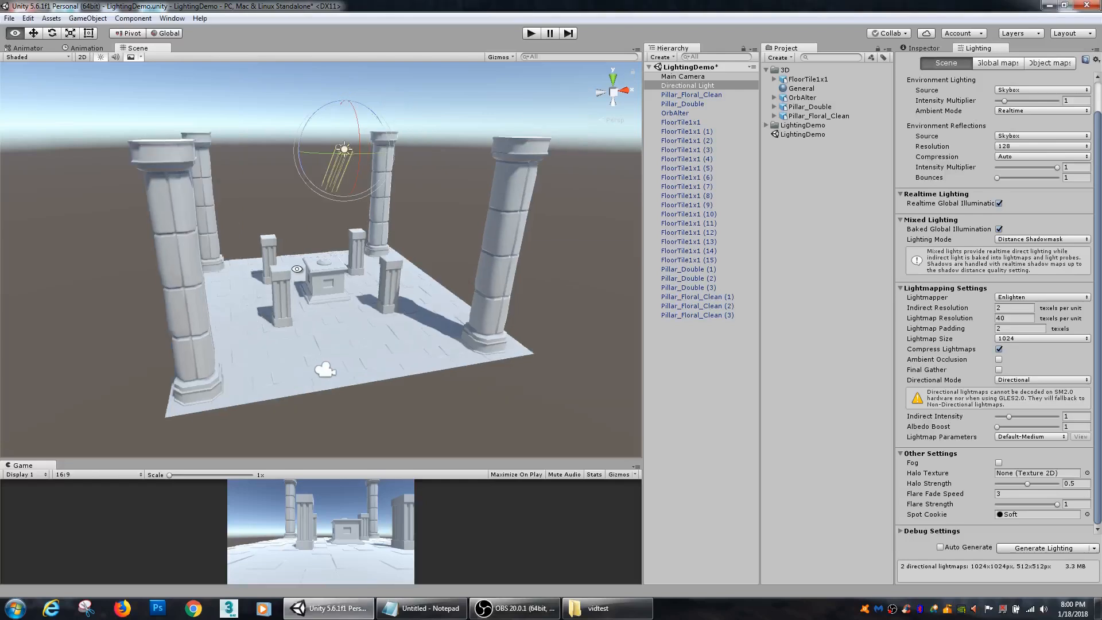
Orbit the Scene view closer to the rebaked pillars and their cast shadows
left_click_drag(296, 269, 460, 285)
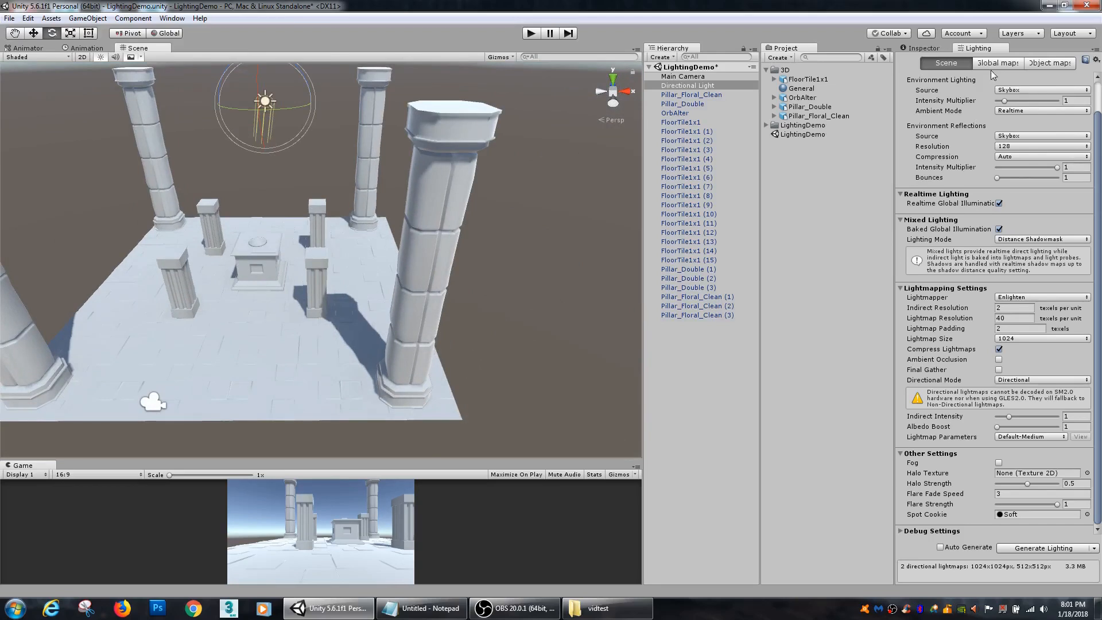
left_click(996, 62)
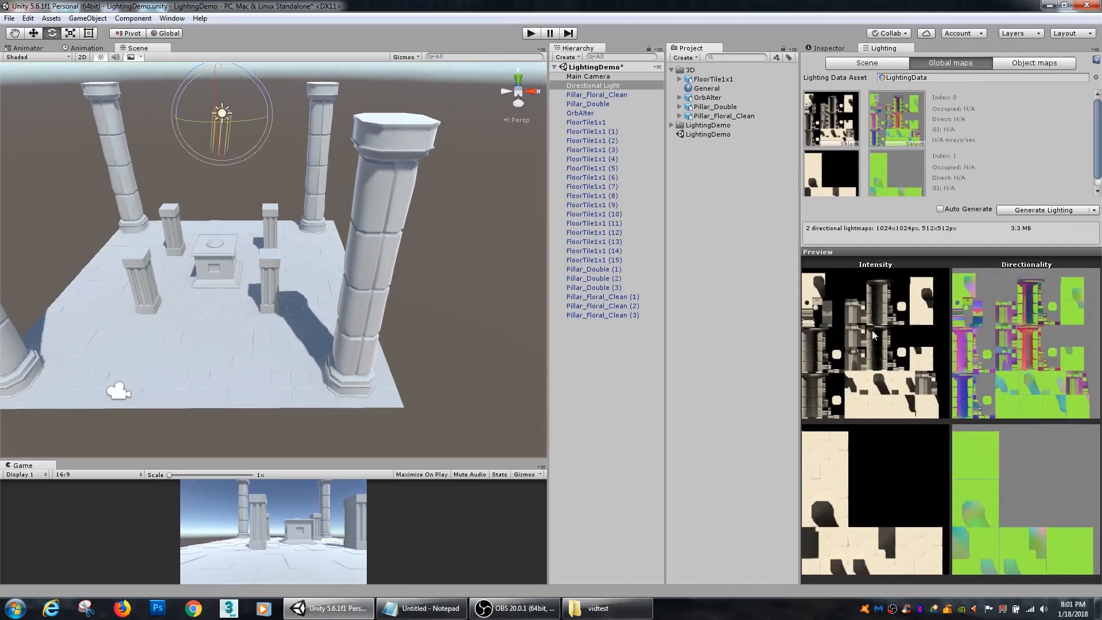
mouse_move(815, 345)
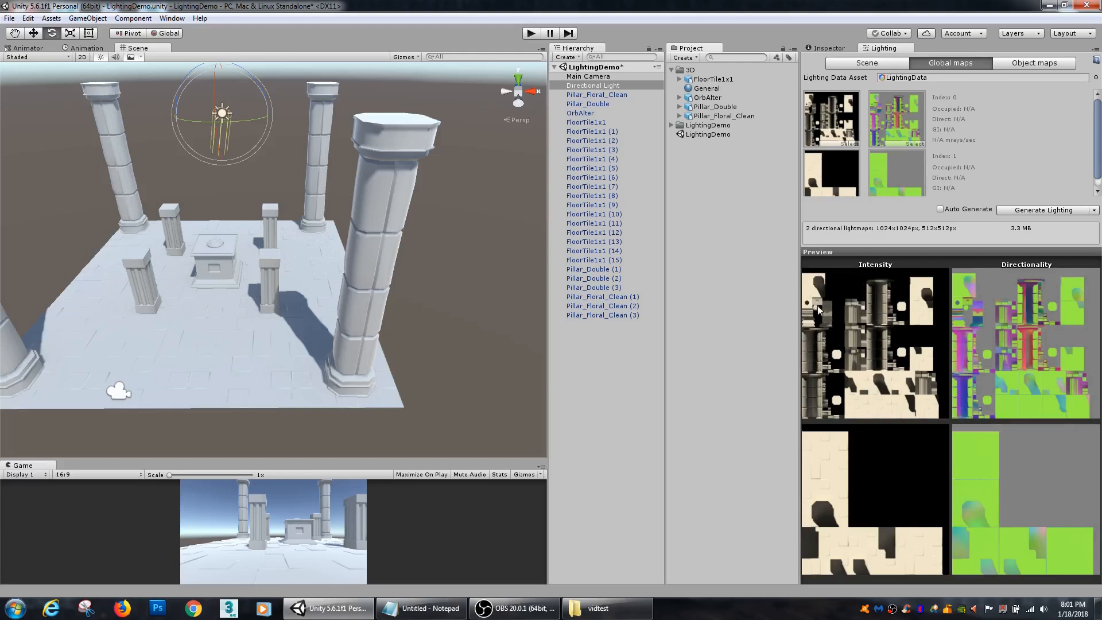
mouse_move(847, 415)
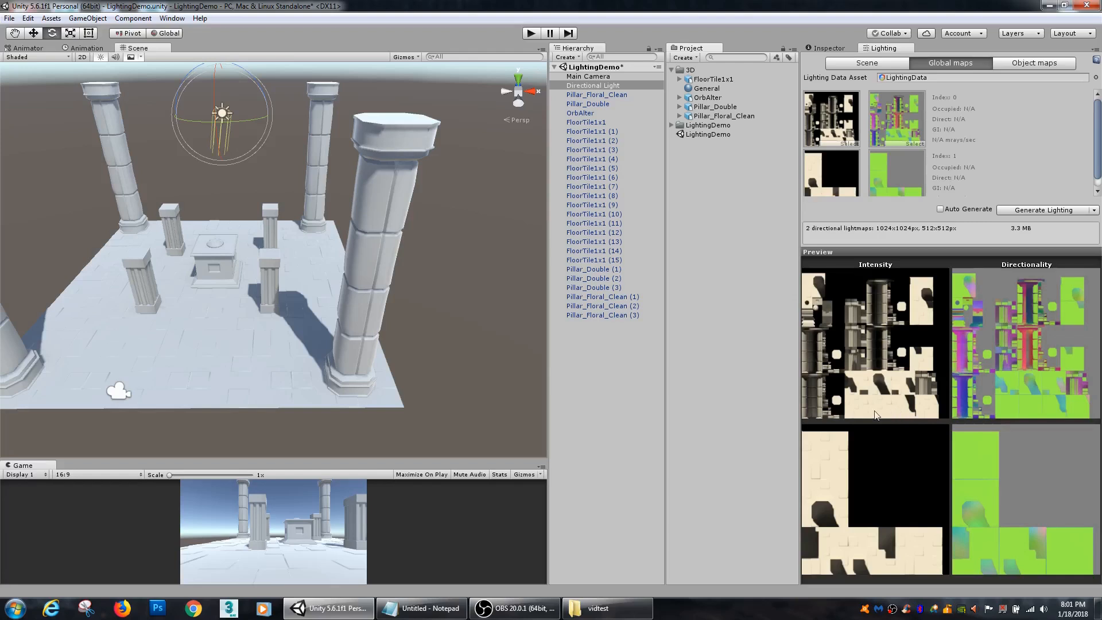
mouse_move(844, 357)
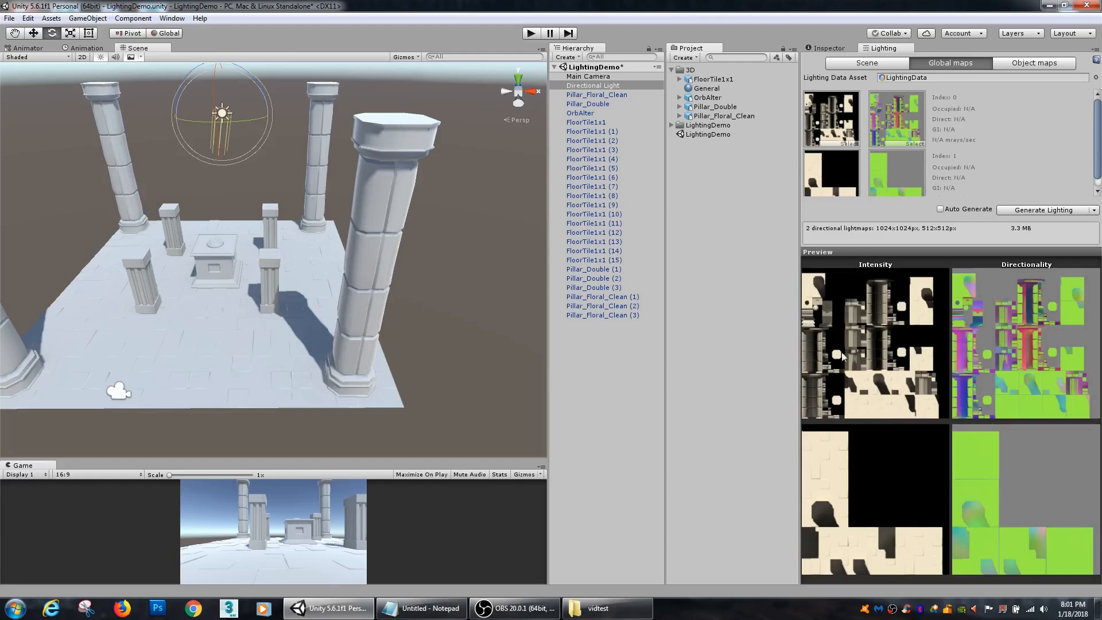
mouse_move(923, 443)
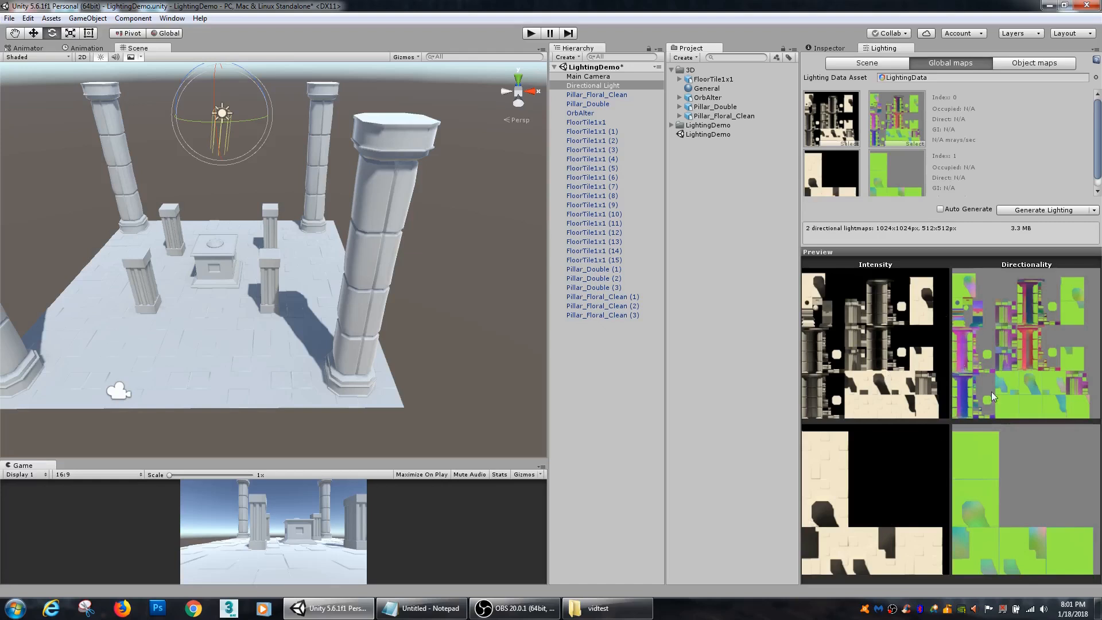
mouse_move(937, 324)
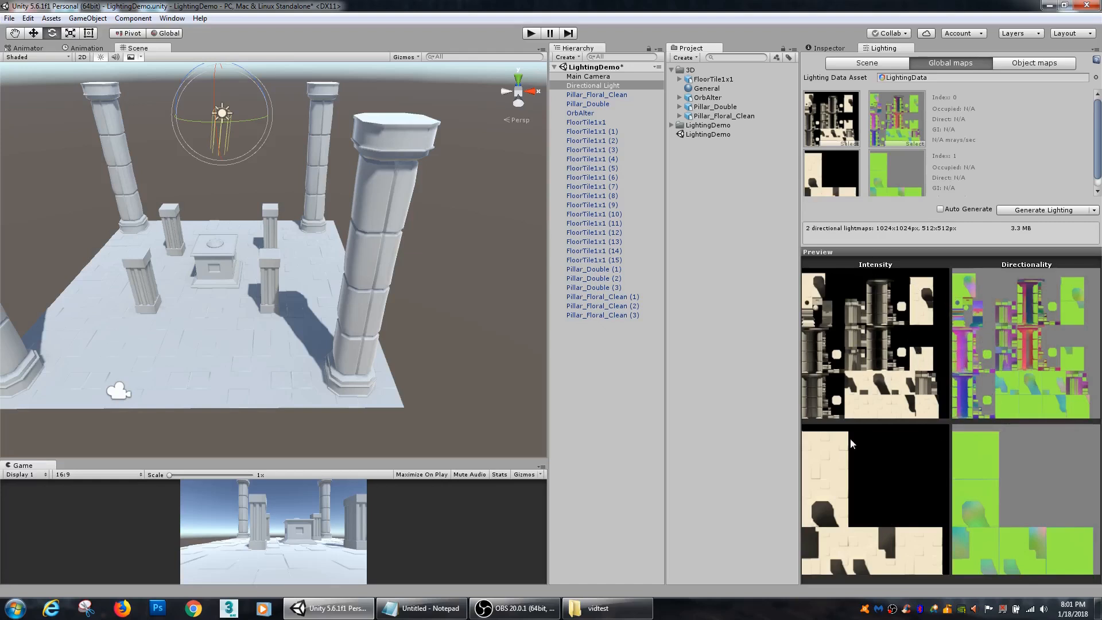
mouse_move(844, 473)
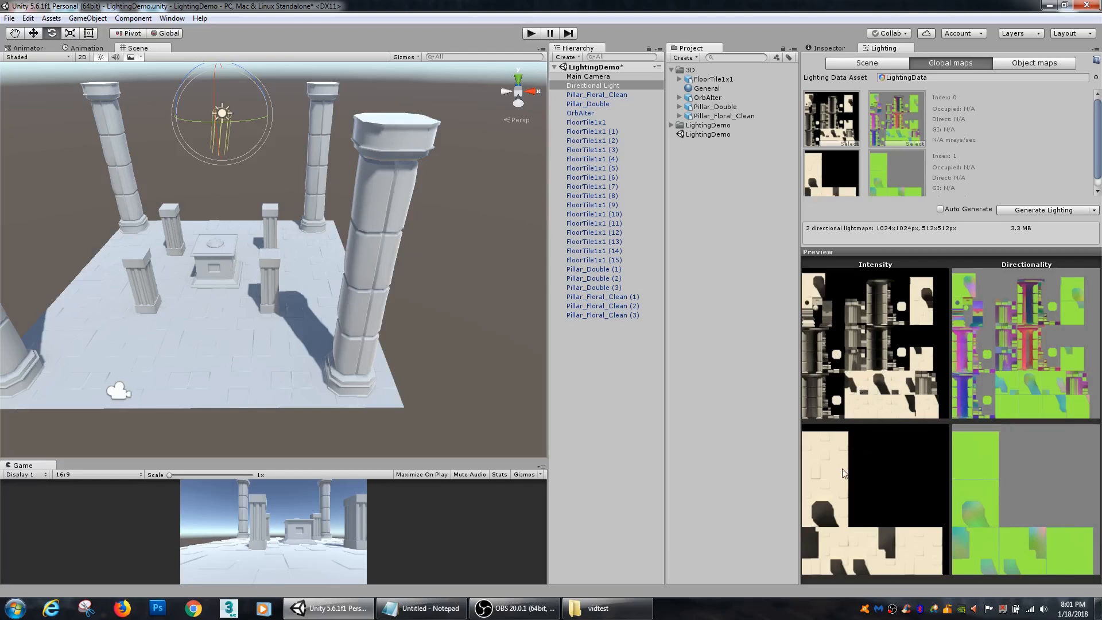
mouse_move(961, 355)
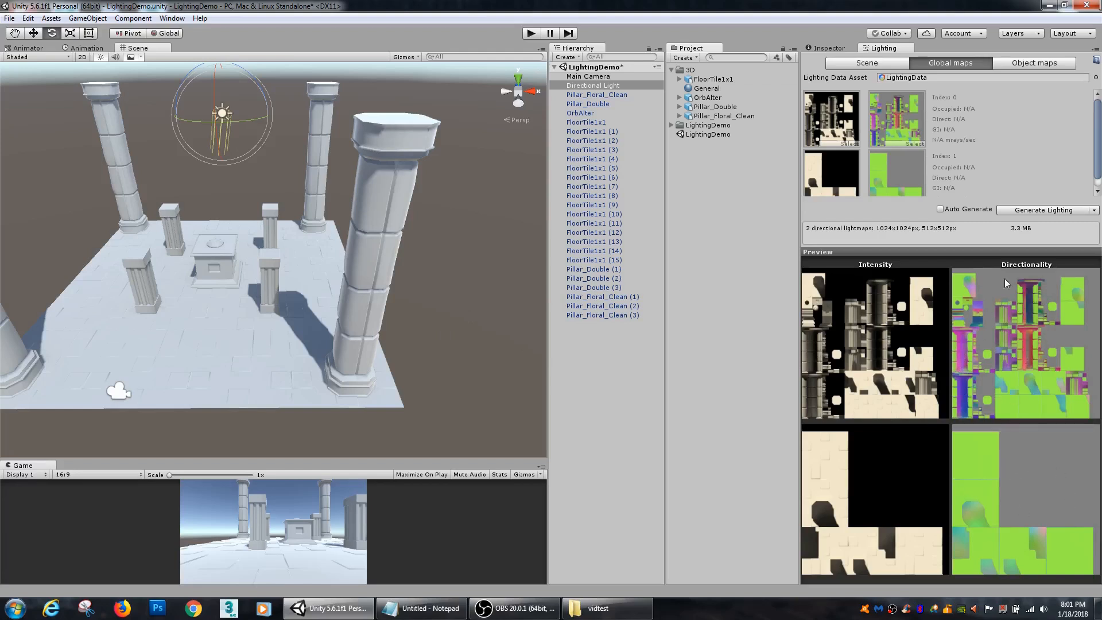
mouse_move(898, 162)
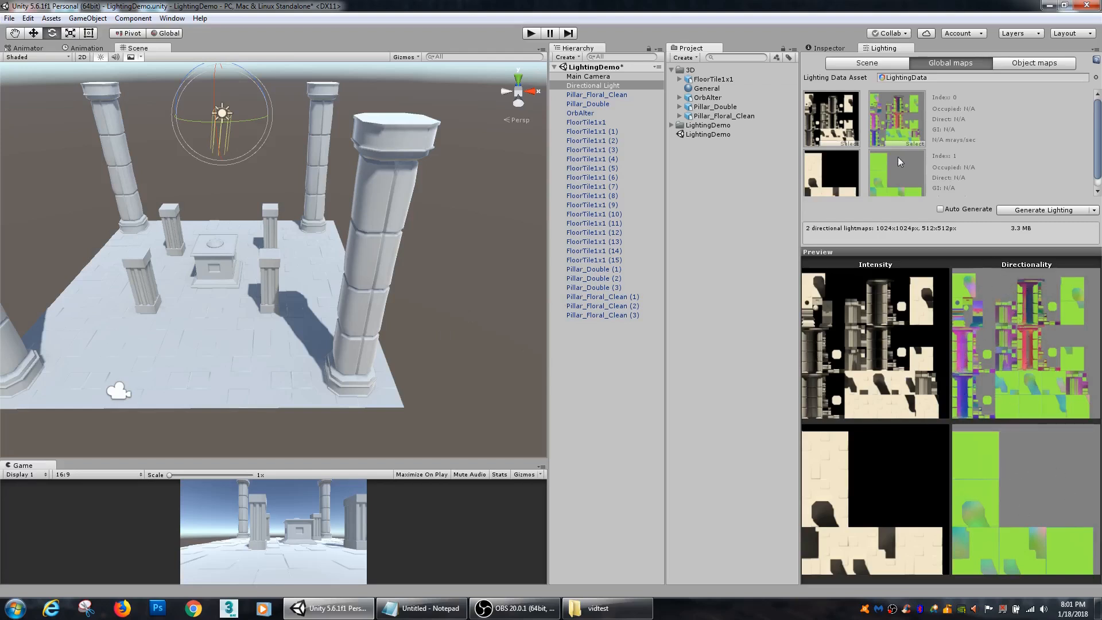
left_click(866, 62)
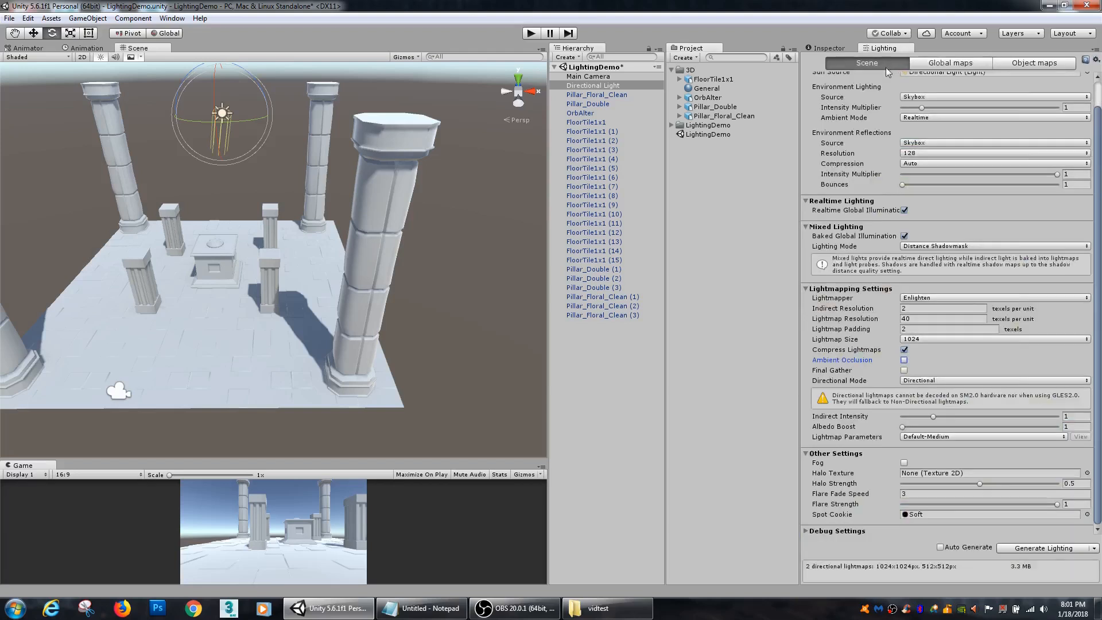
mouse_move(890, 386)
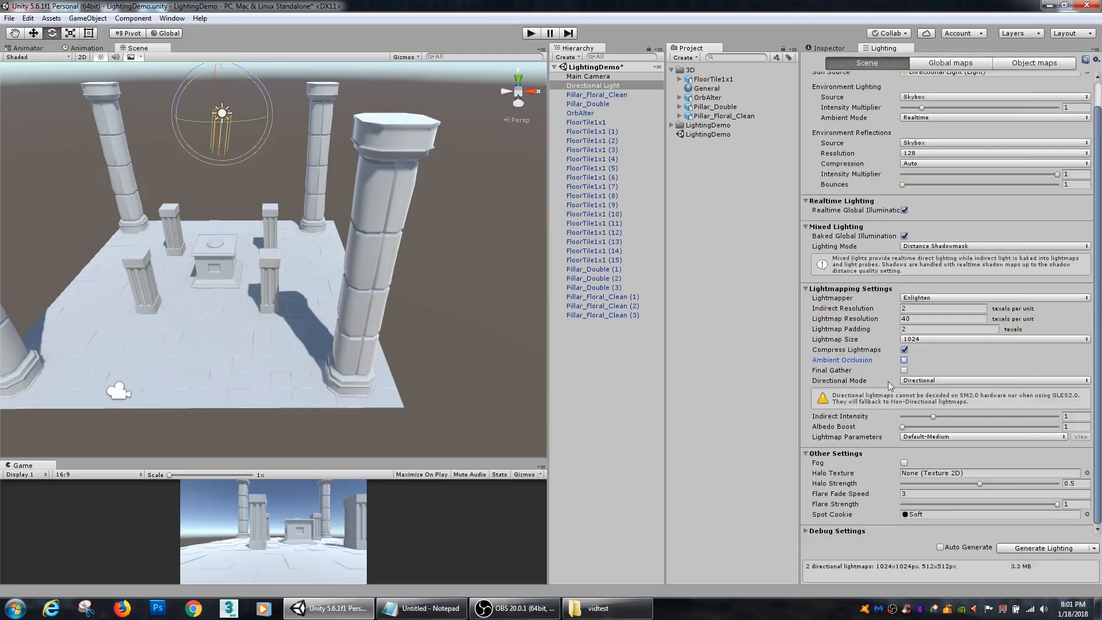
Check the directional mode choices, keep Directional, and show the two baked global lightmaps
left_click(991, 379)
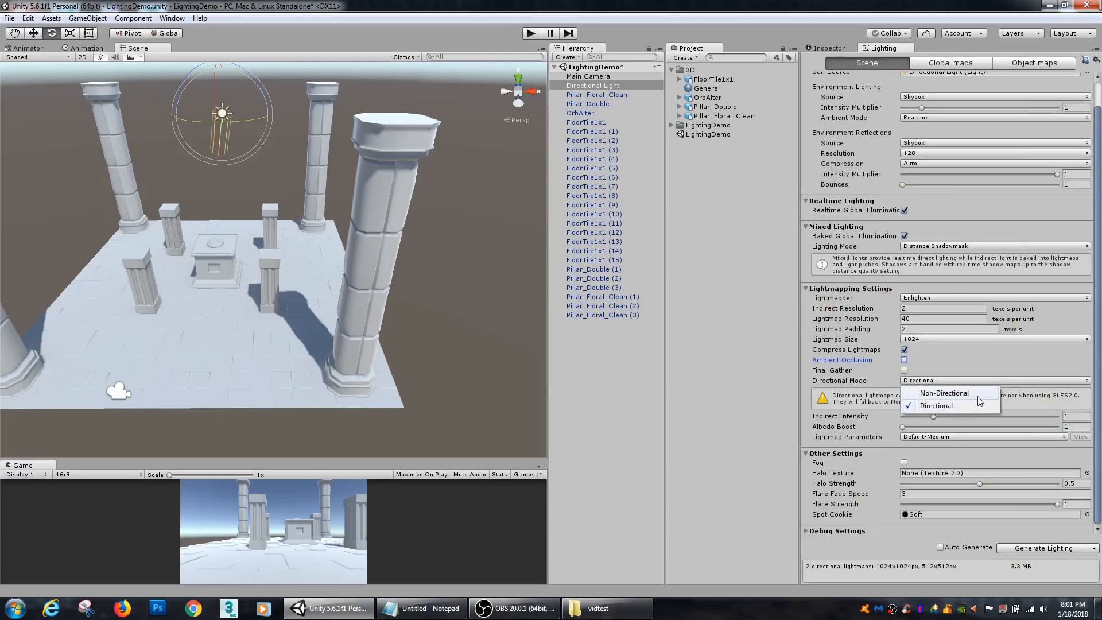
left_click(937, 406)
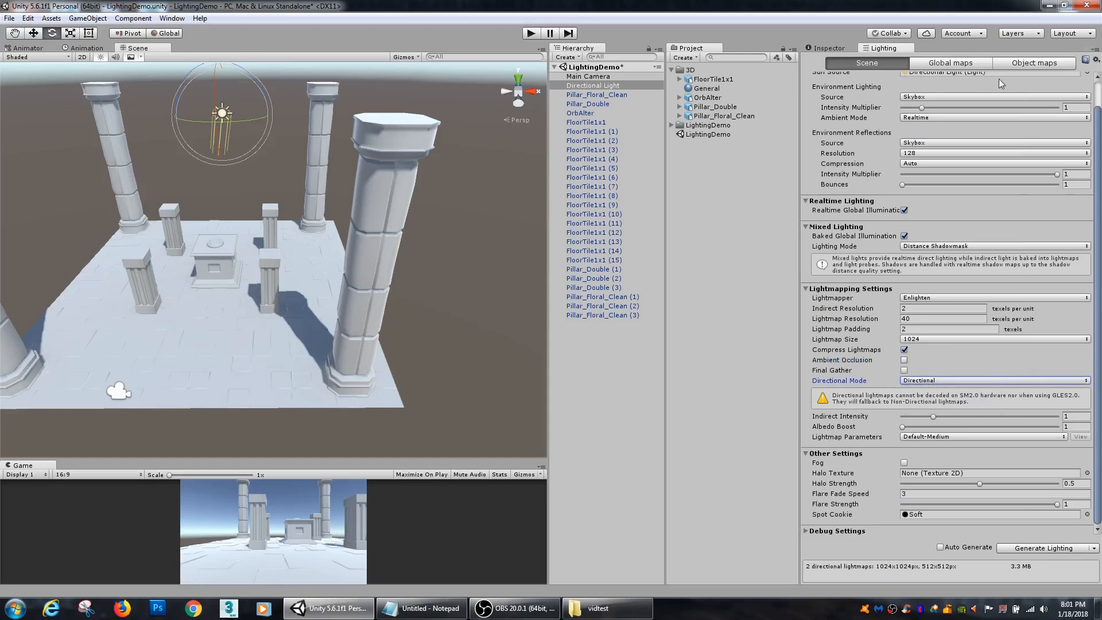
left_click(949, 62)
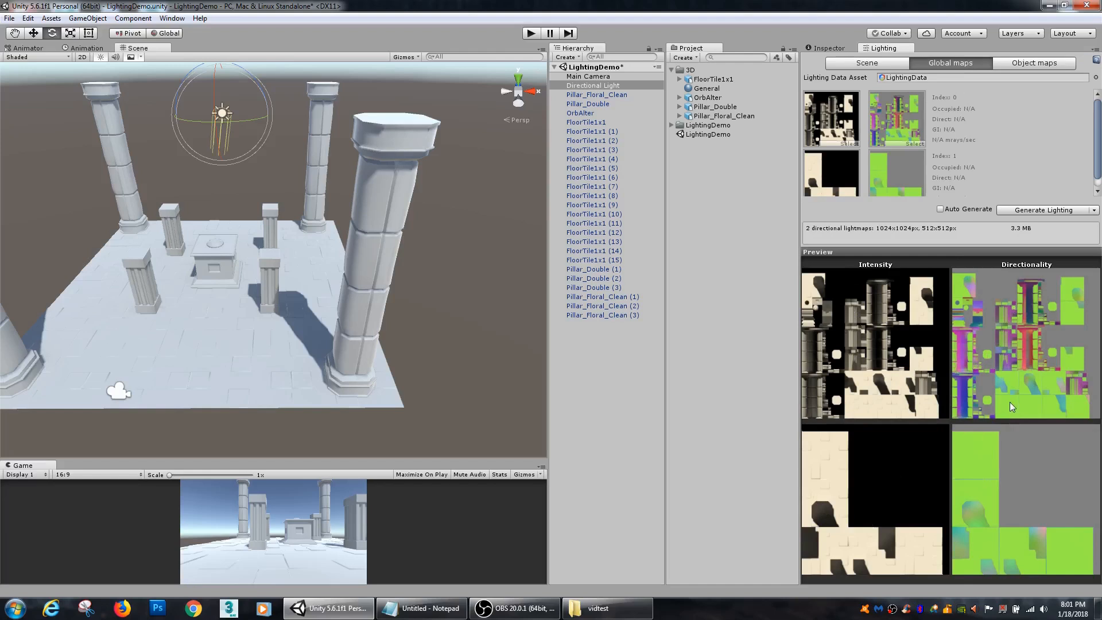
mouse_move(941, 357)
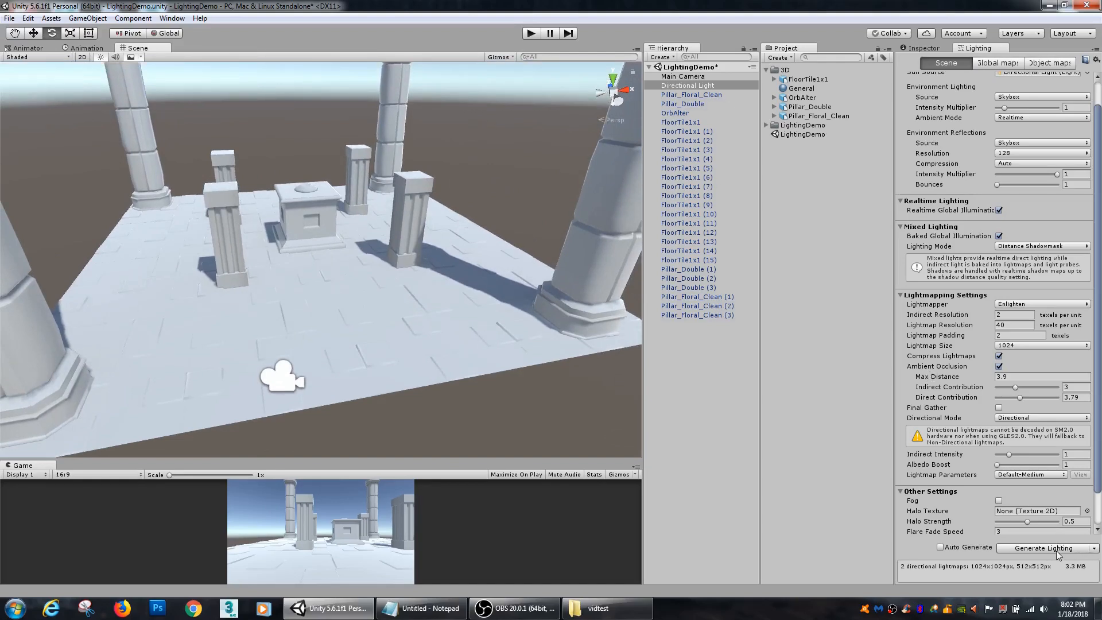
mouse_move(1044, 548)
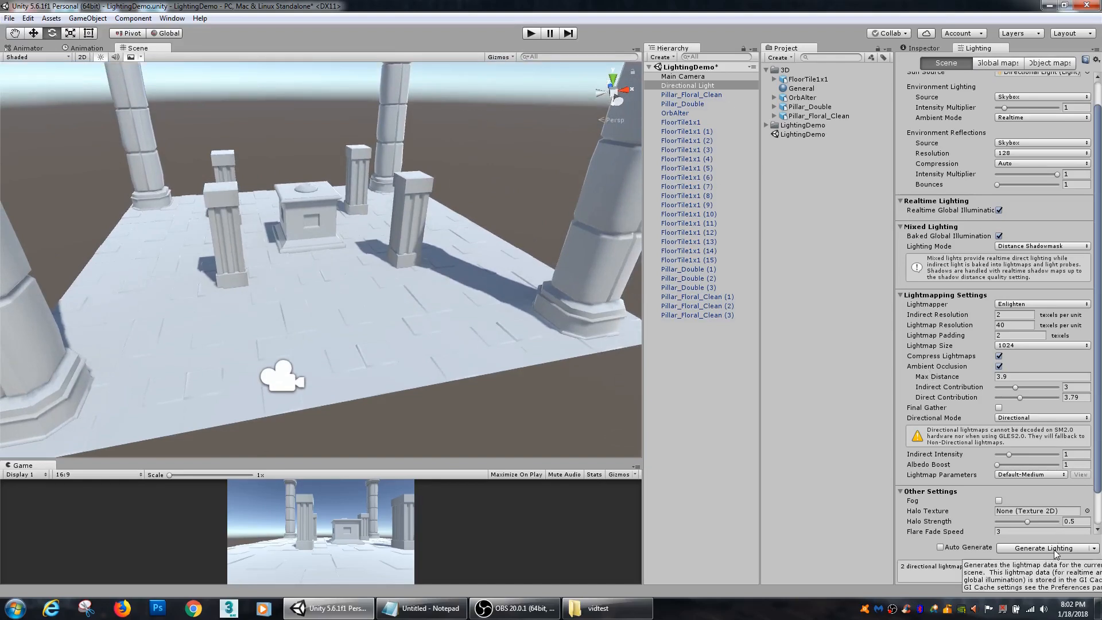
Regenerate the lighting so the ambient occlusion darkens pillar bases and floor tiles
left_click(1047, 547)
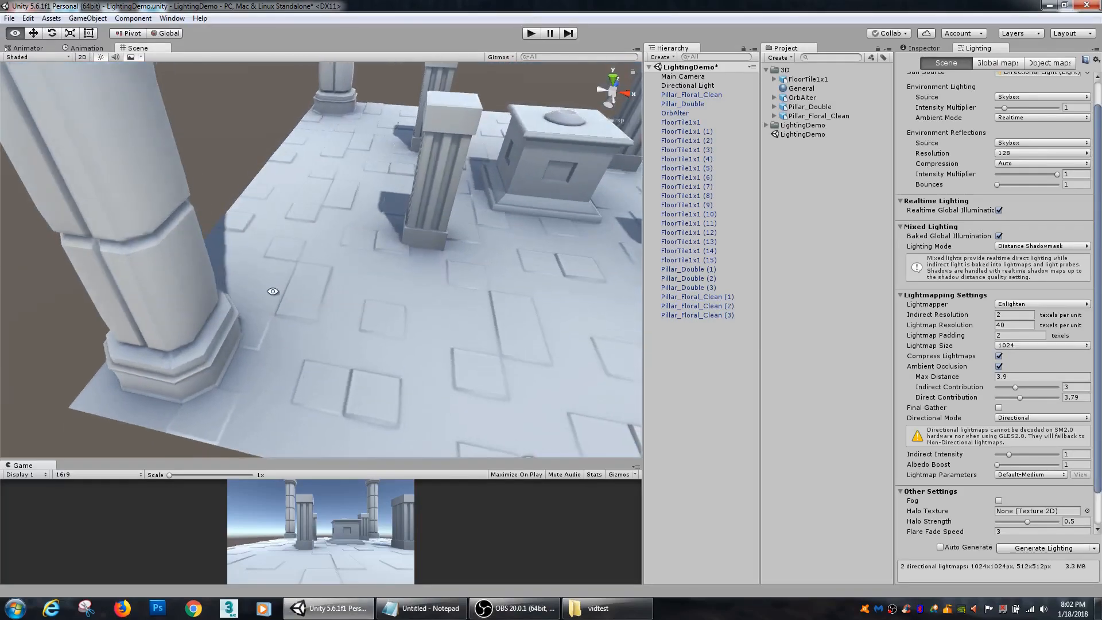
mouse_move(177, 240)
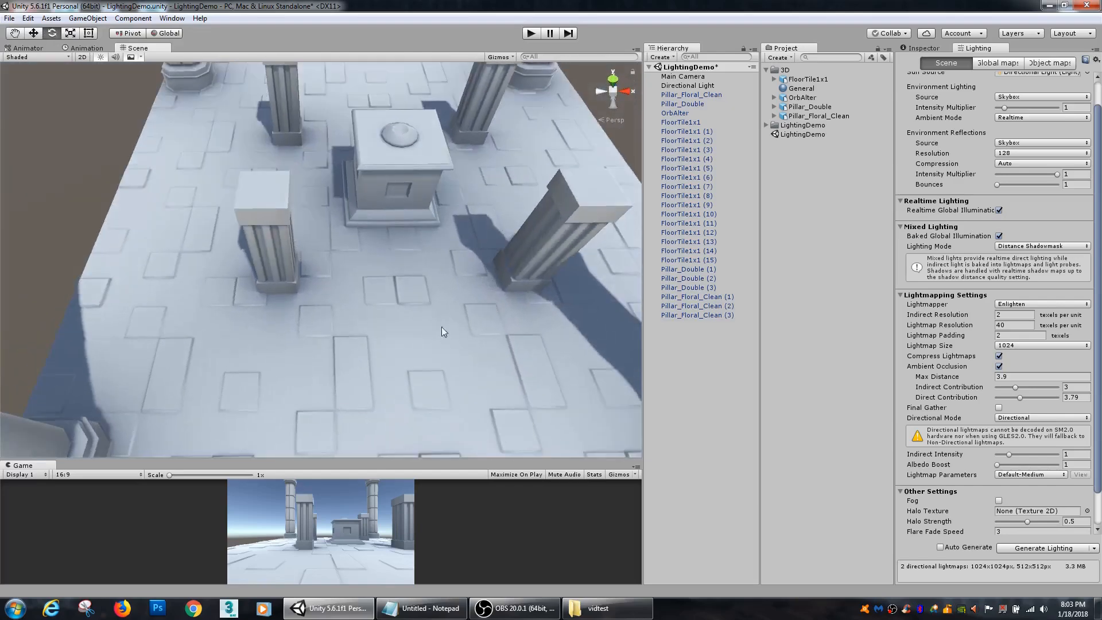
Orbit and zoom around the altar and pillars to inspect the rebaked contact shadows
left_click_drag(443, 331, 467, 295)
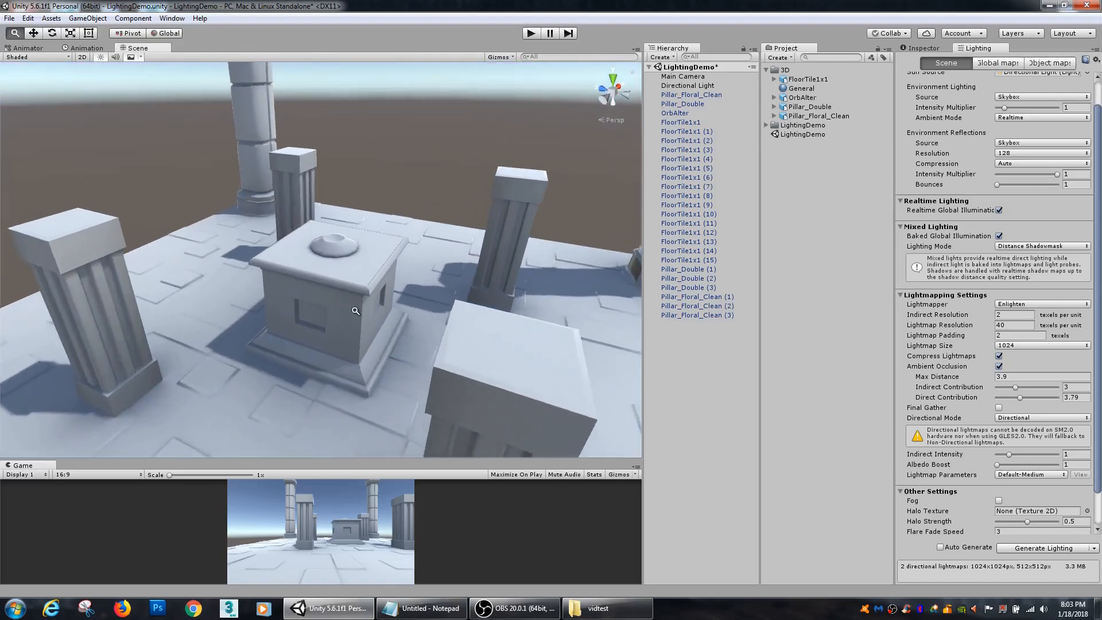
left_click_drag(354, 311, 403, 322)
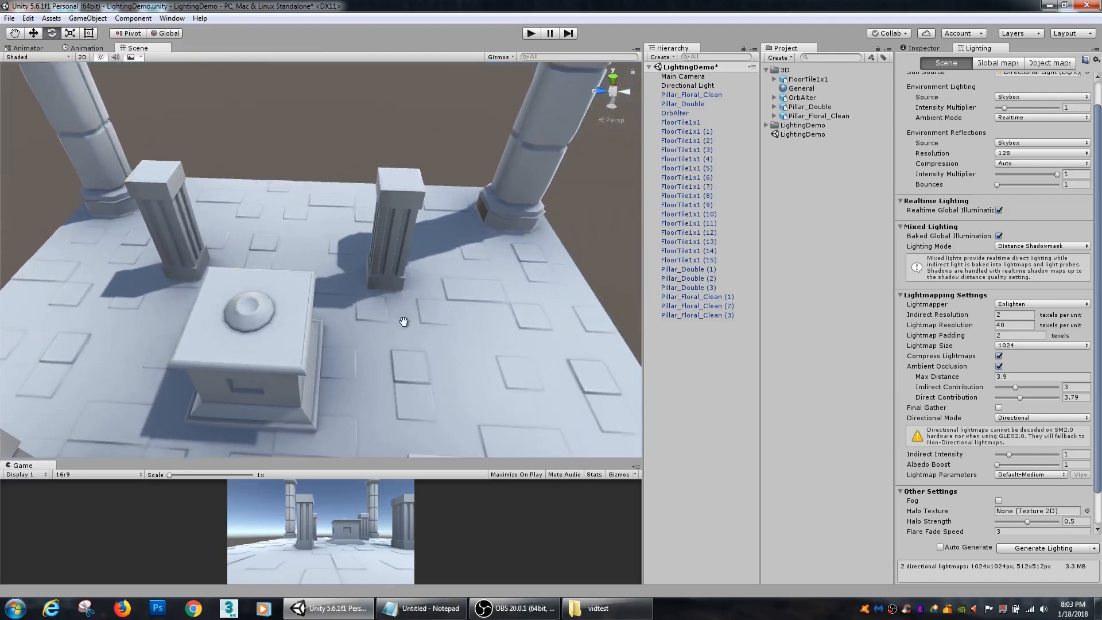
left_click_drag(404, 321, 308, 309)
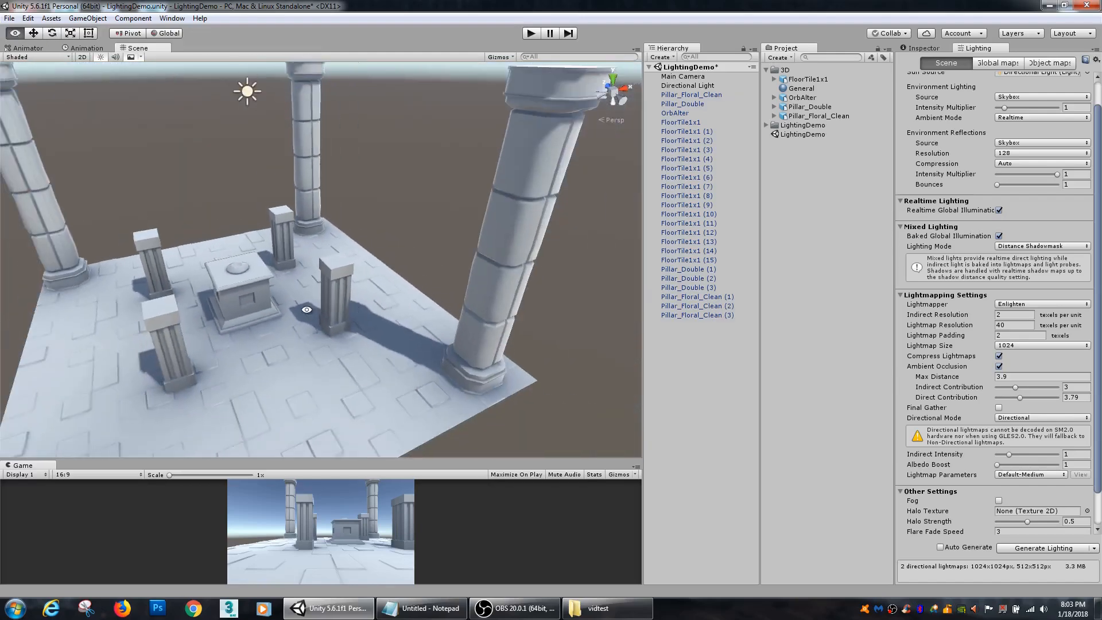
left_click_drag(306, 308, 440, 246)
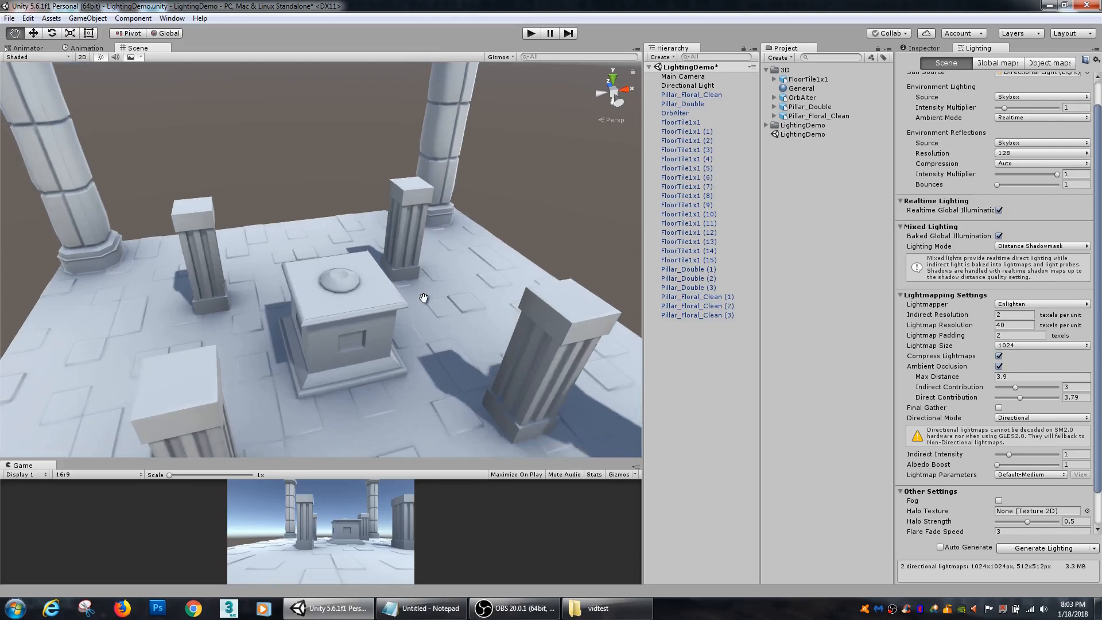
left_click_drag(424, 297, 394, 294)
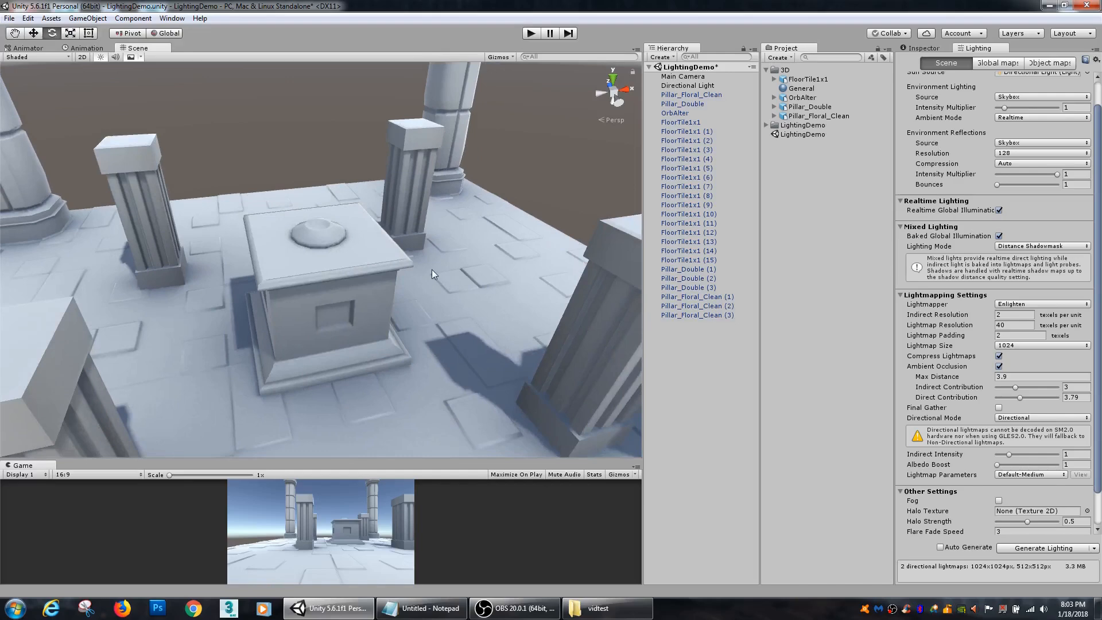
left_click_drag(433, 274, 387, 261)
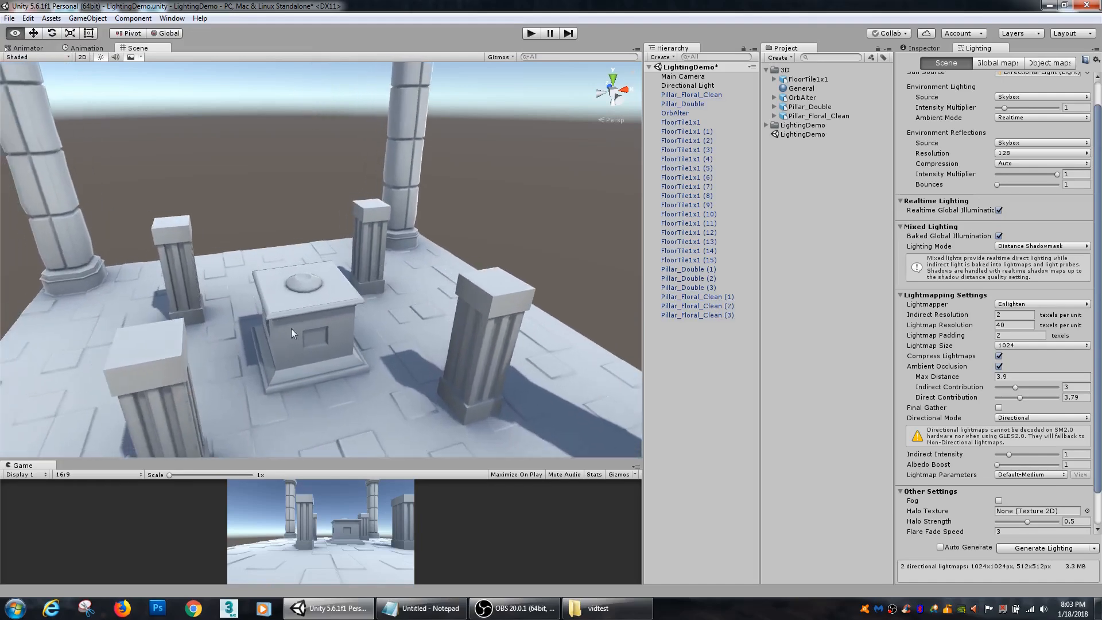
left_click_drag(292, 334, 258, 381)
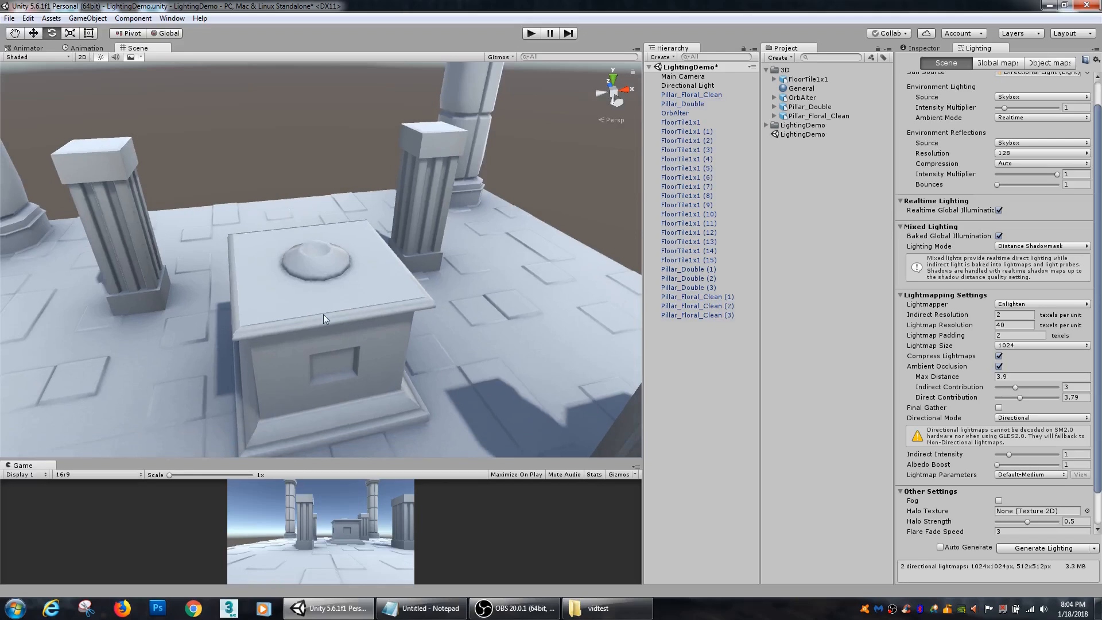
left_click_drag(325, 318, 398, 314)
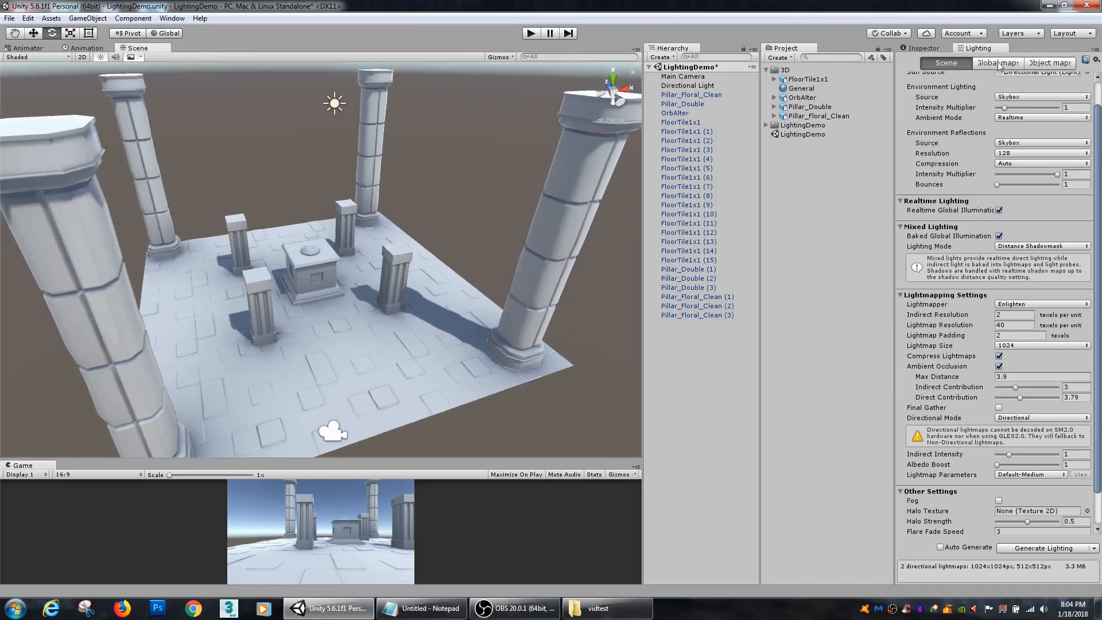
Show the updated ambient-occlusion lightmaps in the global maps preview
left_click(997, 63)
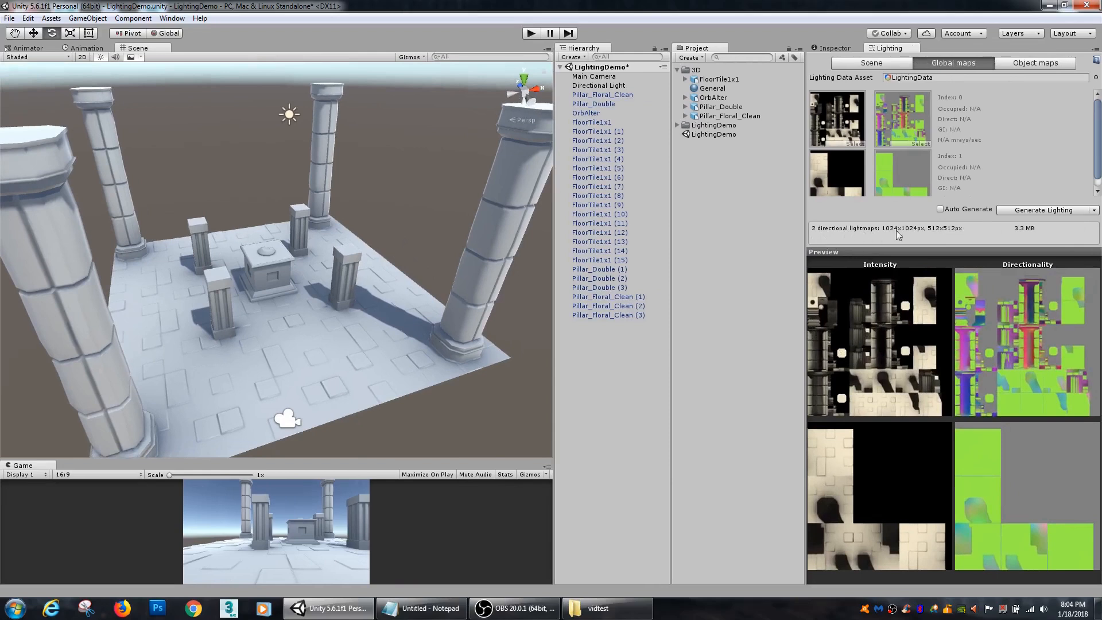
mouse_move(896, 234)
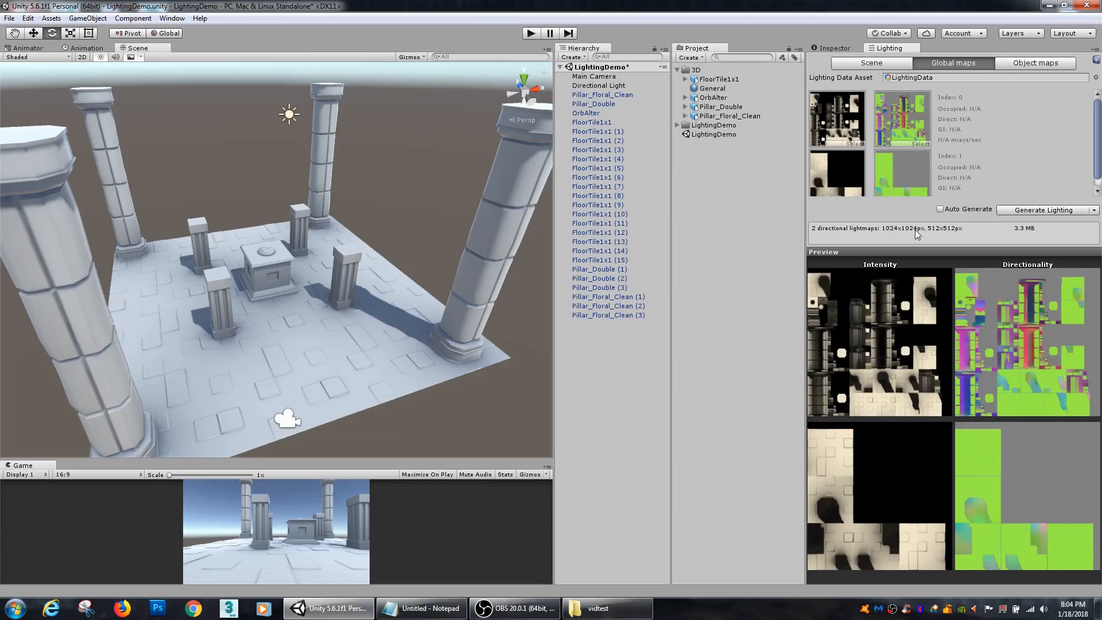
mouse_move(964, 269)
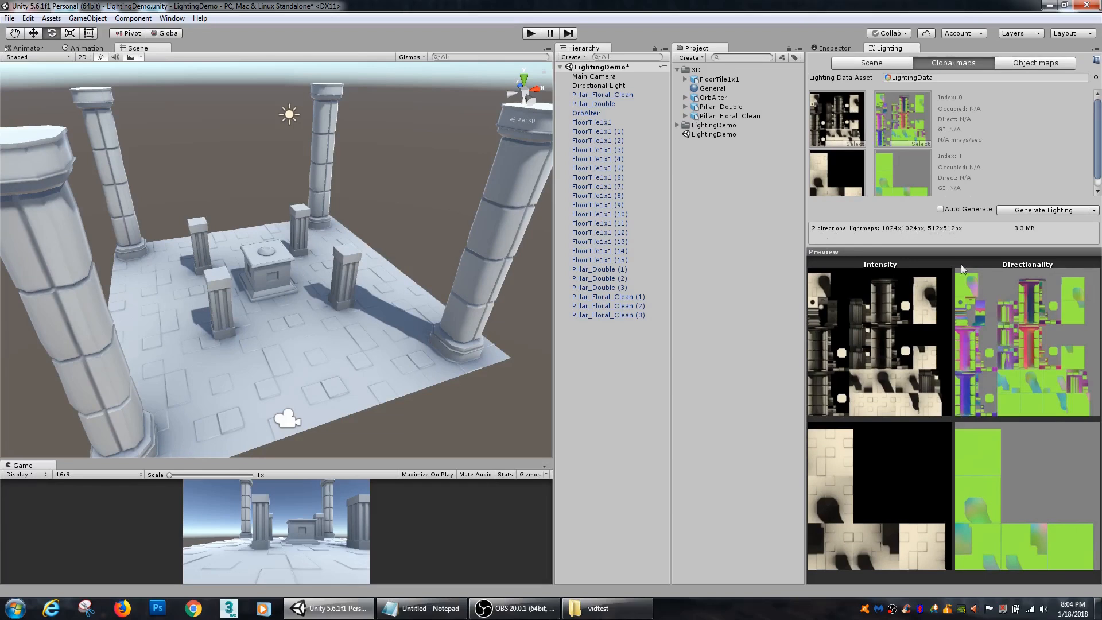
mouse_move(858, 314)
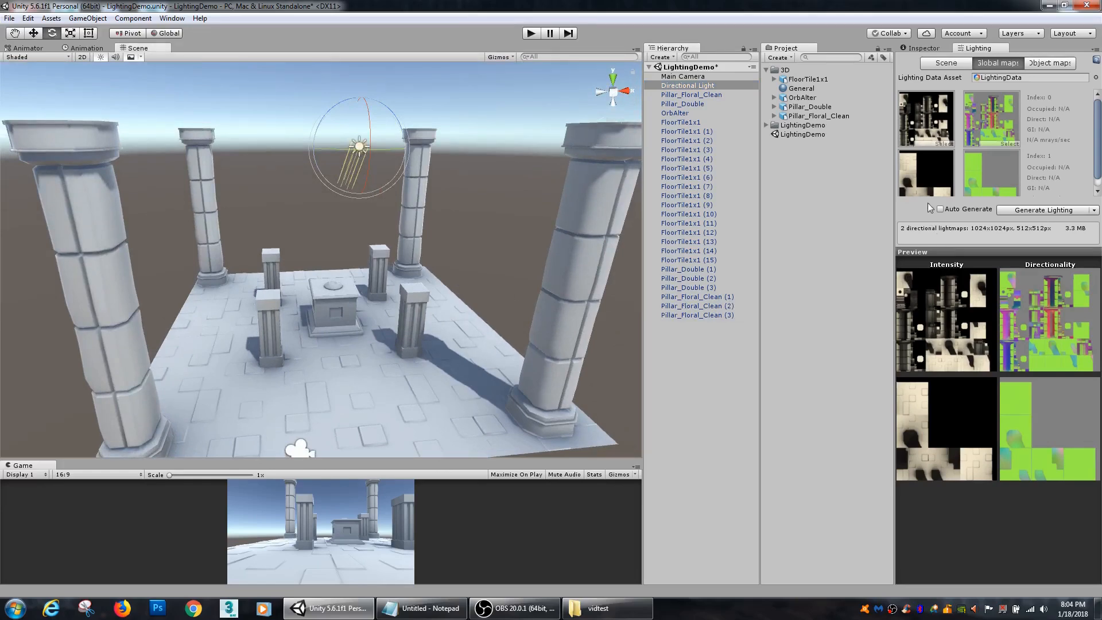
mouse_move(967, 284)
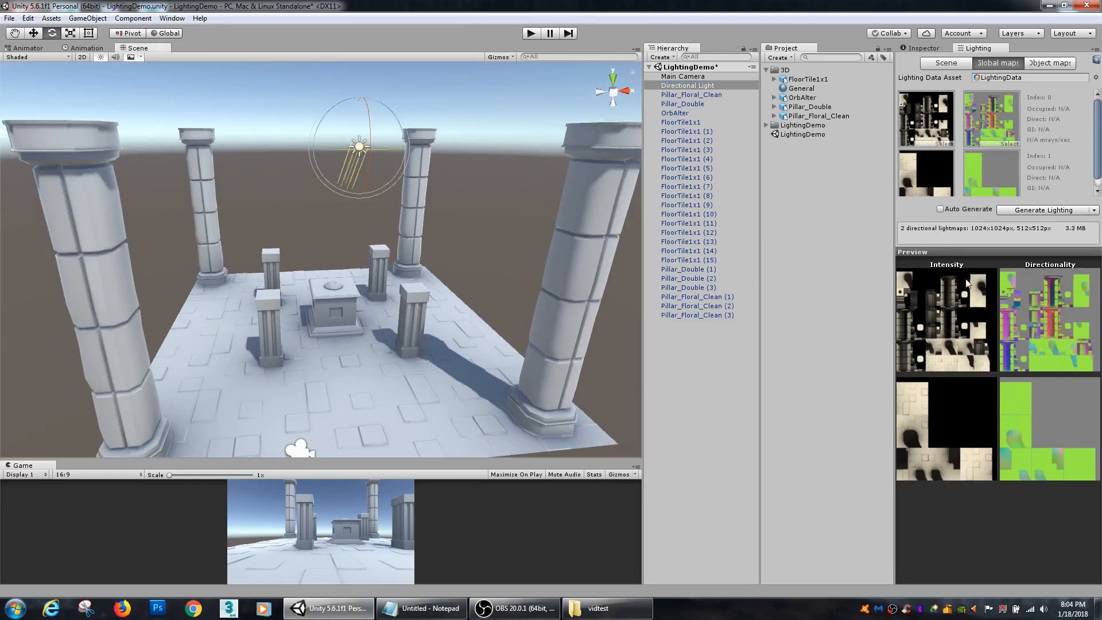
Switch the Lighting window back to the scene lighting settings
left_click(945, 63)
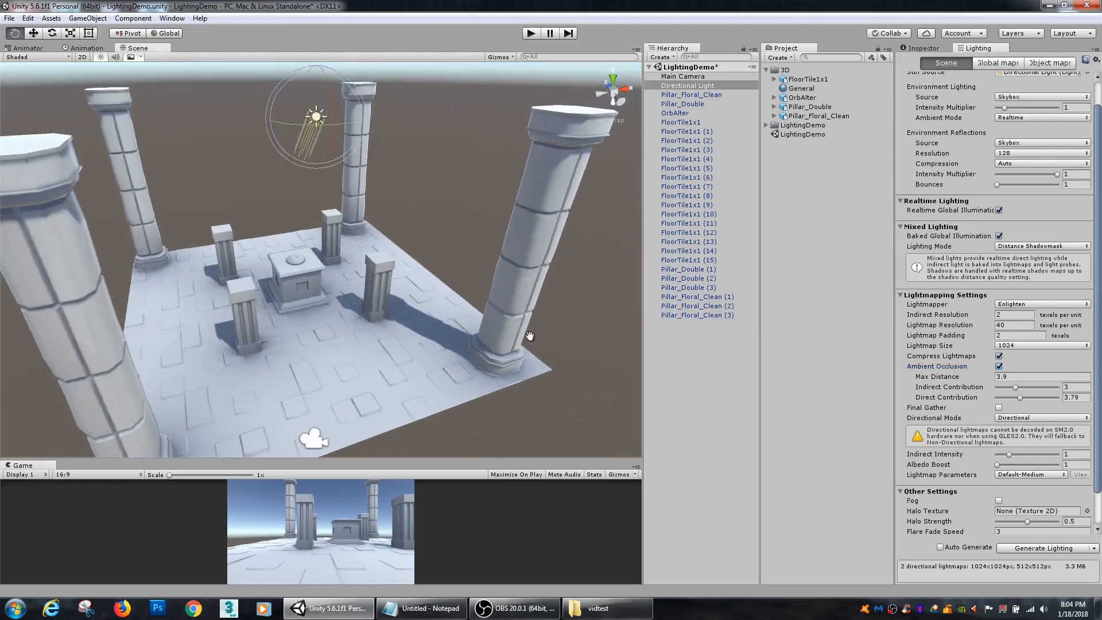
Orbit toward the tall front-right pillar and select it
left_click_drag(526, 330, 463, 321)
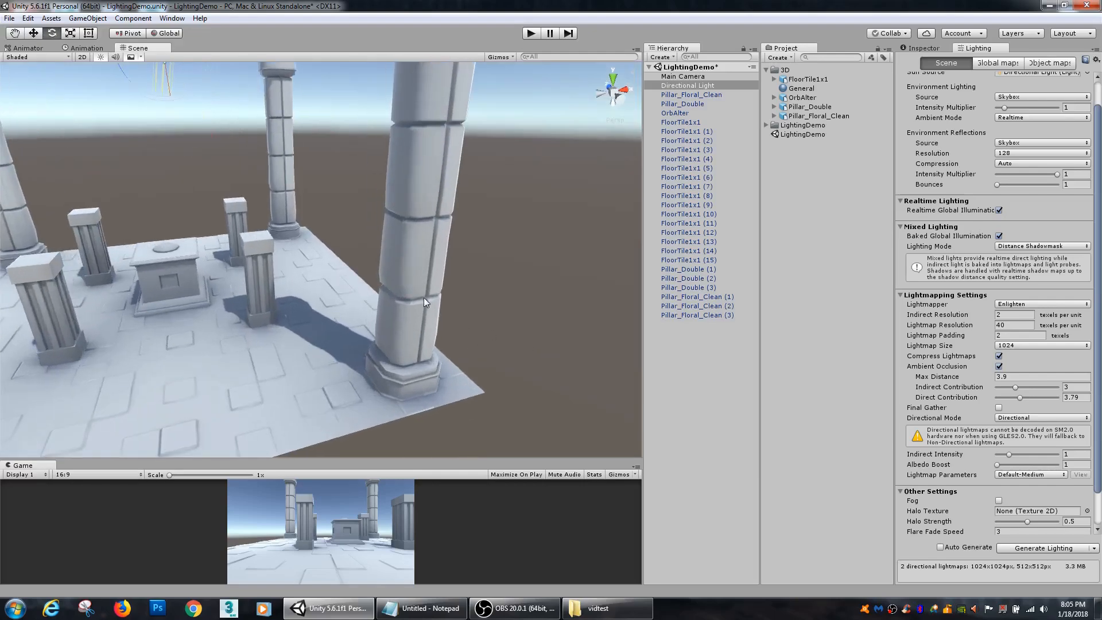
left_click(422, 302)
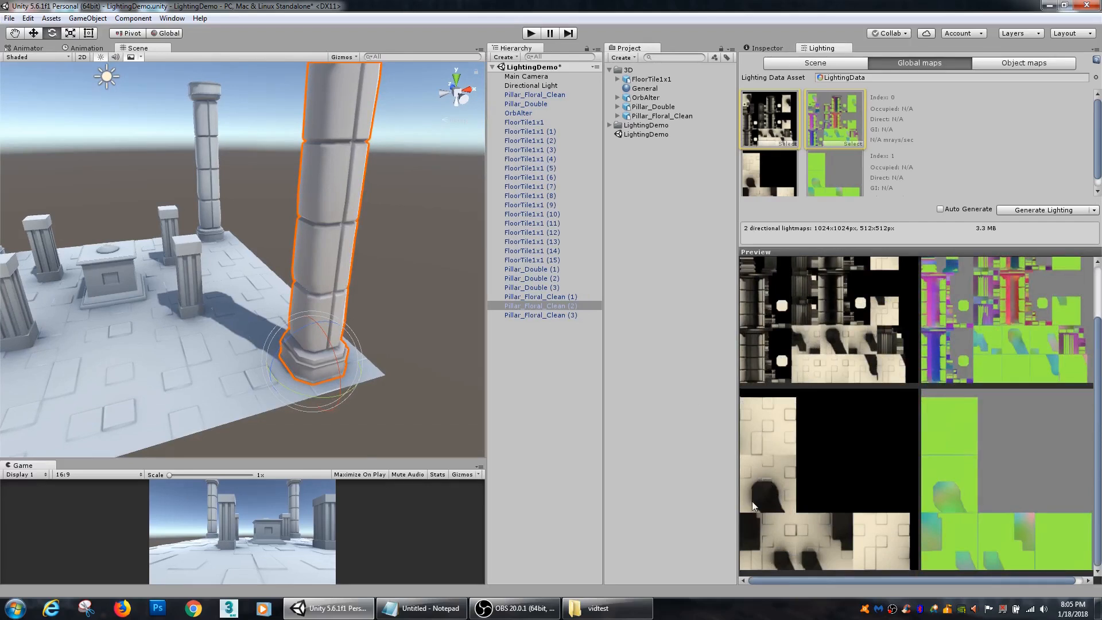
mouse_move(738, 394)
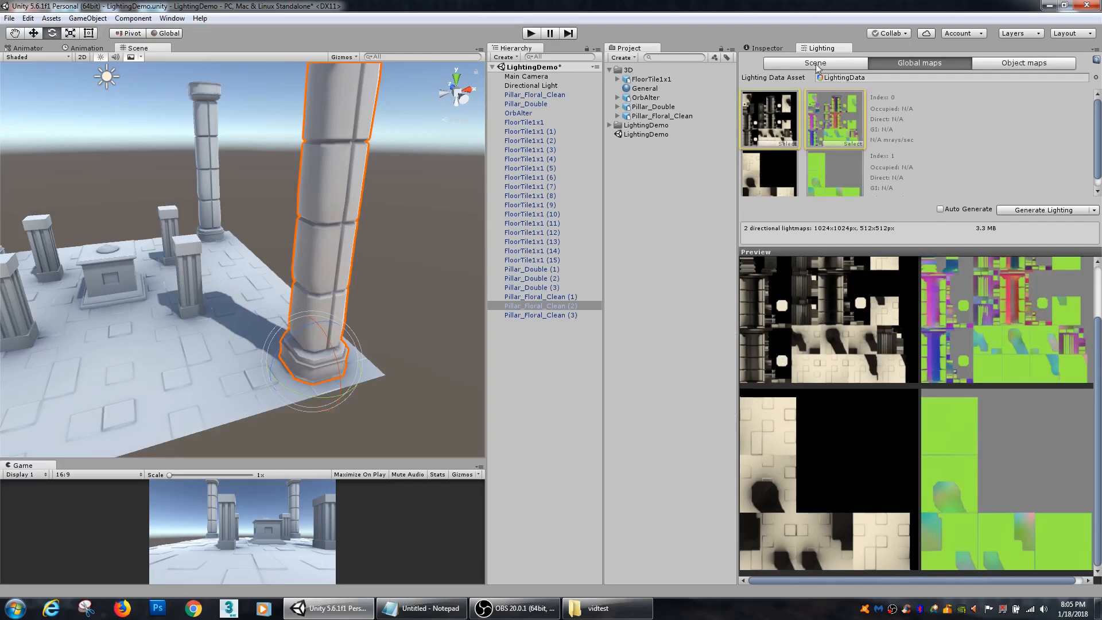
Return to the scene lighting settings with the tall pillar still selected
left_click(815, 62)
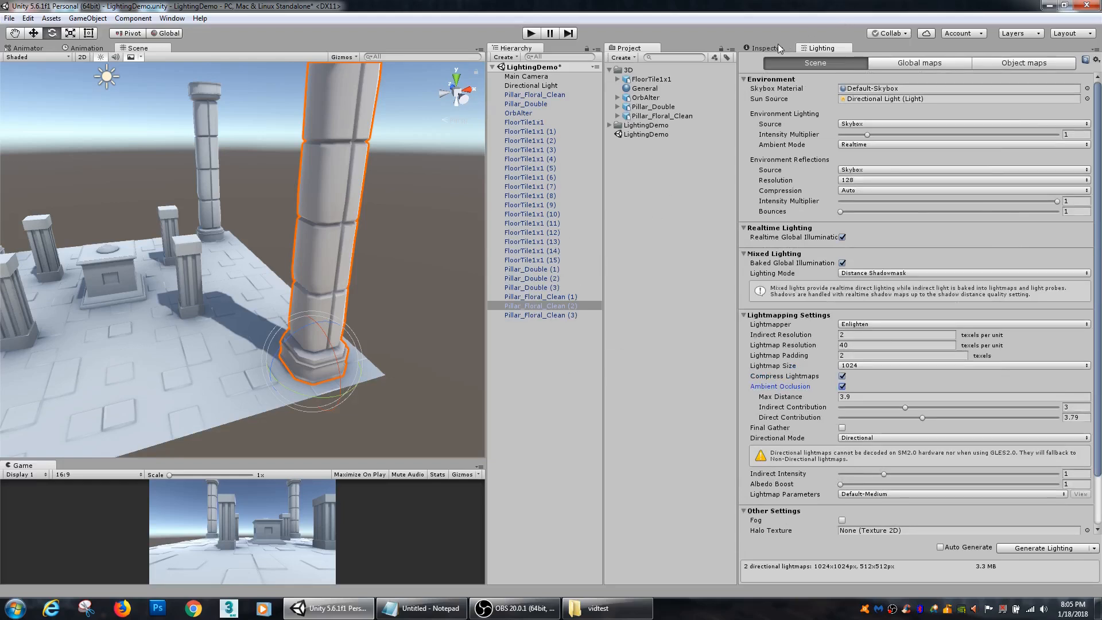
left_click(762, 49)
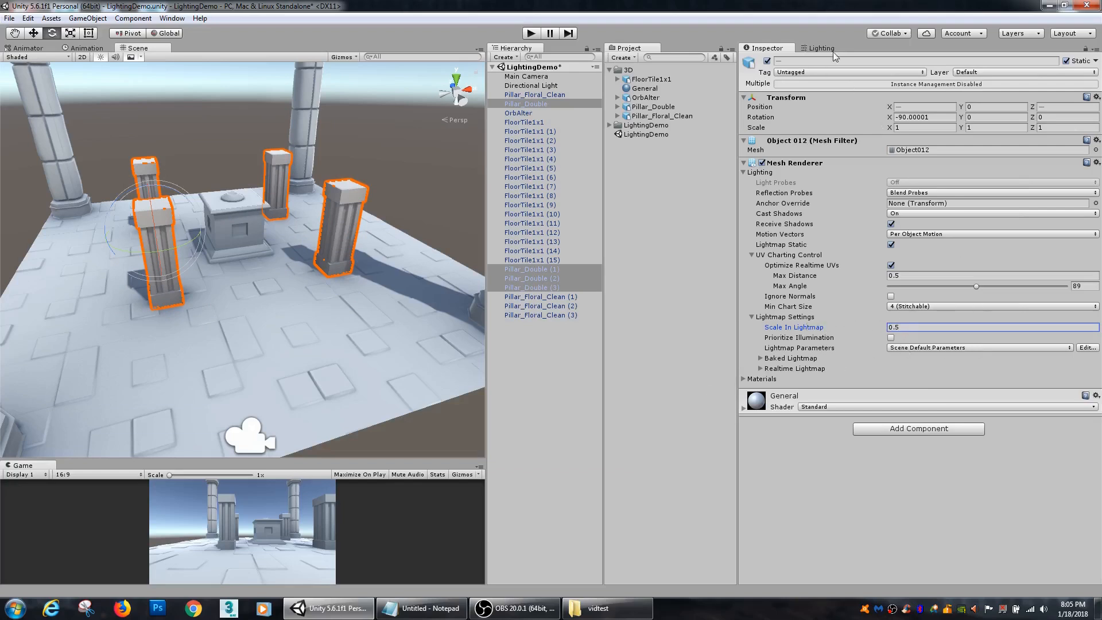
Glance at the global lightmaps, then return to scene settings with the small pillars deselected
left_click(820, 48)
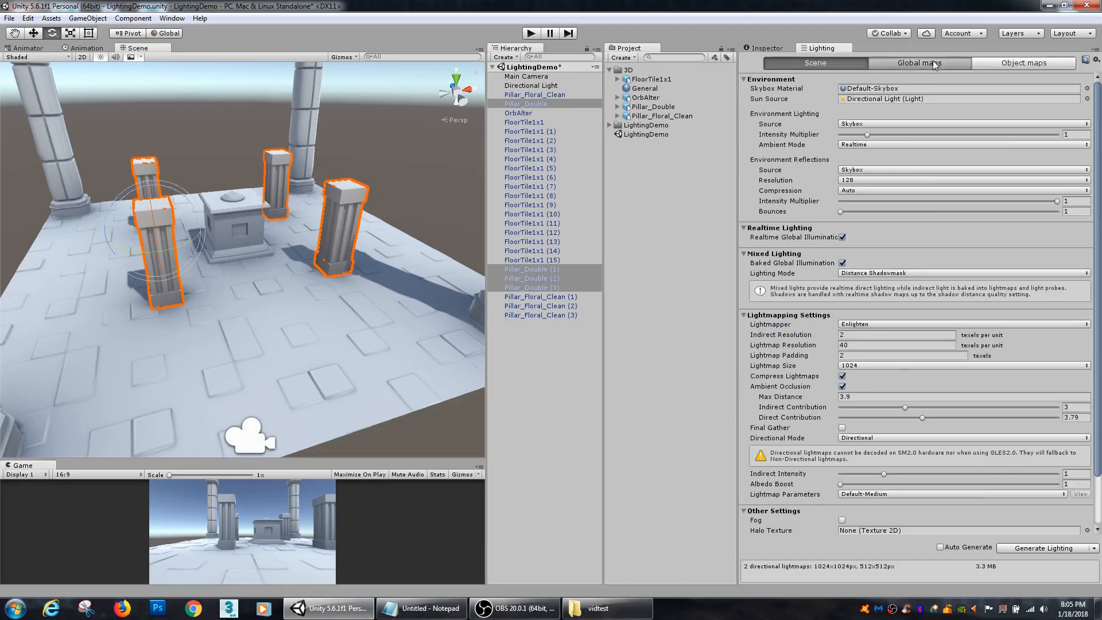
left_click(918, 62)
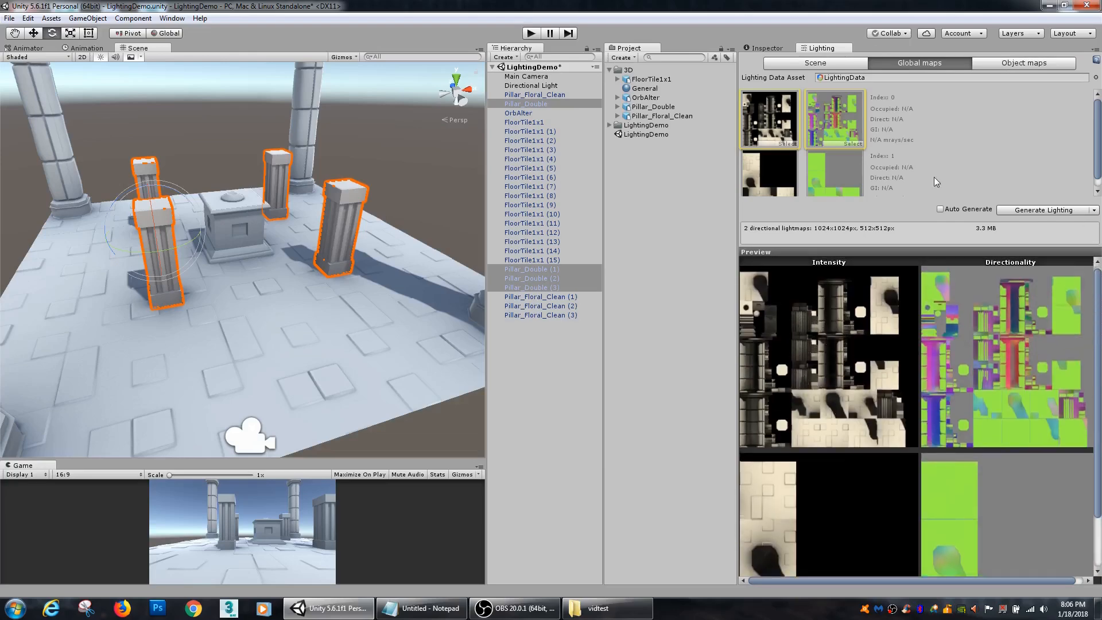
left_click(815, 62)
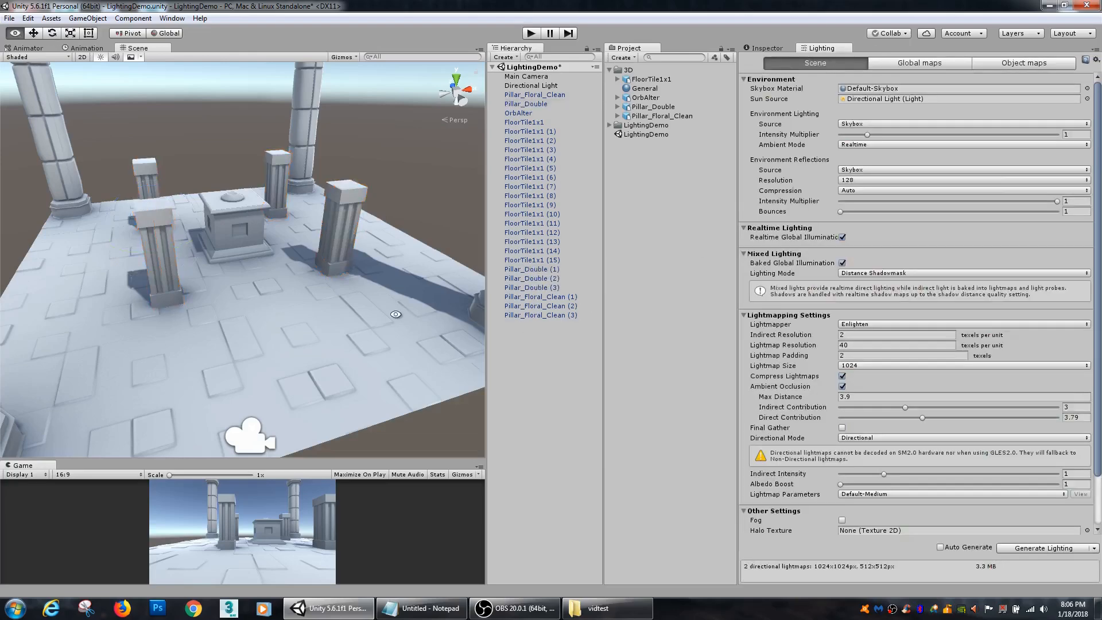